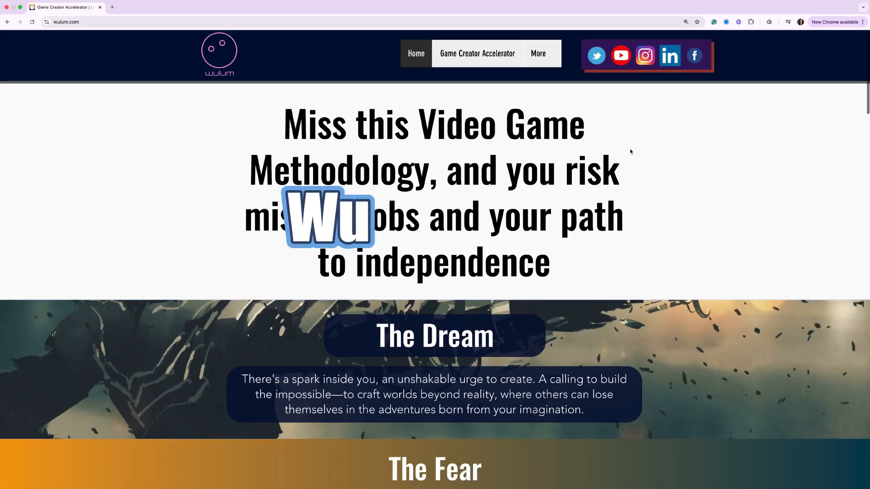
Step: Scroll down the wulum.com course homepage before switching to the Google window
scroll(down, 3)
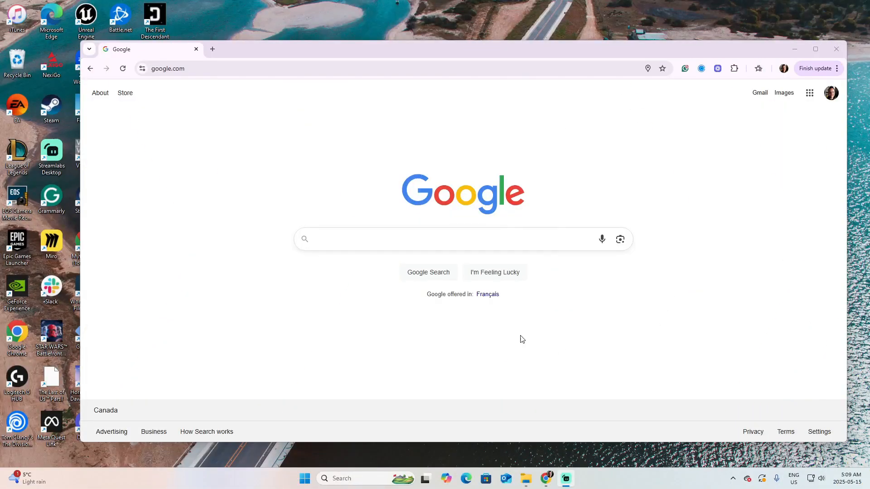
Step: Search Google for 'visual studio'
click(364, 238)
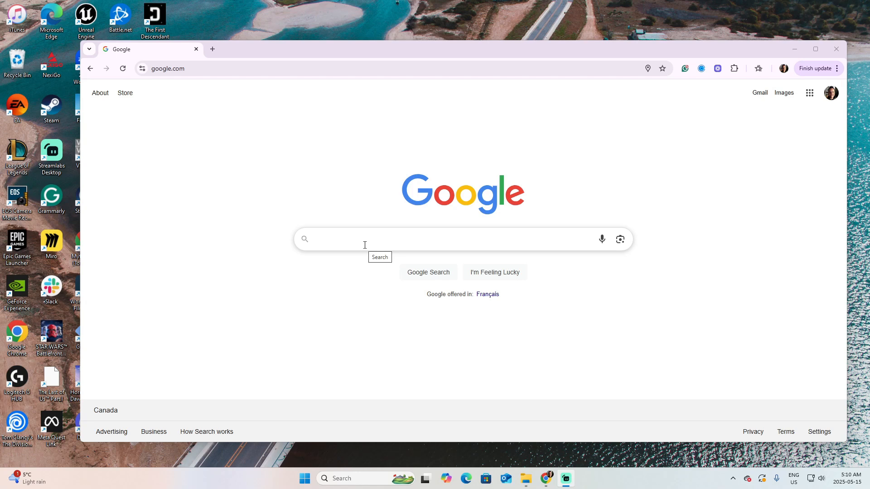
click(389, 239)
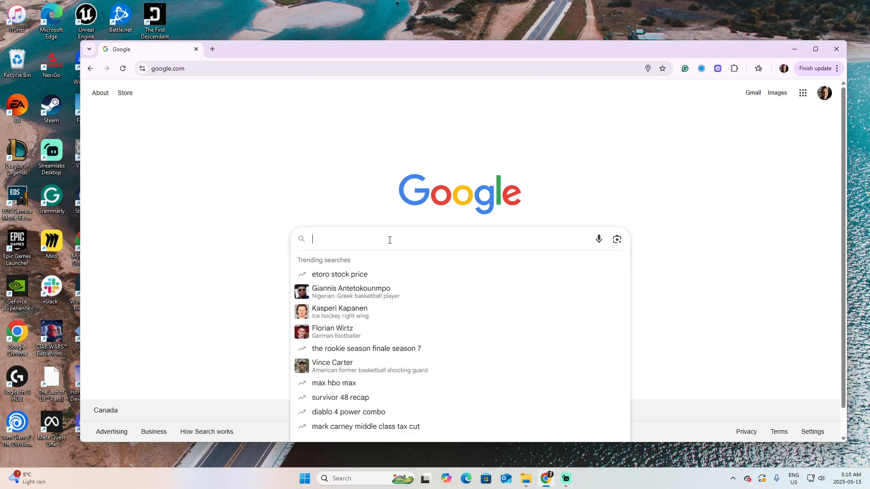
text(v)
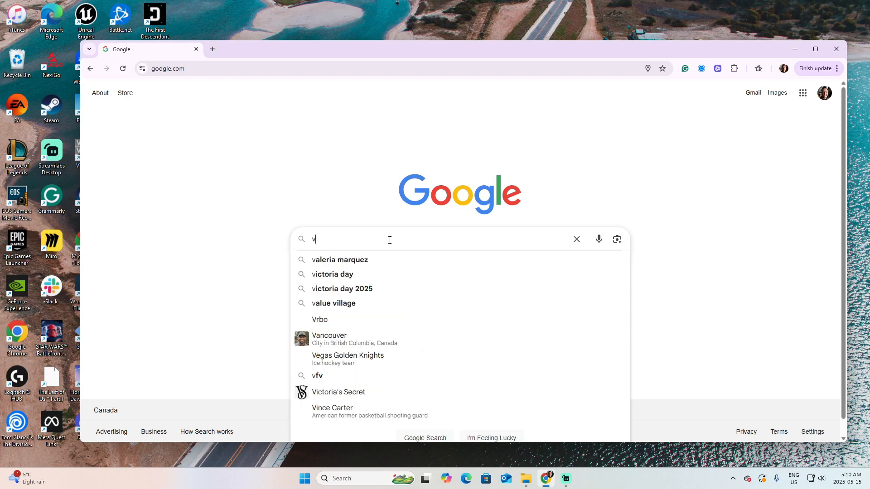
text(isual studio)
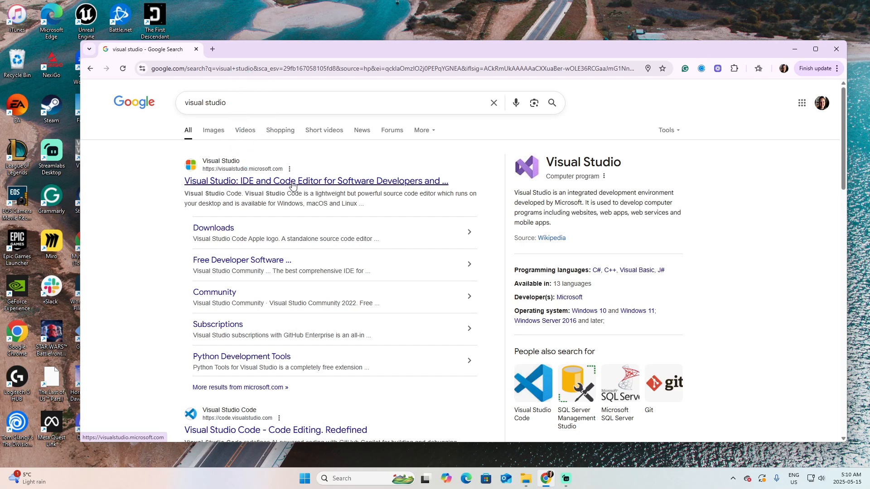
mouse_move(331, 186)
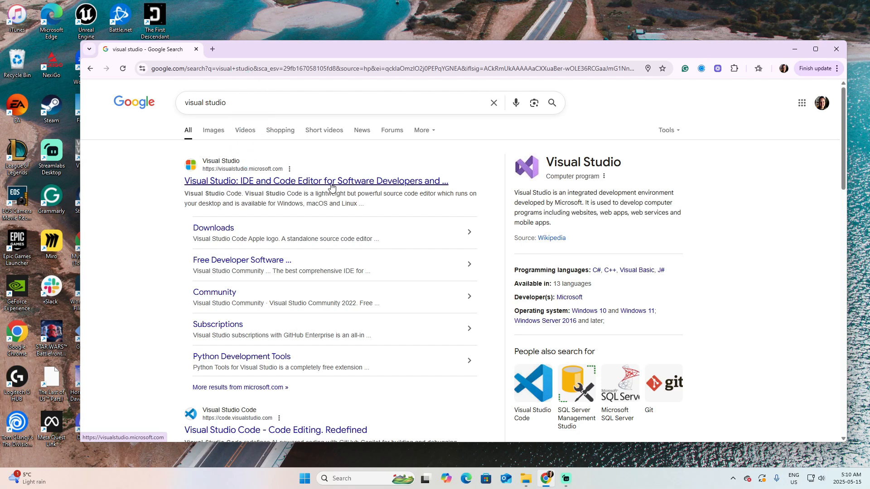
Step: Download VisualStudioSetup (1).exe from the official site and run it, agreeing to prepare the installer
click(315, 181)
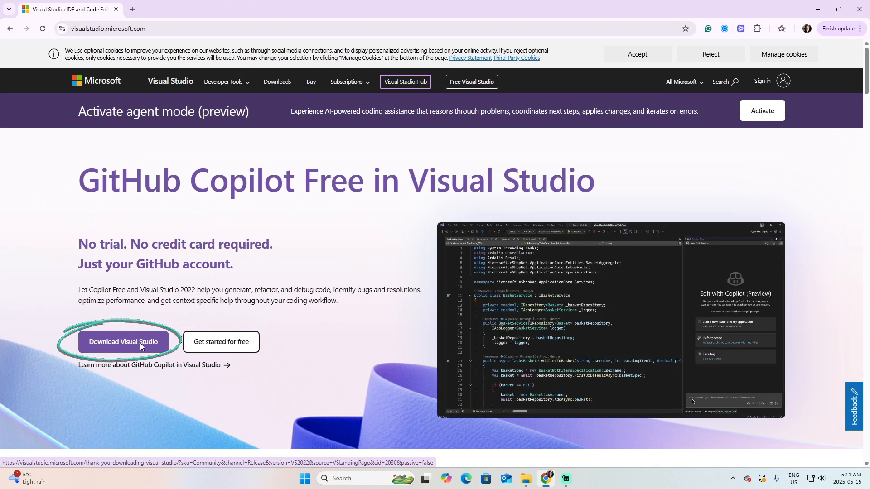
click(124, 341)
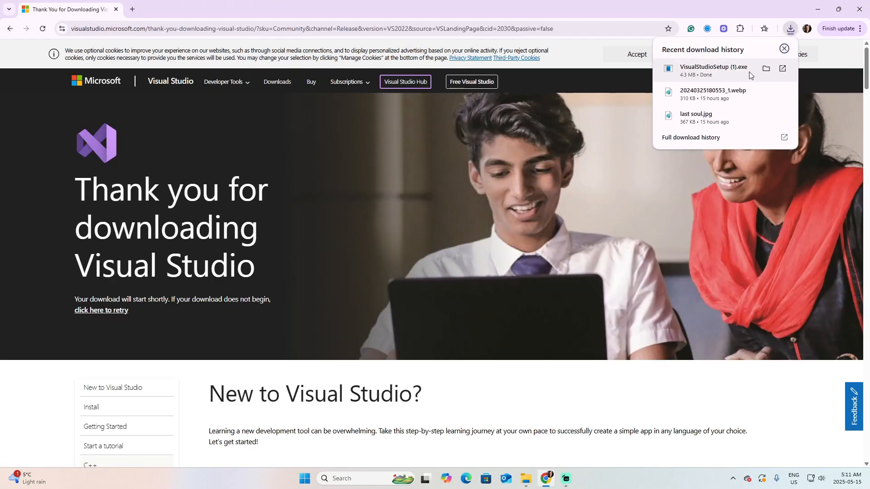
click(765, 69)
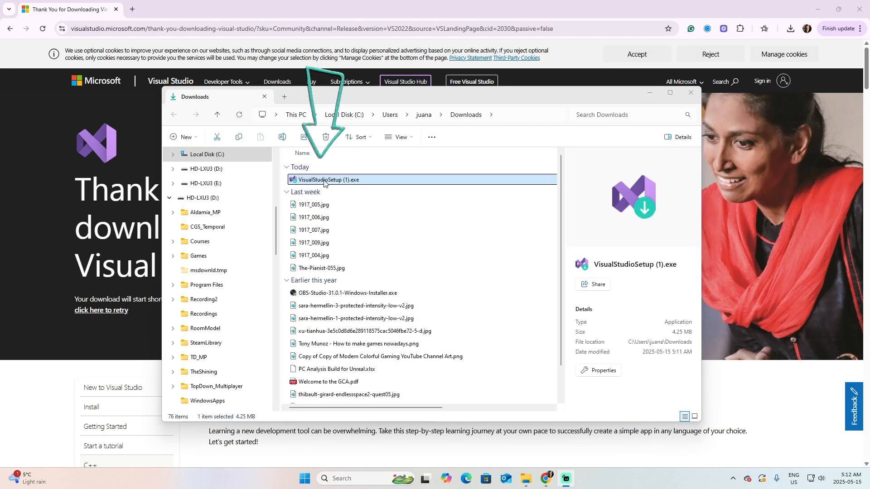
double_click(323, 180)
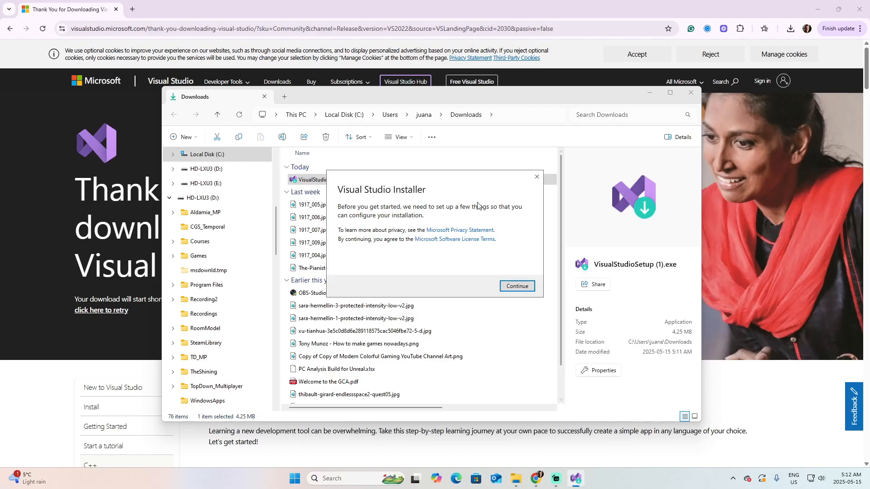
click(515, 286)
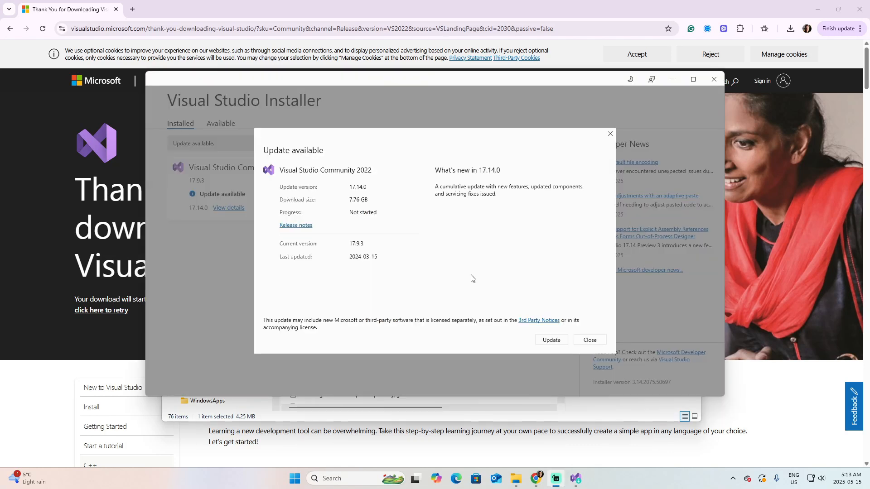
mouse_move(364, 172)
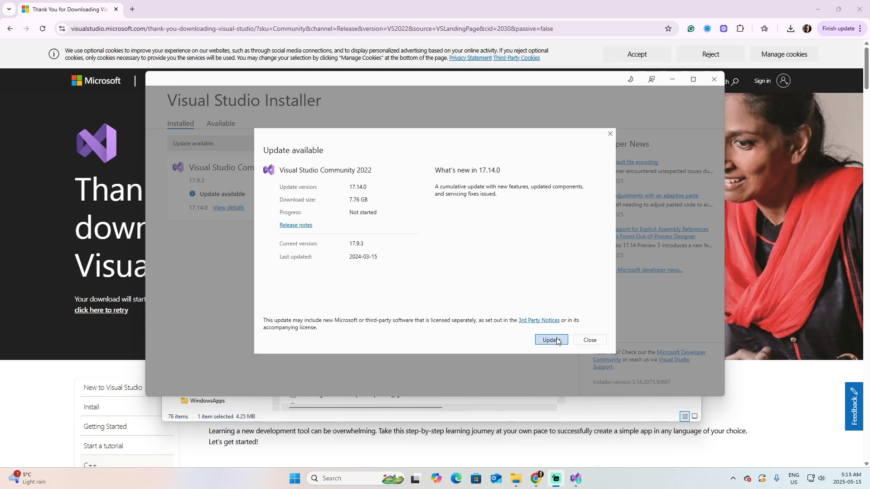
mouse_move(520, 344)
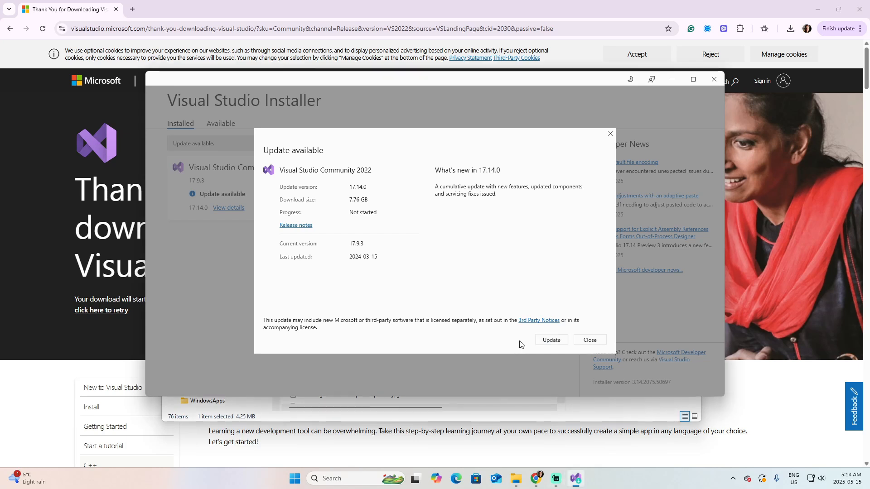
Step: Update Visual Studio Community 2022 to 17.14.0 and dismiss the completion notice
click(550, 340)
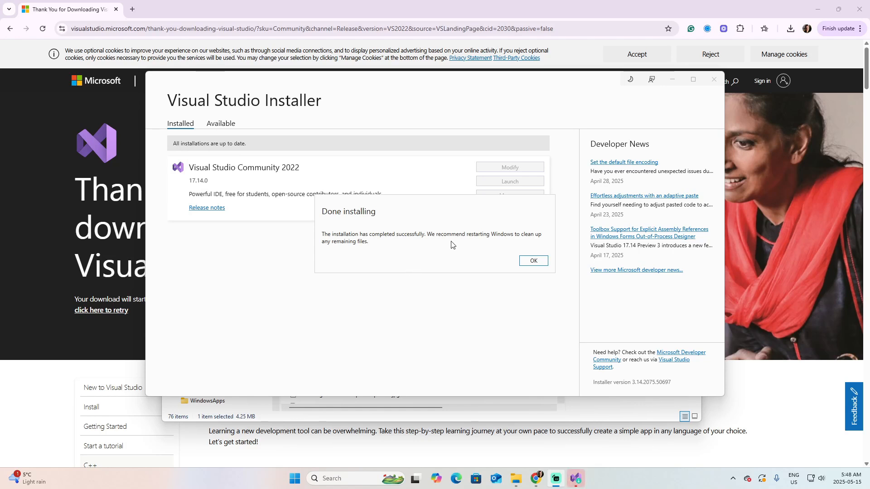
click(531, 261)
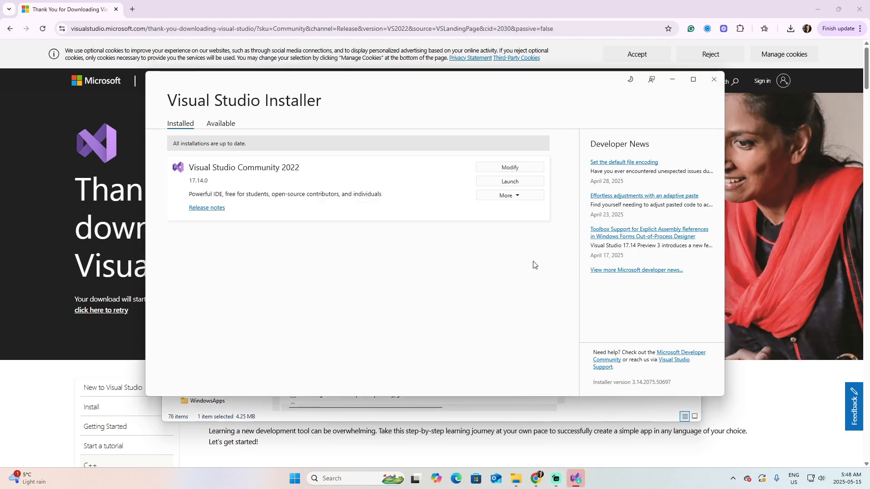
mouse_move(527, 177)
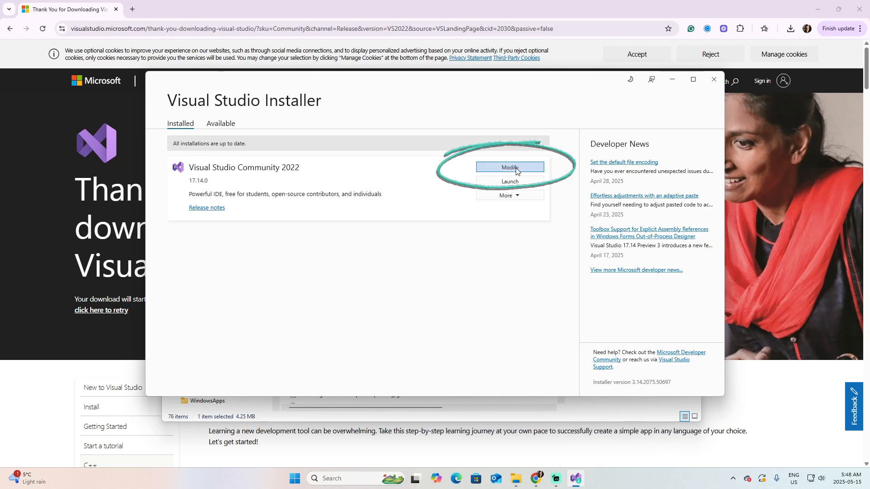
Step: Start modifying Community 2022 and expand the Desktop development with C++ details
click(508, 167)
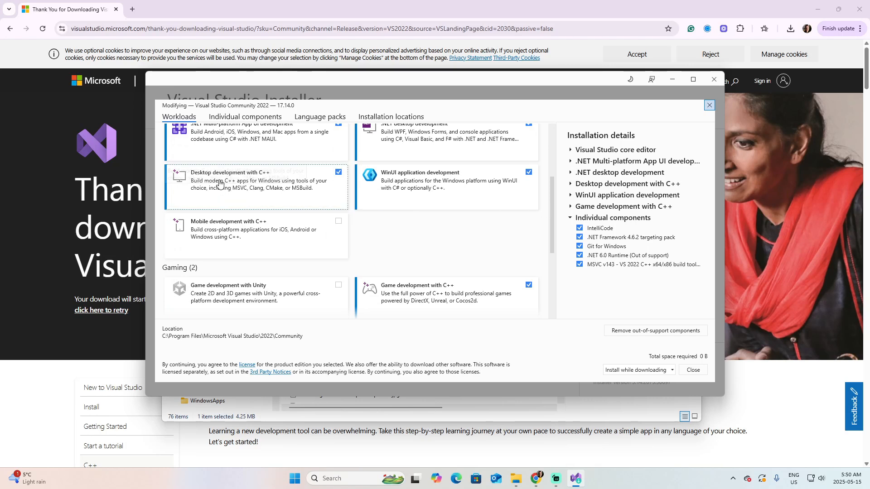
mouse_move(387, 233)
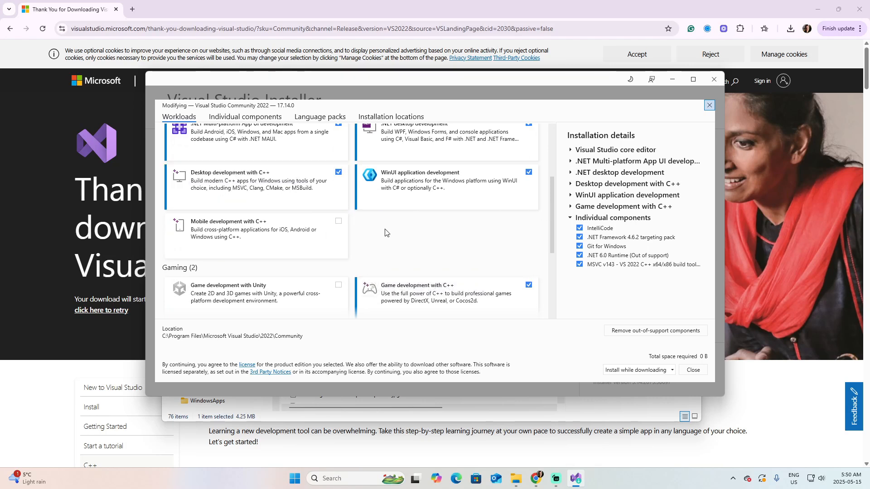
click(337, 172)
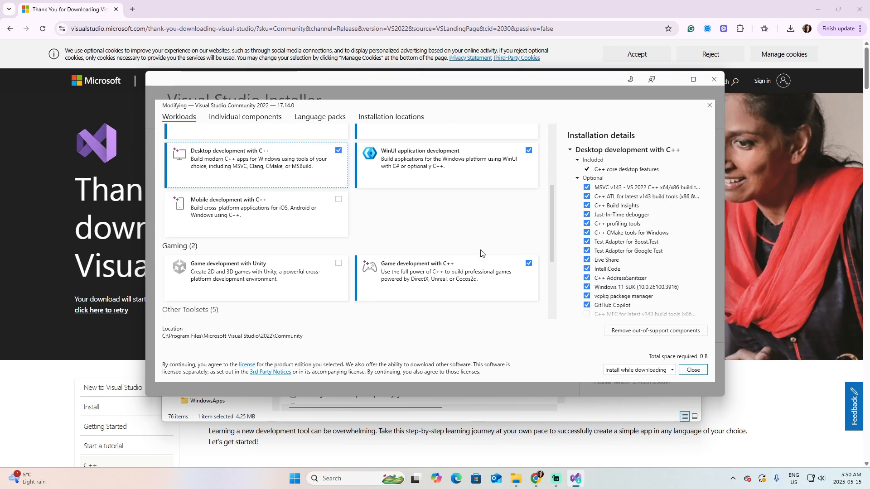
mouse_move(452, 272)
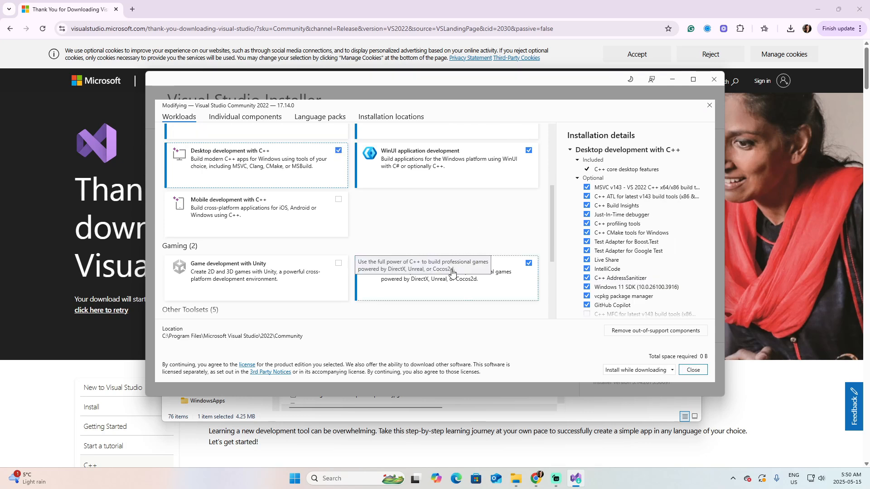
mouse_move(433, 311)
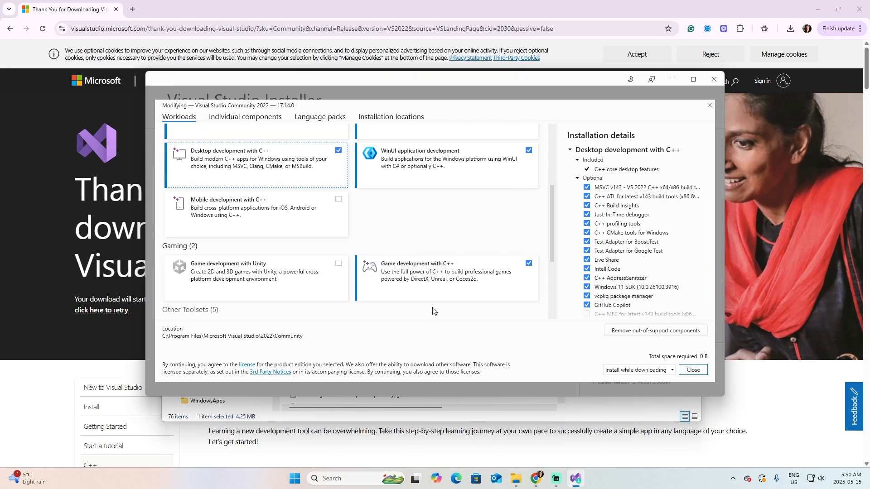
mouse_move(440, 287)
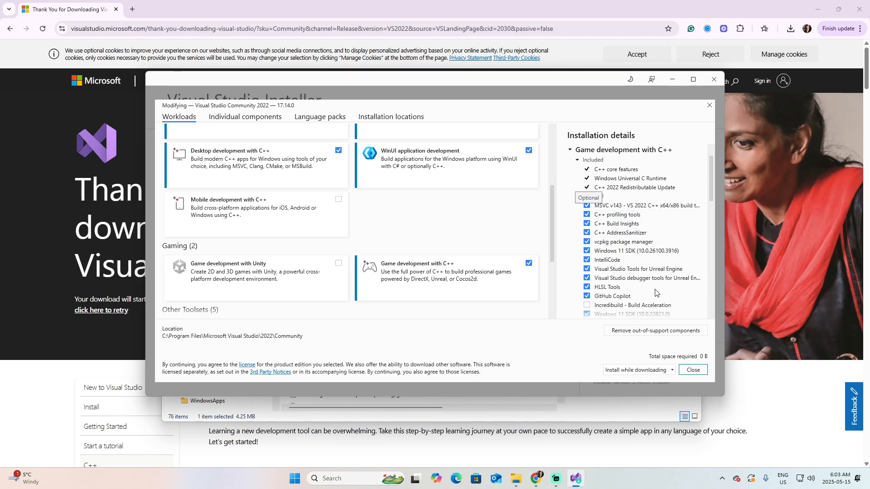
mouse_move(634, 246)
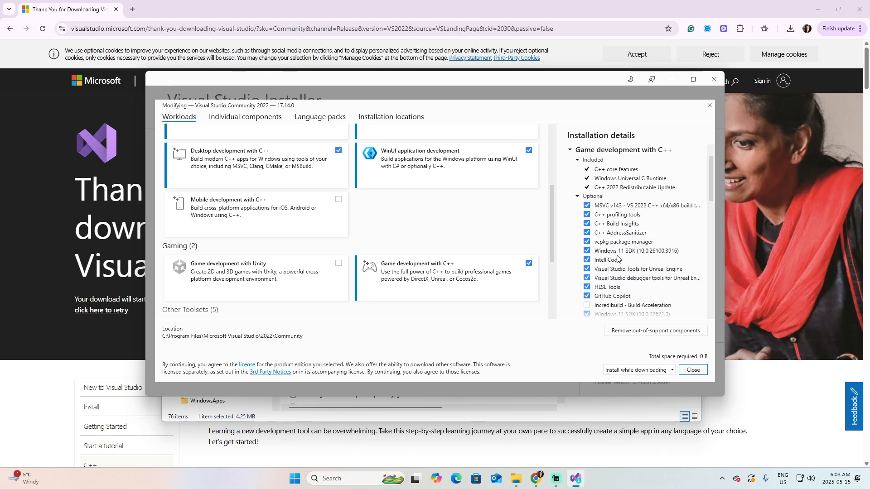
mouse_move(601, 259)
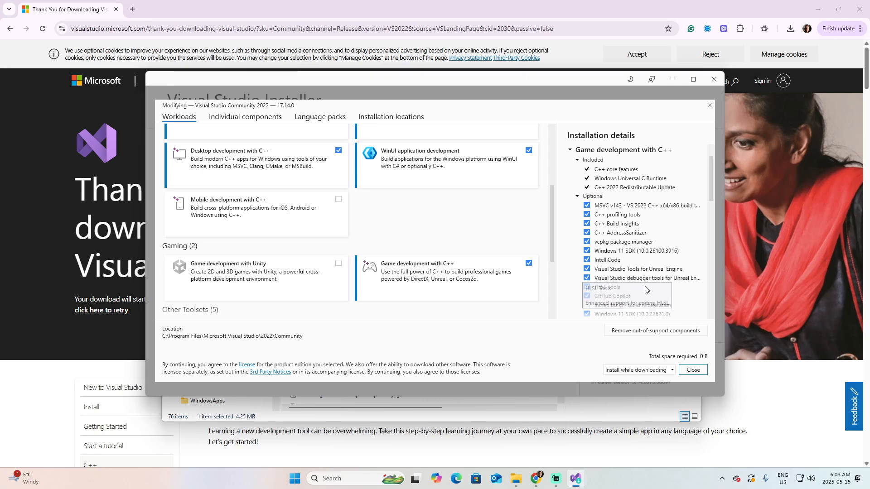
mouse_move(645, 271)
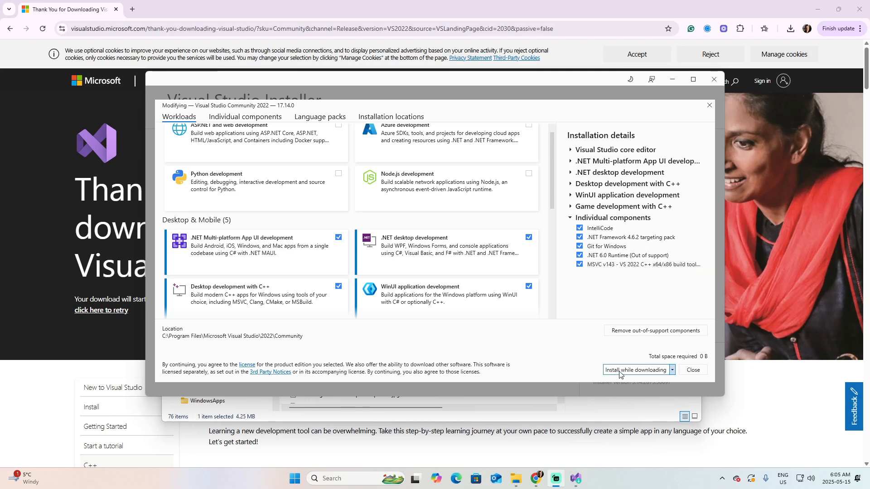
mouse_move(636, 370)
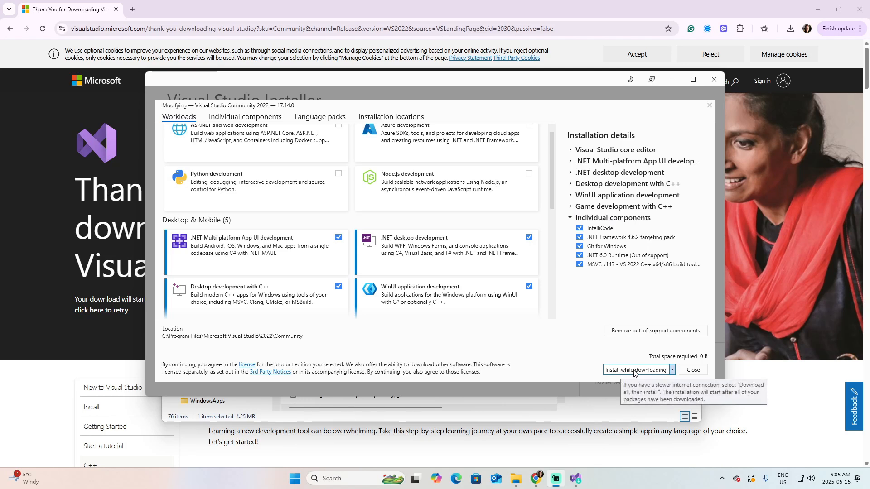
mouse_move(636, 377)
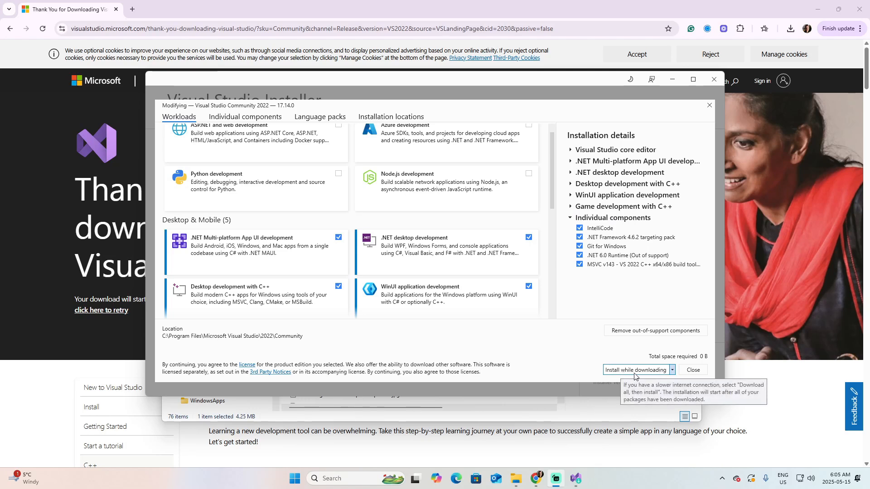
mouse_move(568, 252)
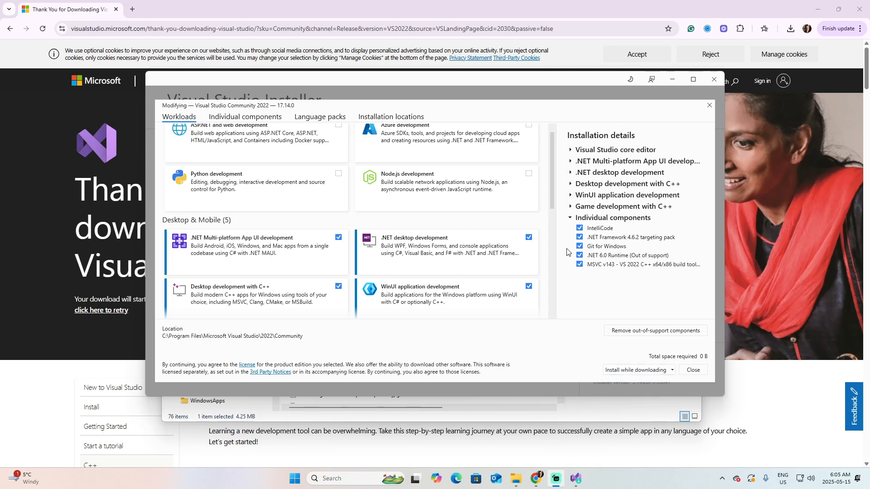
mouse_move(562, 340)
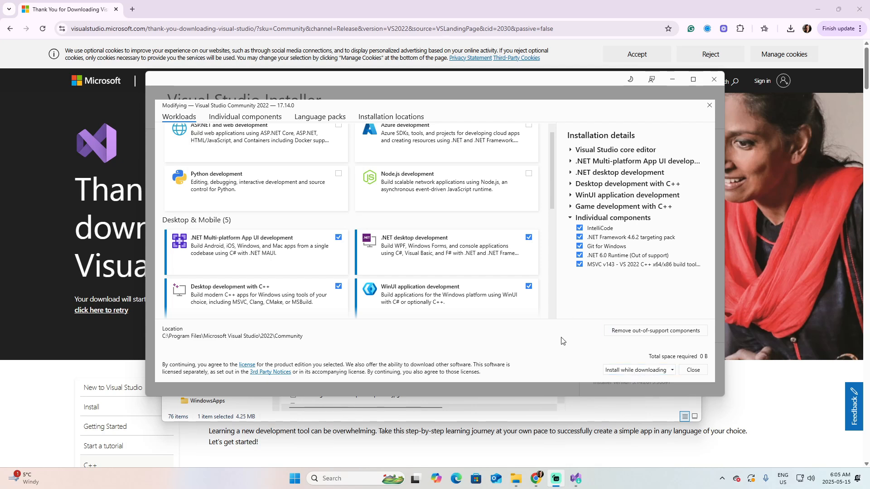
mouse_move(562, 340)
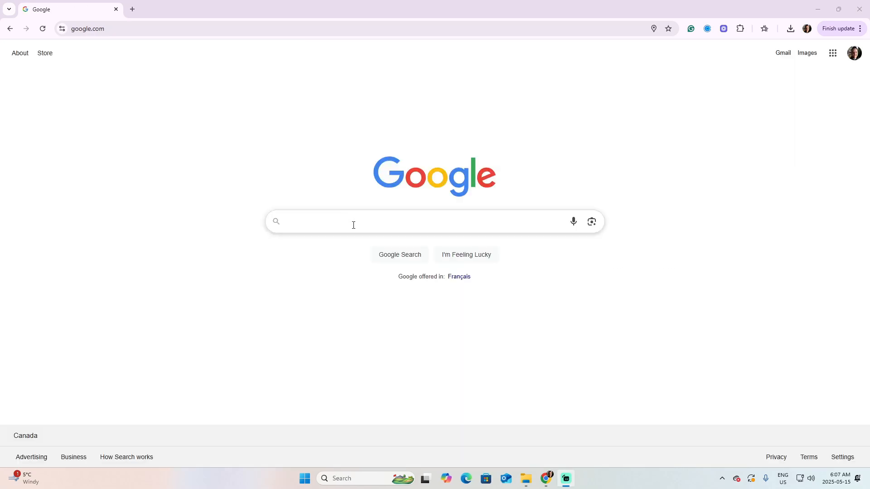
Step: Search Google for 'unreal engine' and go to unrealengine.com
text(unr)
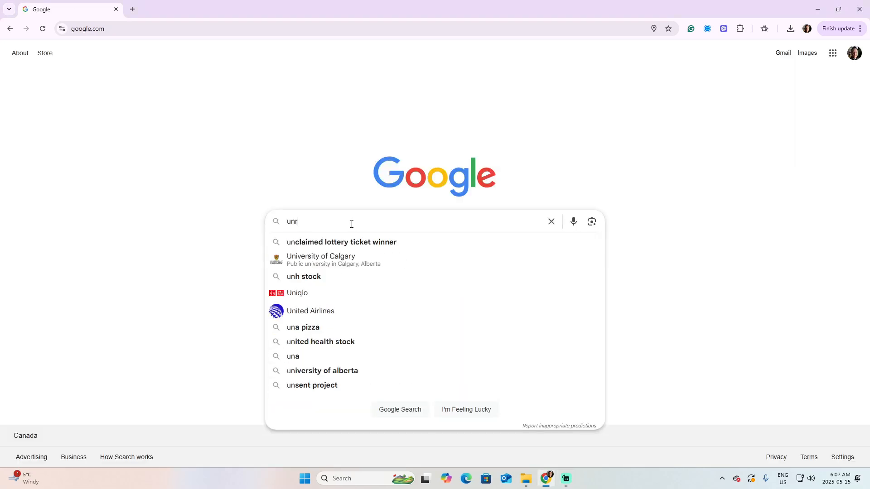
text(unreal engine)
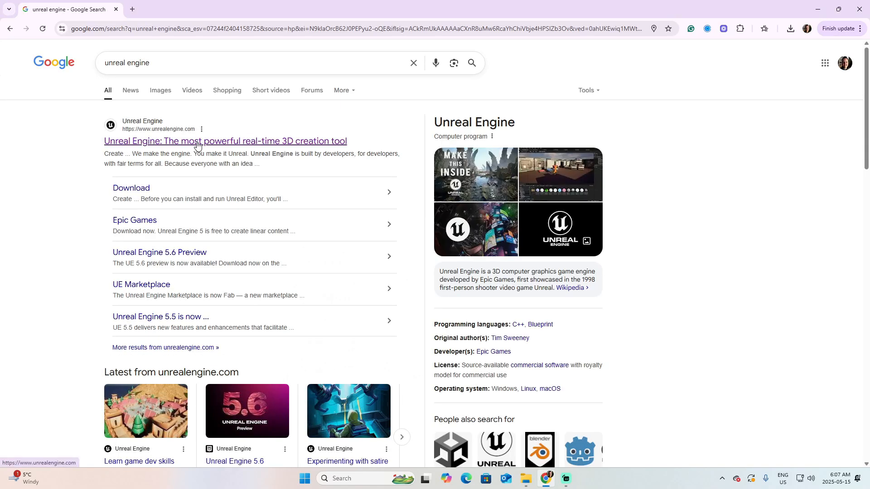
click(225, 142)
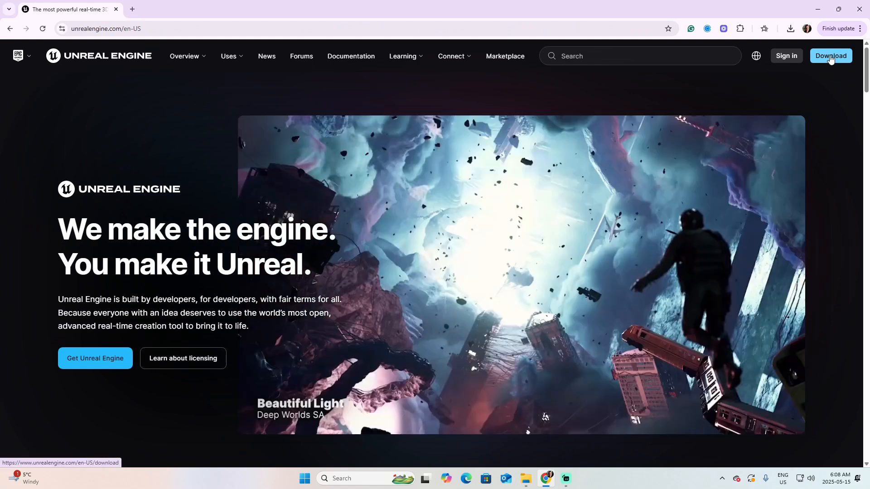
Step: Download the Epic Games Launcher installer from the Unreal Engine download page
click(830, 56)
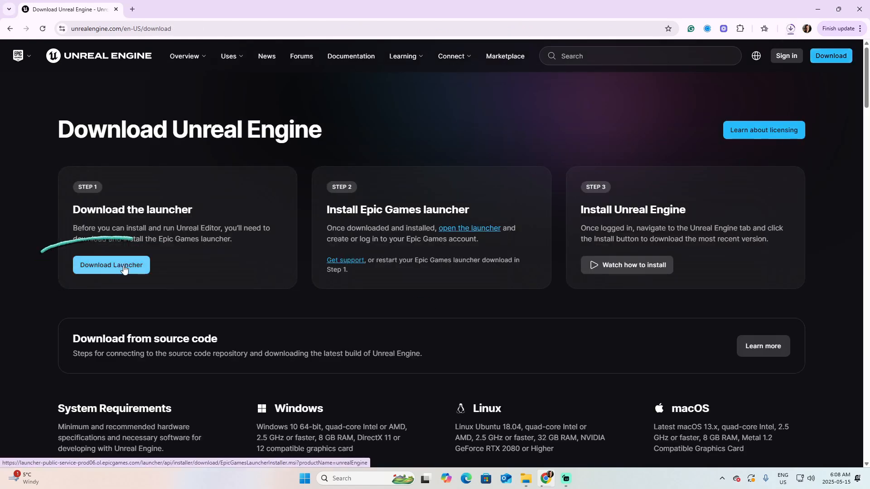
click(790, 28)
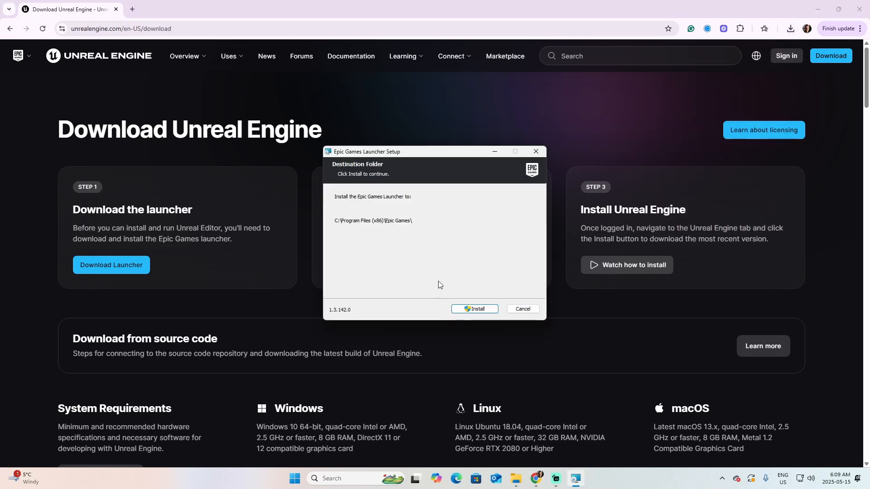
mouse_move(392, 240)
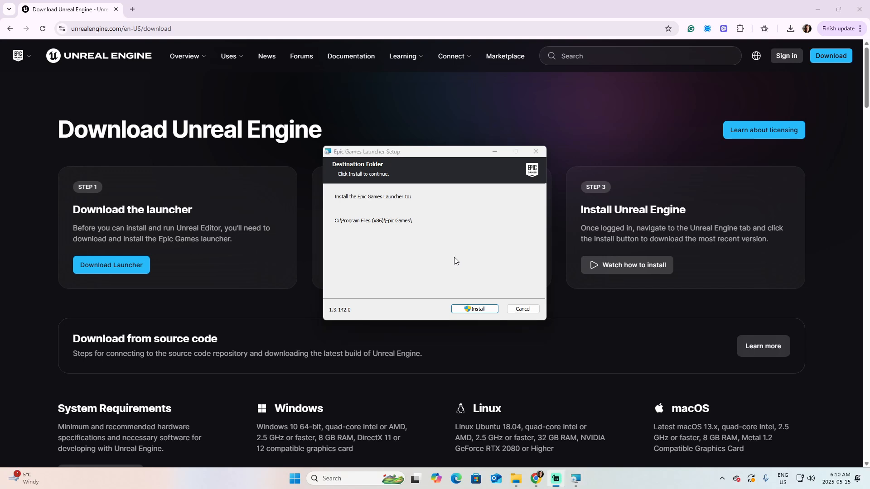
mouse_move(472, 268)
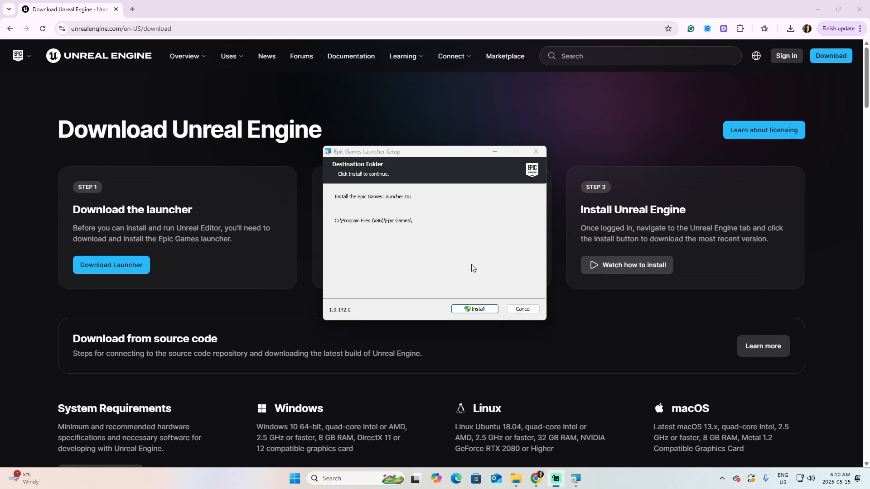
mouse_move(472, 257)
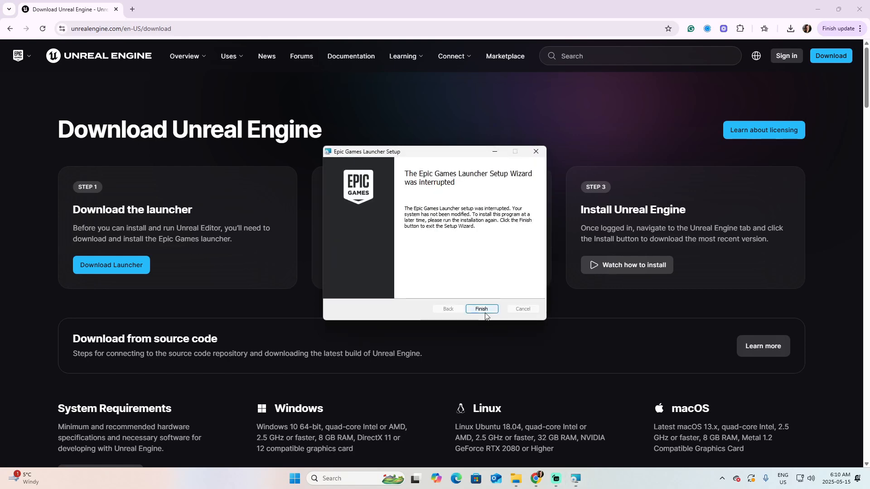
Step: Search Windows for 'epic' and launch the Epic Games Launcher
click(480, 309)
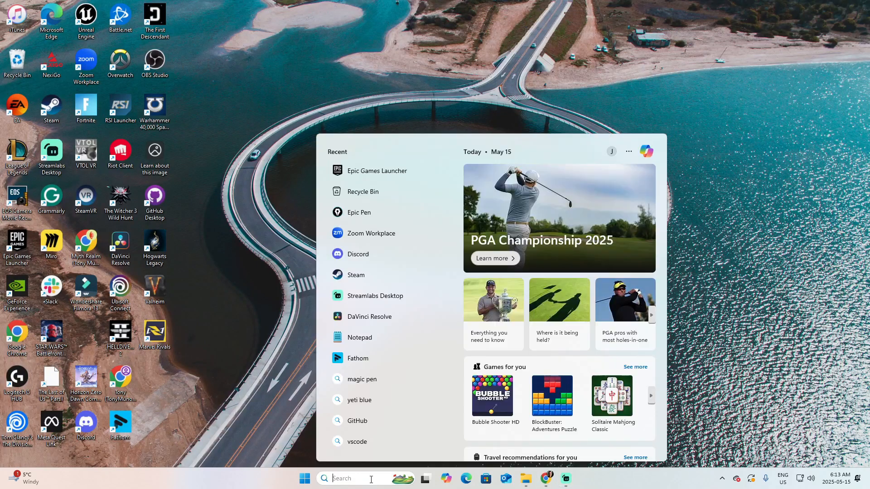
text(epic games)
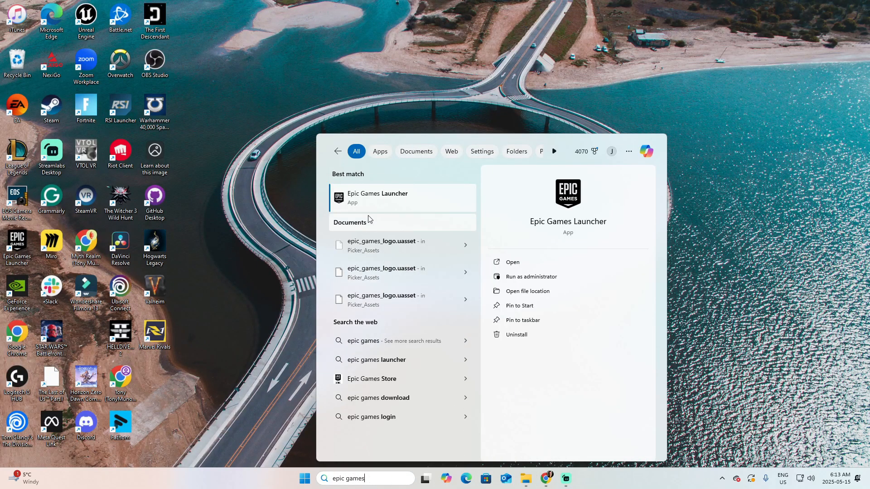
click(377, 196)
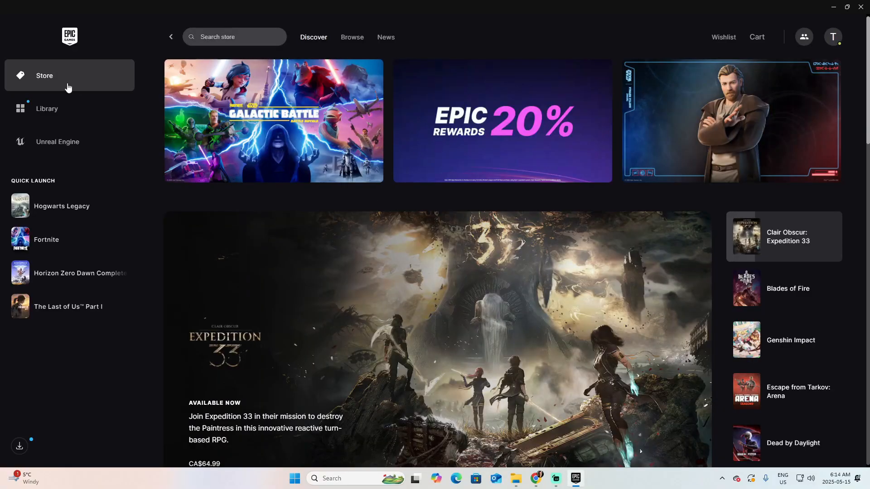
mouse_move(53, 83)
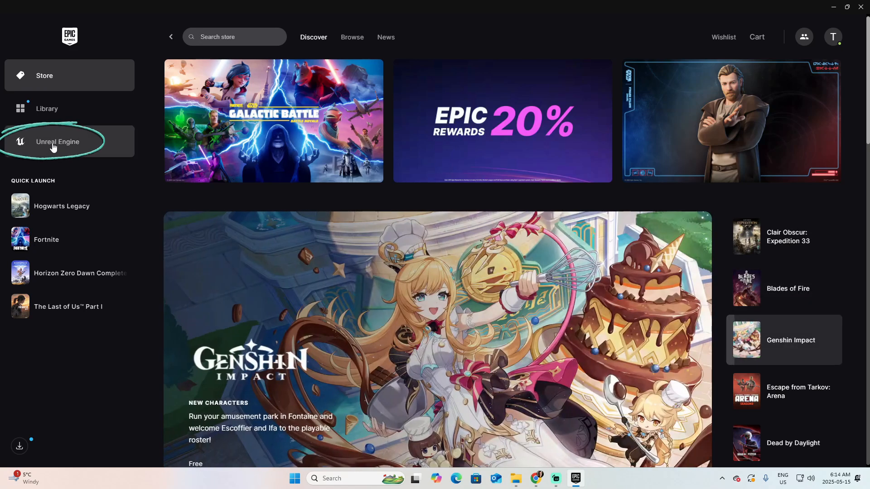
Step: Go to the launcher's Unreal Engine section and scroll through its news feed
click(58, 141)
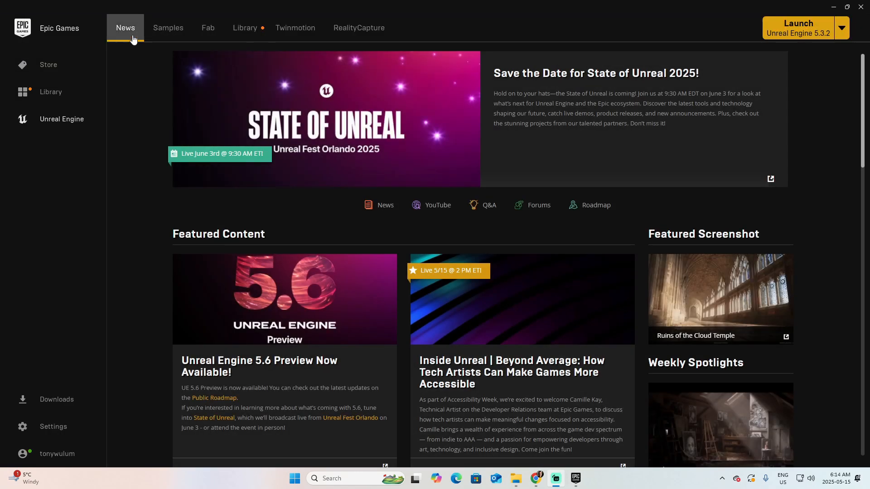
scroll(down, 3)
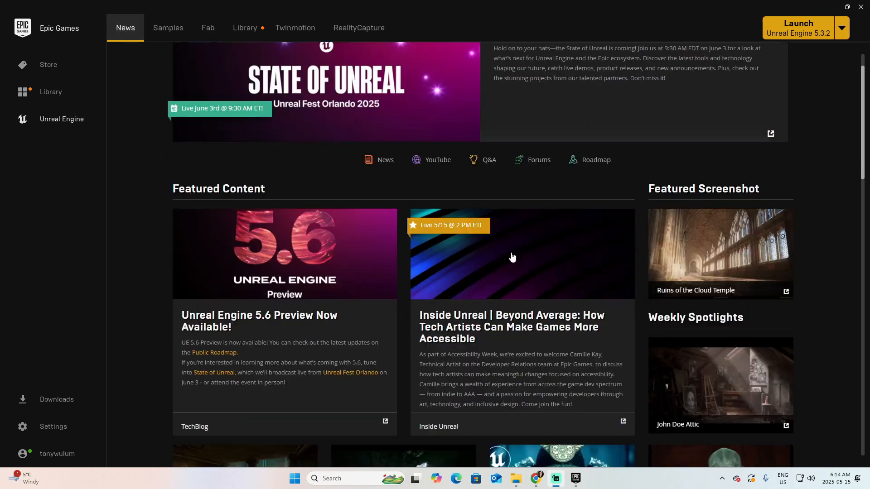
scroll(down, 3)
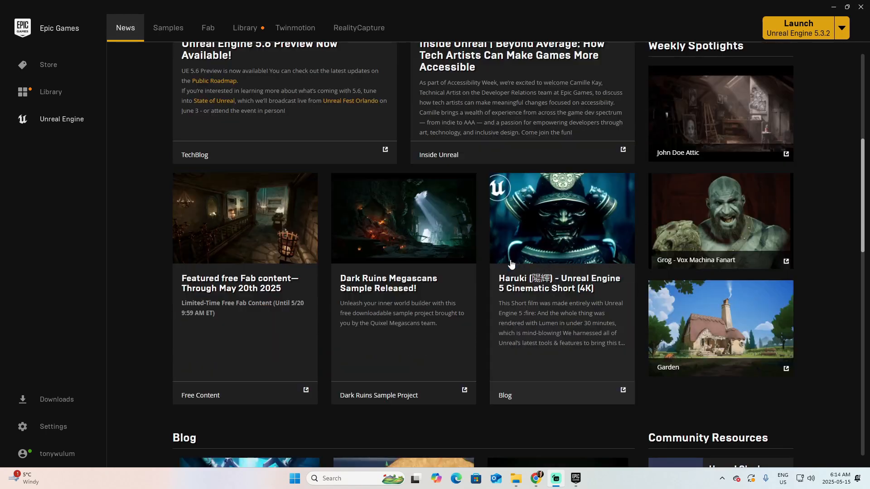
scroll(down, 3)
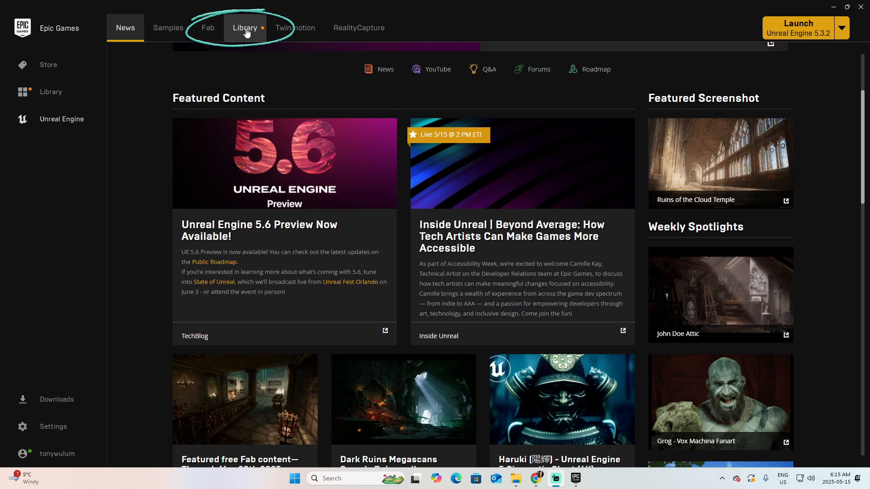
Step: Show the Library listing engine versions 5.3.2, 5.2.1, 5.4.4, 4.27.2, 5.5.4 and projects
click(244, 28)
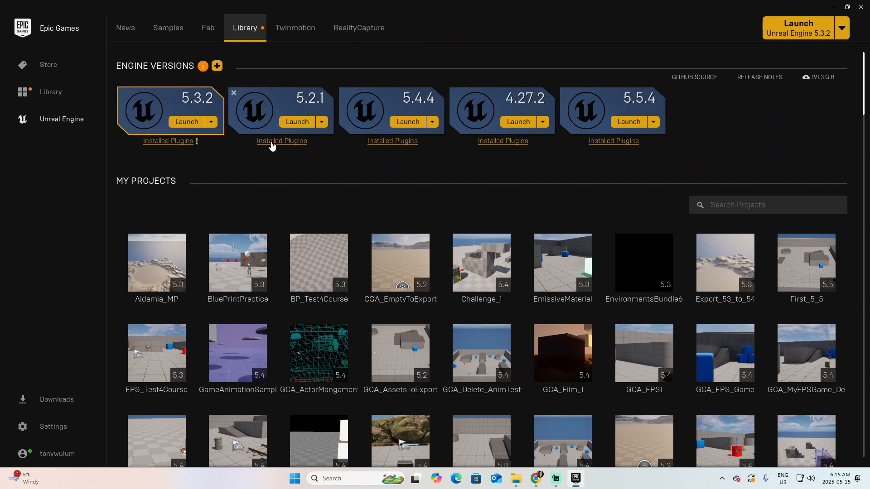
mouse_move(190, 221)
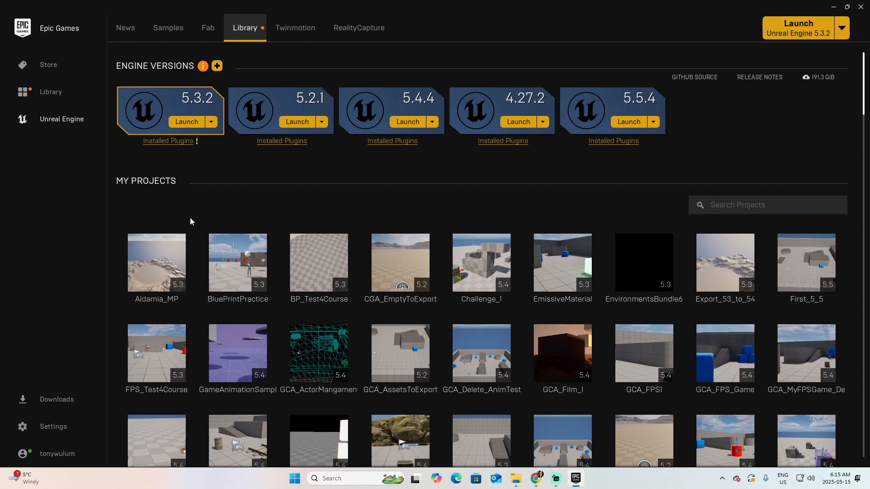
mouse_move(190, 229)
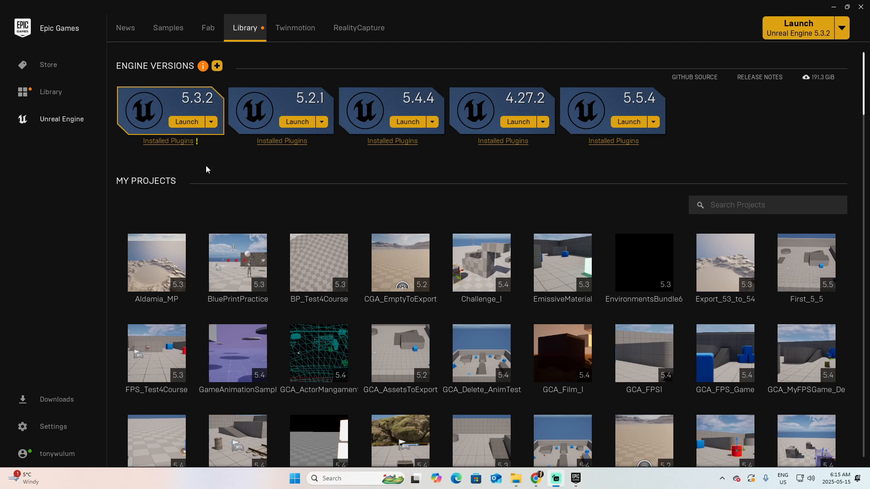
mouse_move(209, 134)
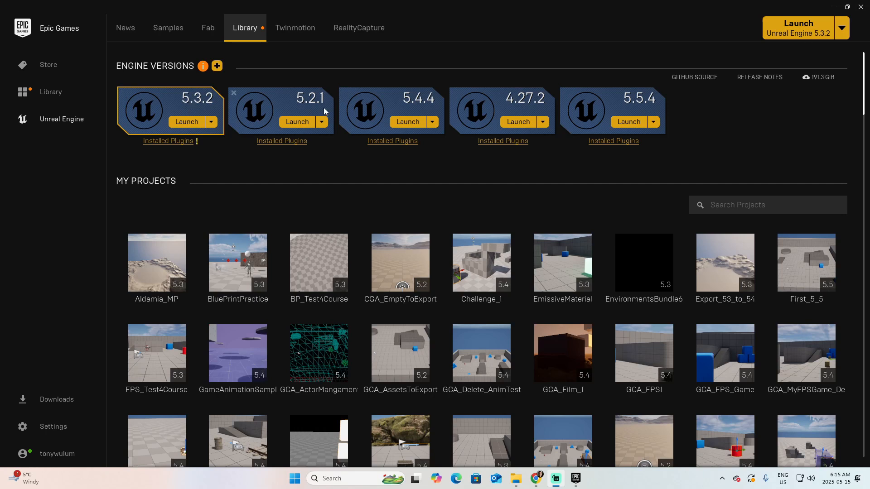
mouse_move(518, 108)
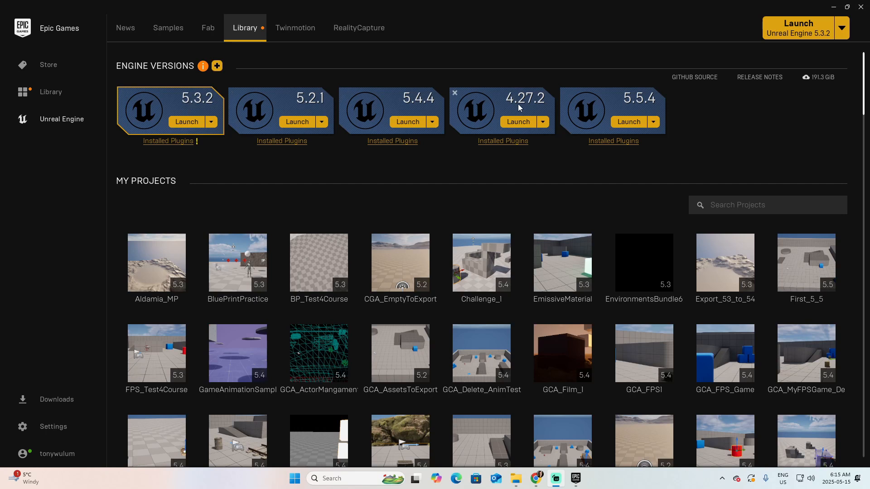
mouse_move(533, 109)
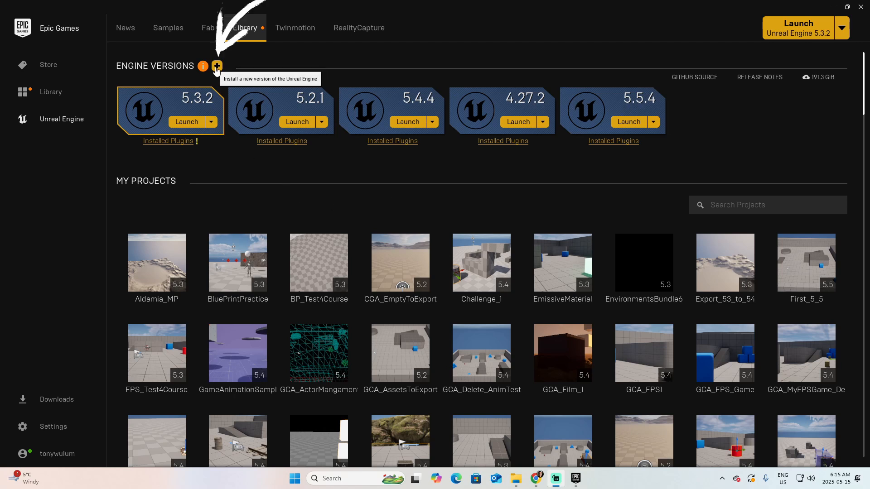
click(216, 66)
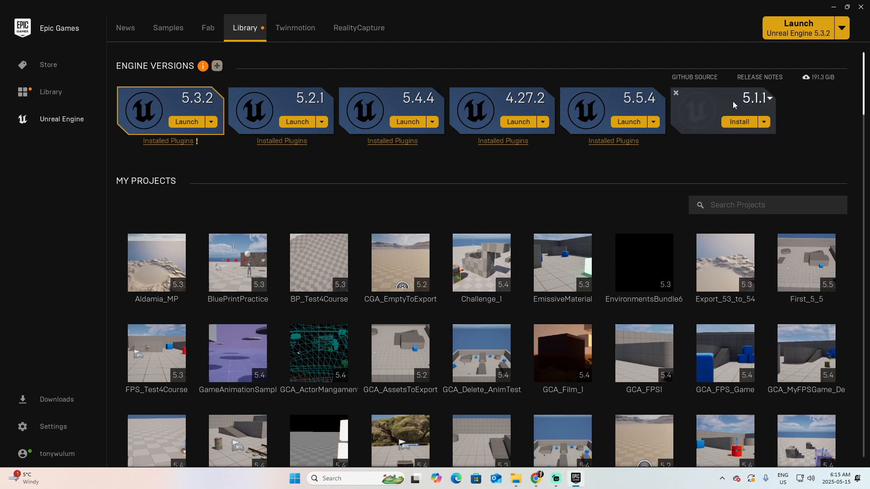
click(767, 98)
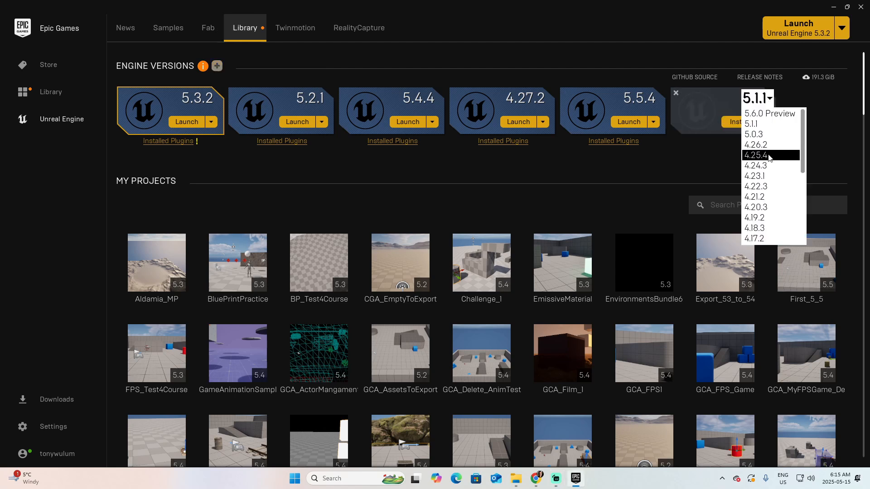
mouse_move(776, 164)
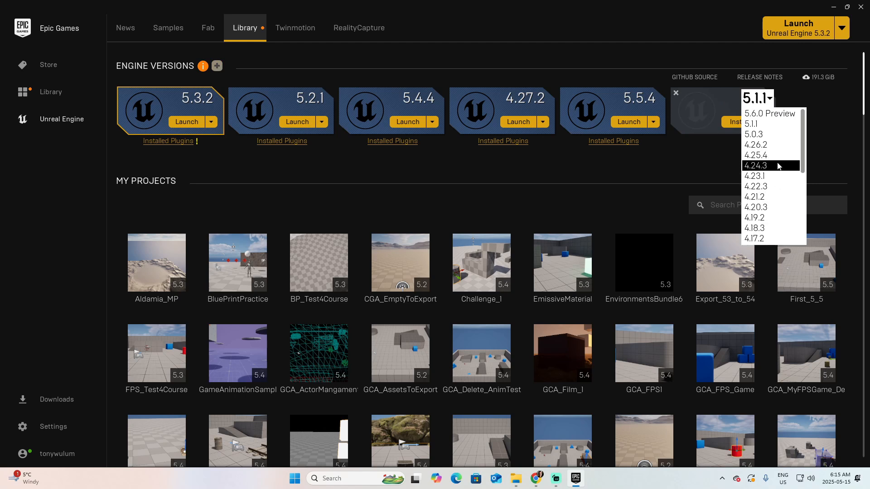
mouse_move(771, 123)
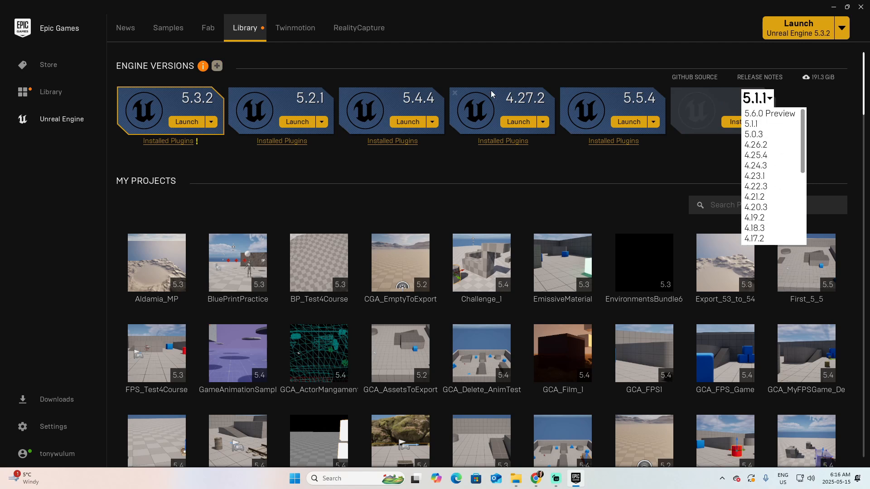
click(754, 123)
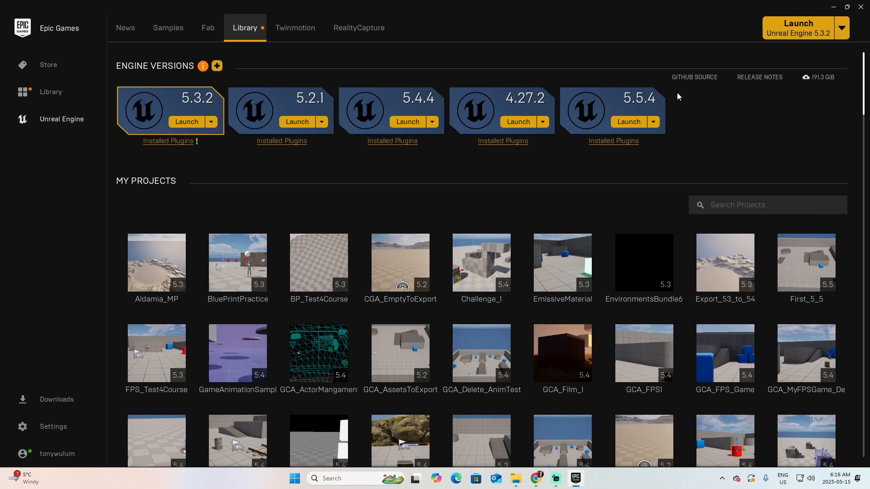
mouse_move(560, 141)
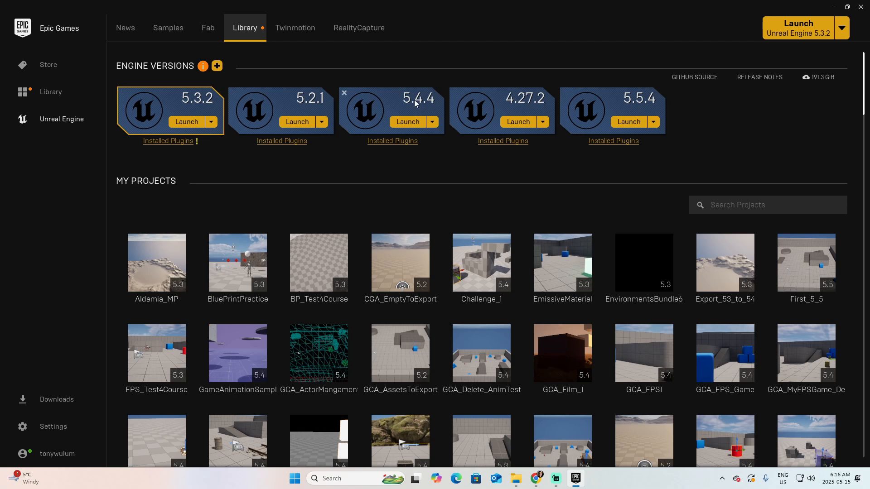
mouse_move(431, 127)
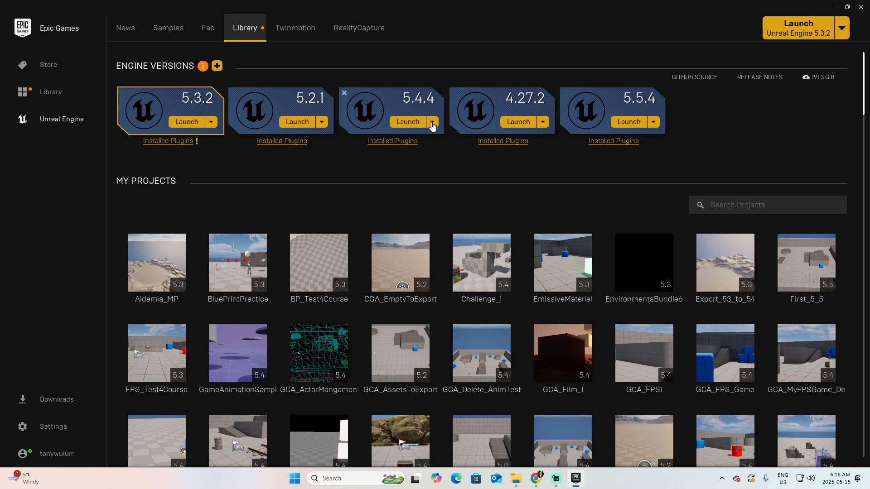
Step: Reach the Options entry from the 5.4.4 engine card's Launch dropdown
click(431, 122)
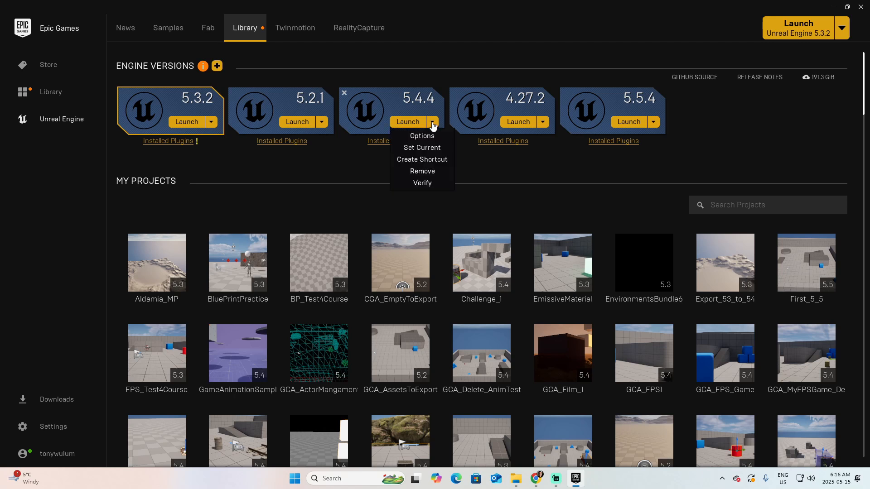
click(427, 105)
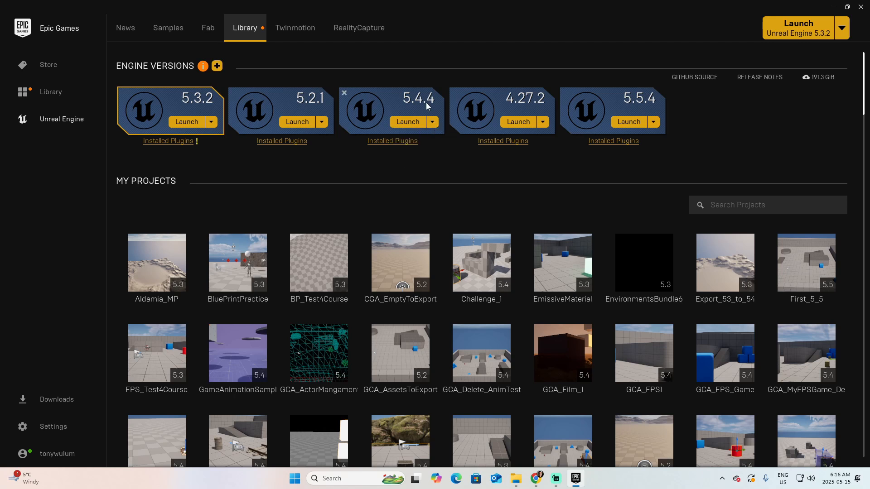
mouse_move(432, 124)
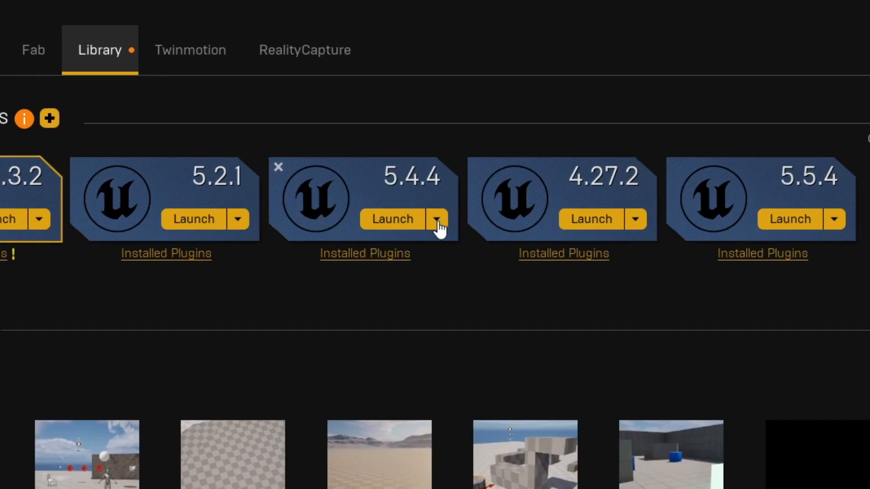
click(436, 218)
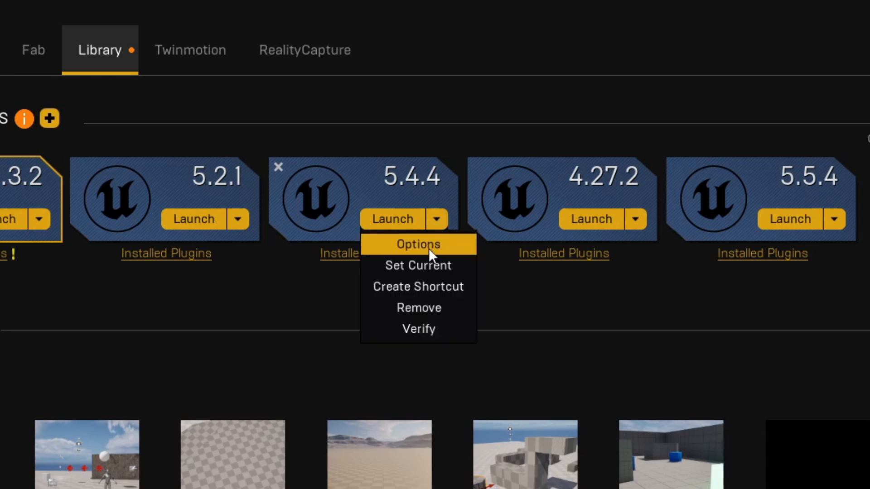
click(416, 243)
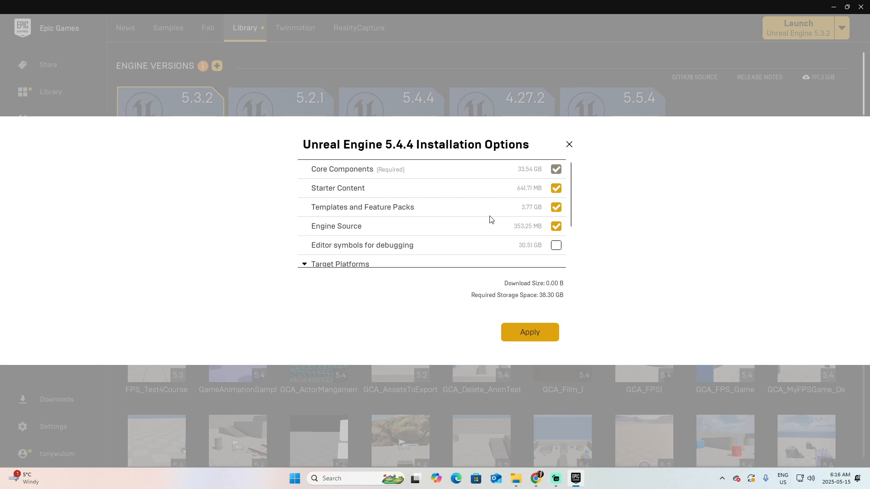
mouse_move(481, 222)
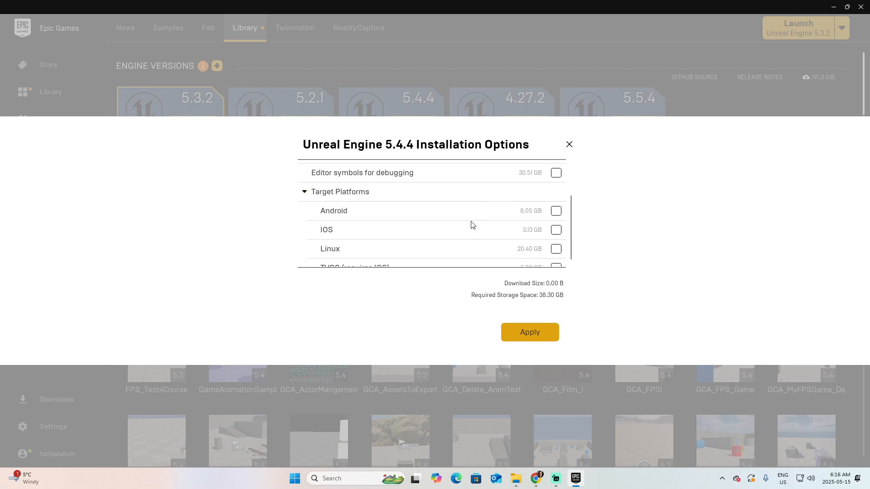
mouse_move(347, 232)
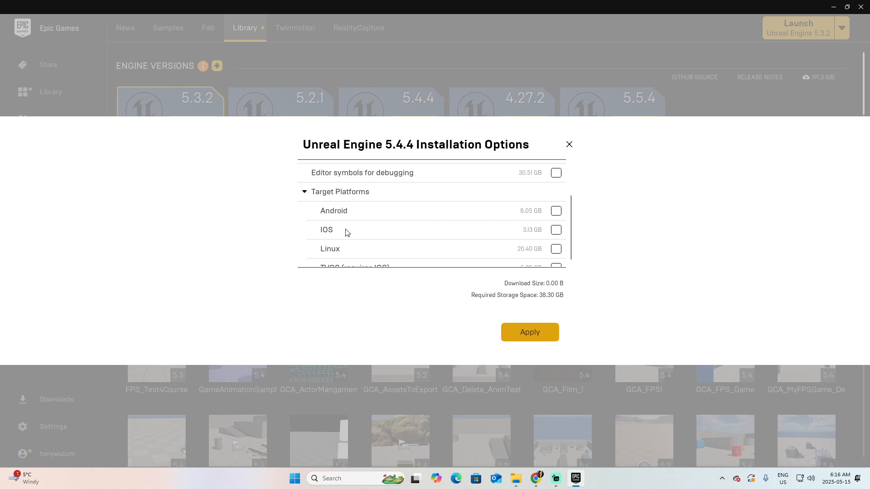
Step: Tick and untick the Android target platform, then close Installation Options unchanged
scroll(down, 3)
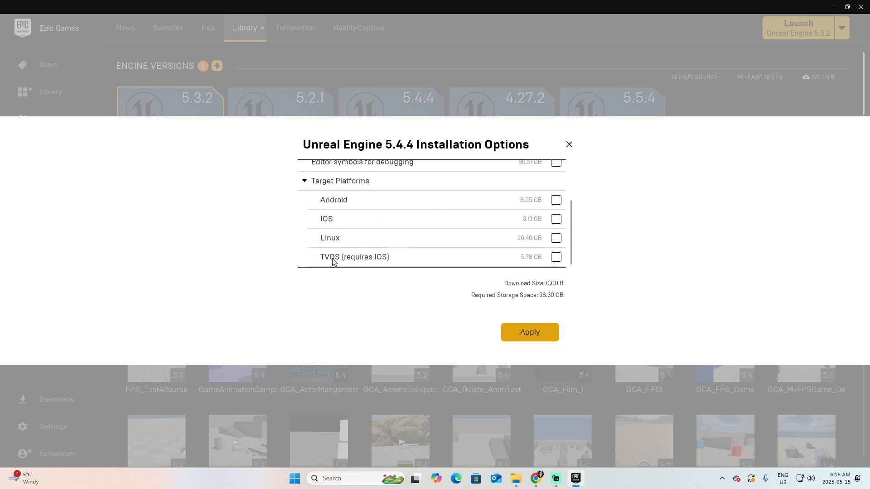
mouse_move(505, 221)
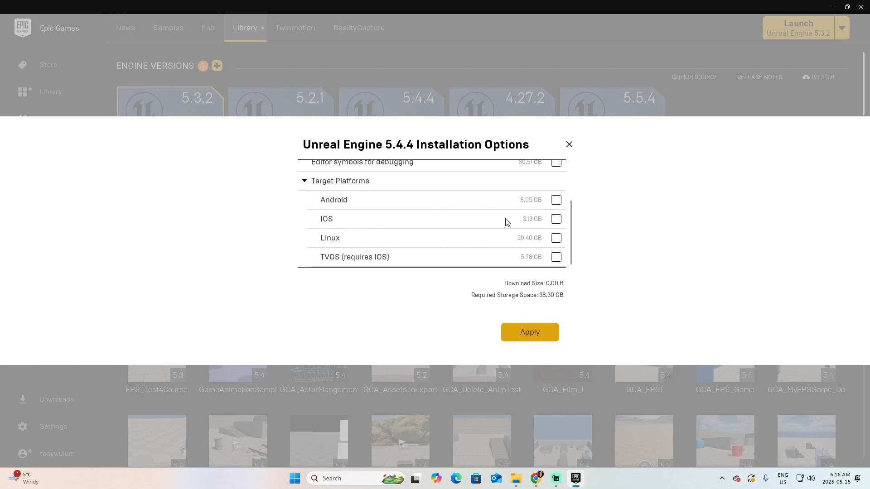
mouse_move(528, 242)
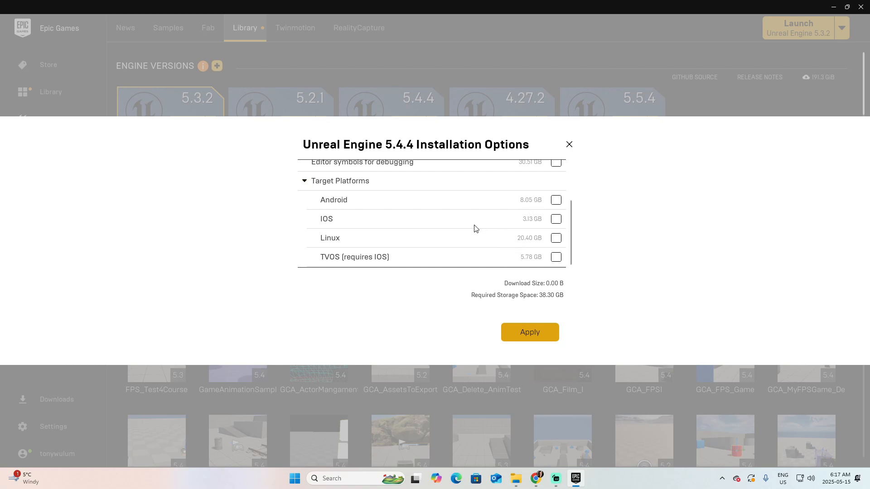
mouse_move(476, 218)
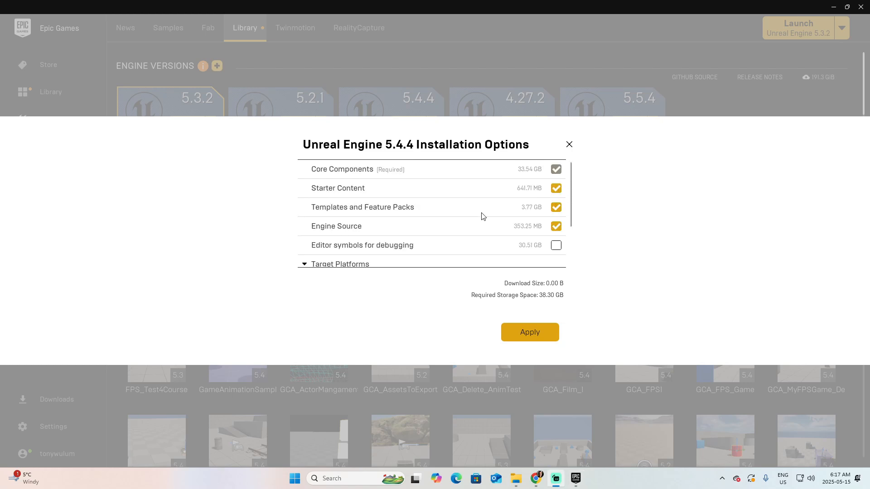
scroll(down, 3)
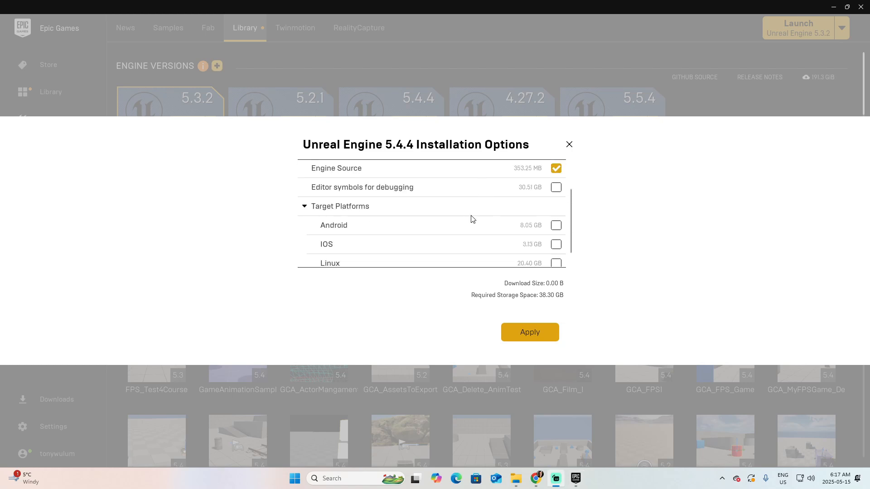
click(555, 226)
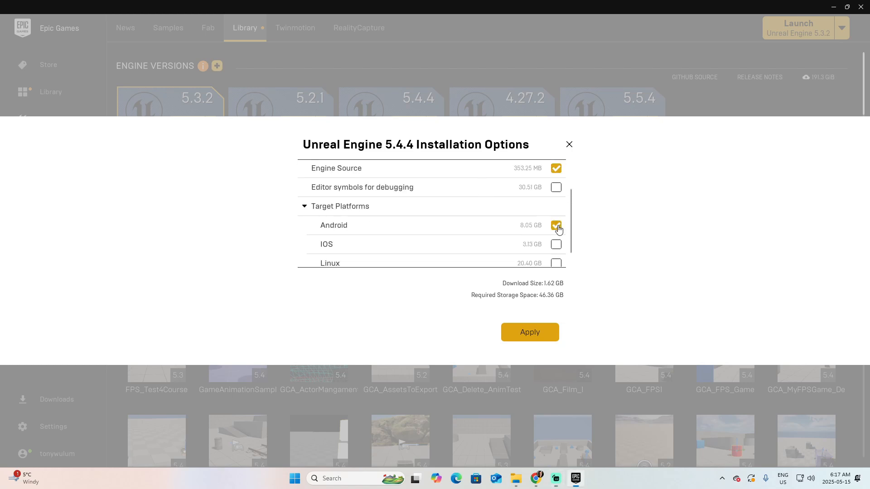
click(555, 225)
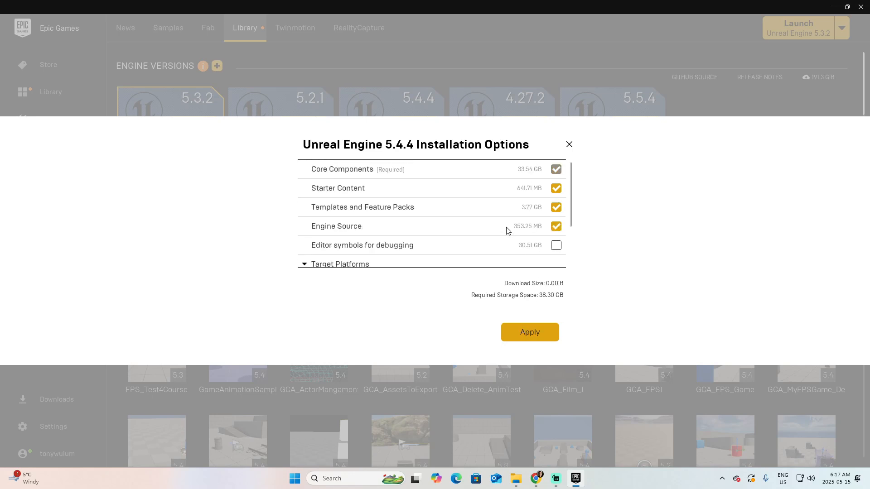
mouse_move(348, 199)
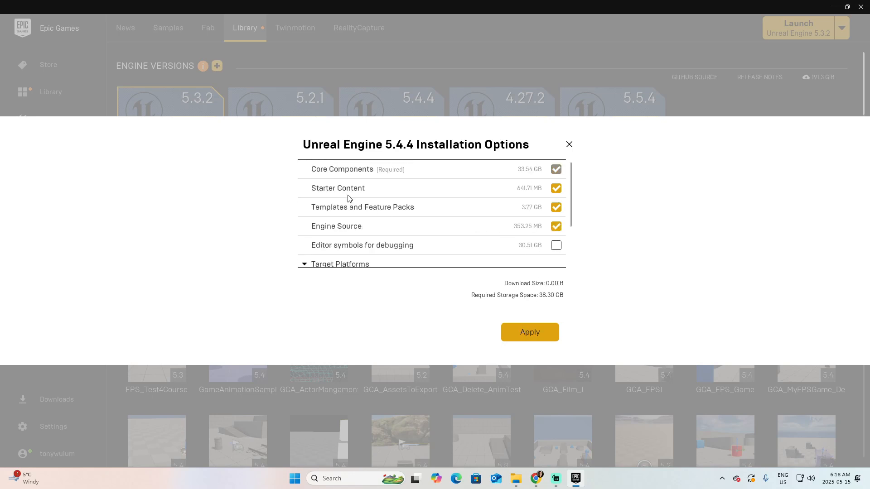
mouse_move(354, 174)
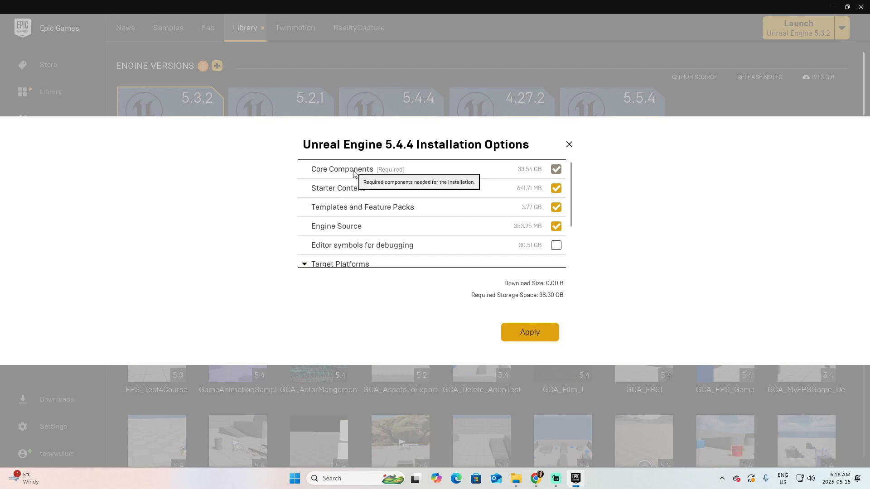
mouse_move(357, 231)
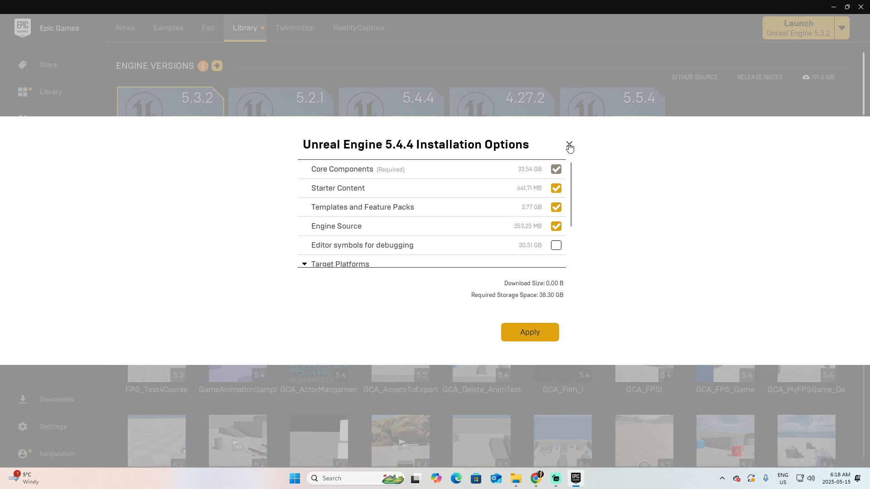
click(568, 145)
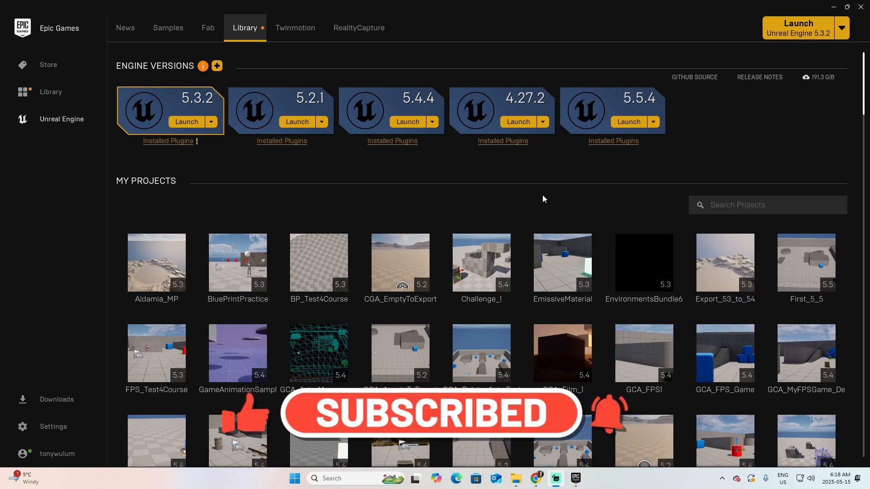
Step: Filter the project list with 'fps' and launch Unreal Engine 5.4.4
text(fps)
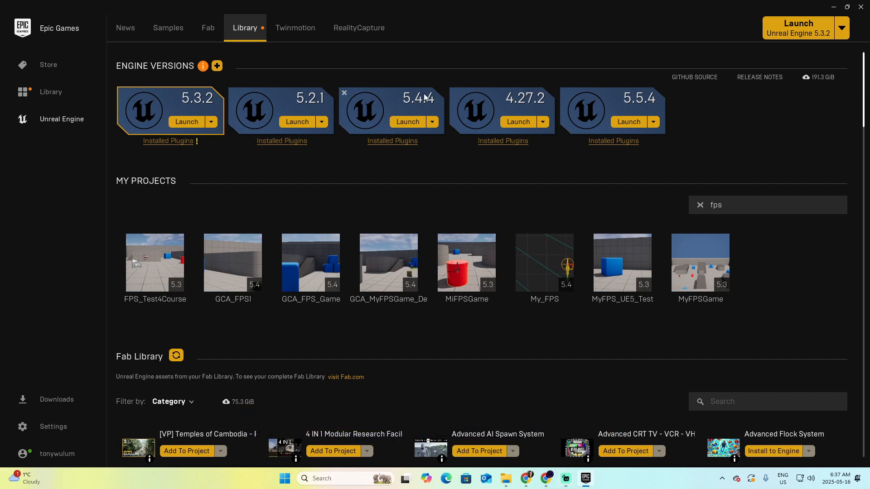
click(407, 121)
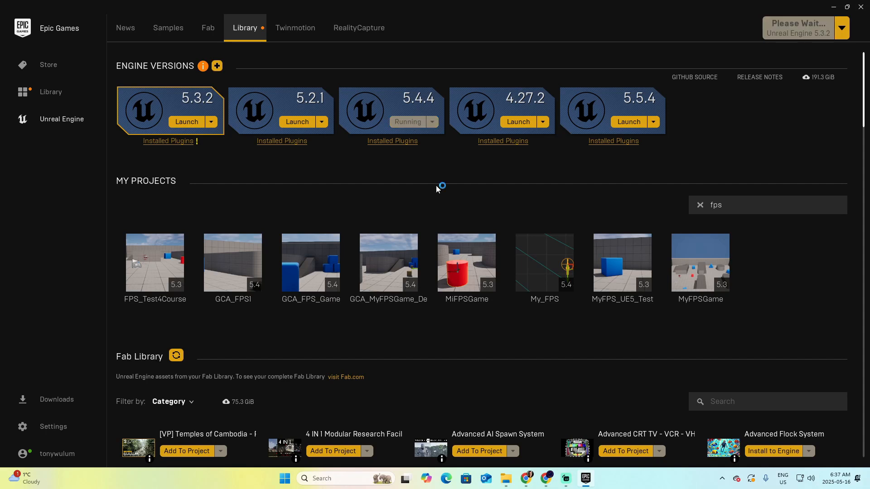
click(406, 121)
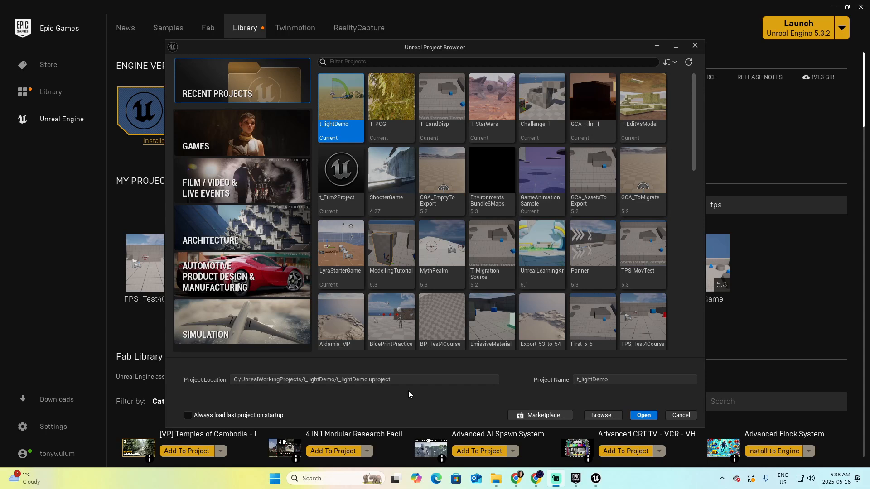
mouse_move(194, 152)
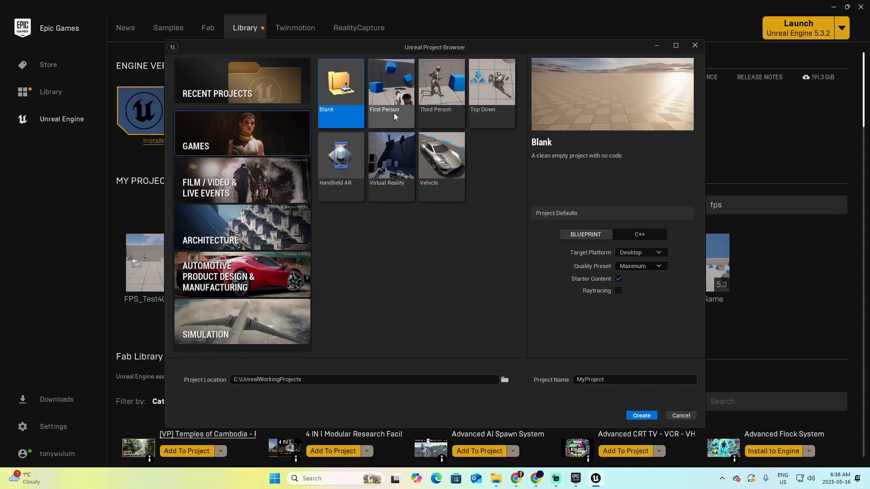
Step: Choose the First Person template under Games in the Unreal Project Browser
click(390, 92)
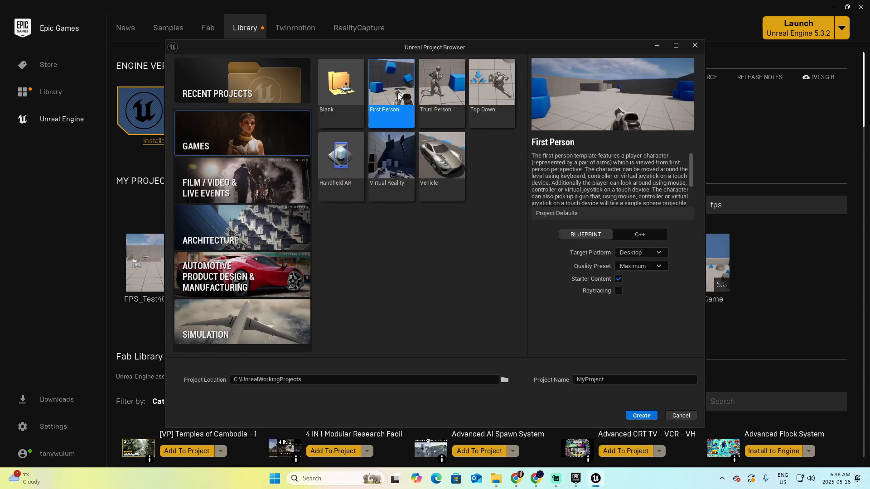
mouse_move(592, 144)
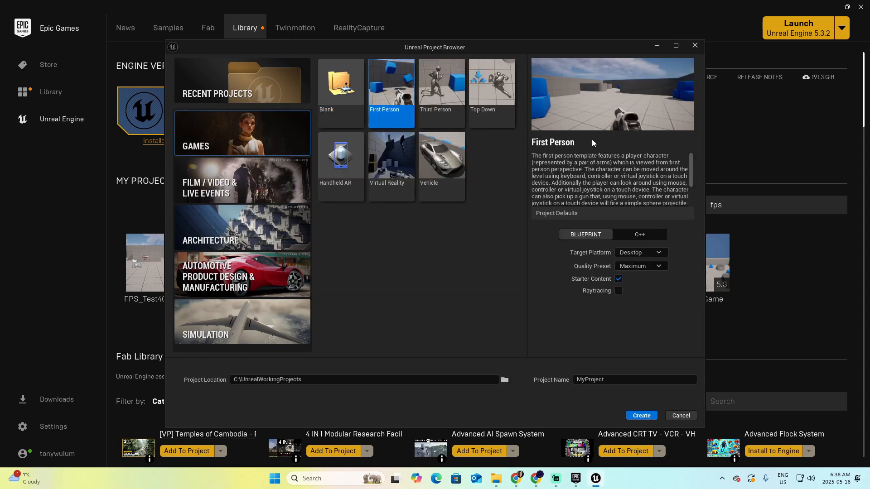
mouse_move(584, 234)
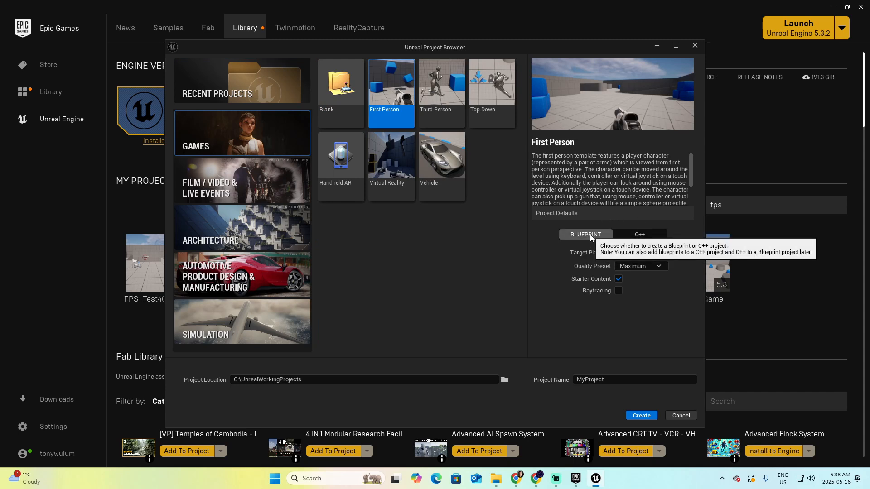
mouse_move(559, 272)
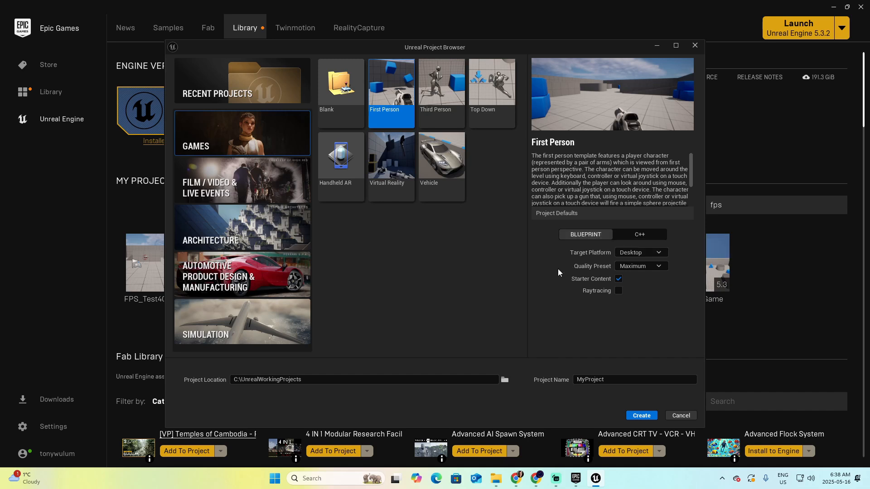
mouse_move(584, 234)
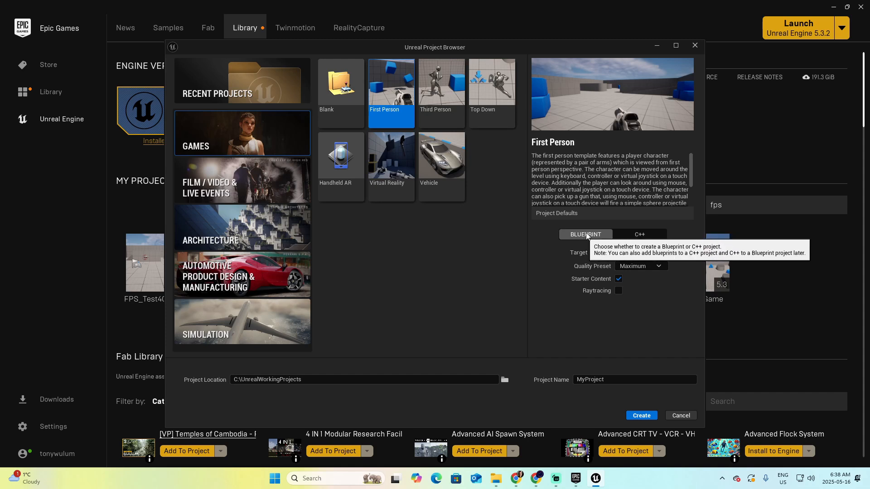
mouse_move(668, 224)
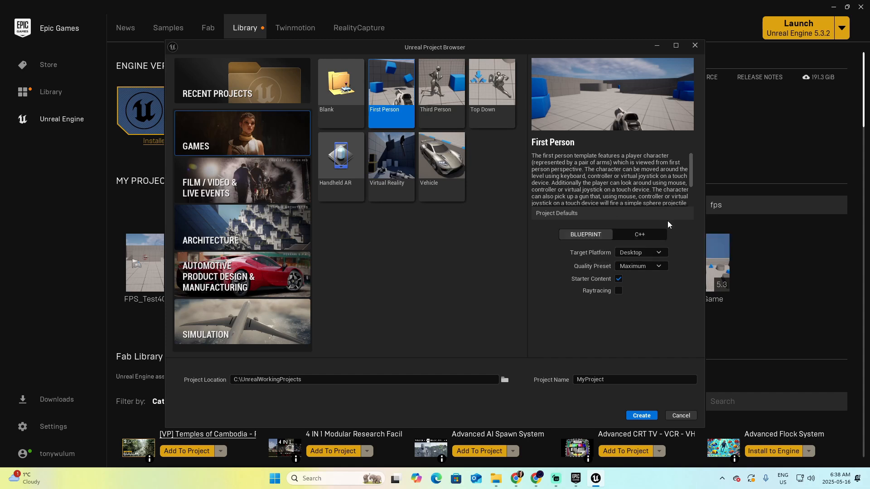
mouse_move(638, 234)
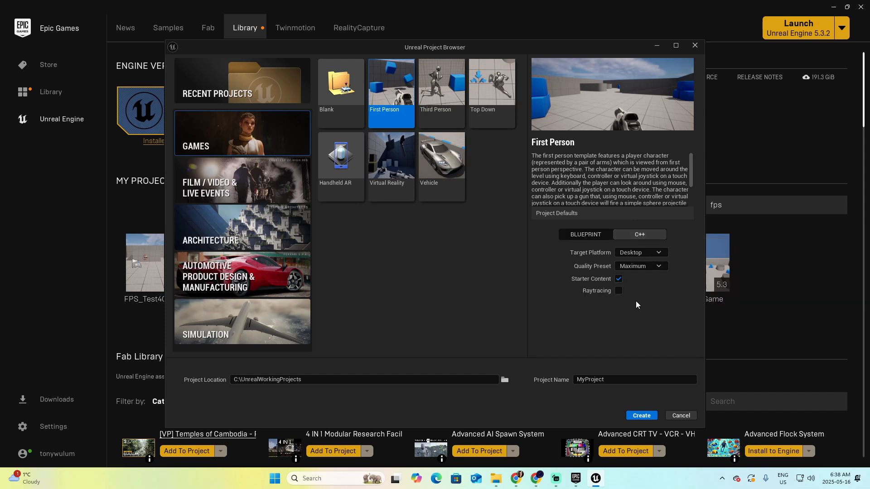
Step: Set the Project Name field to MyShooterFPS
click(634, 379)
text(MyShooter)
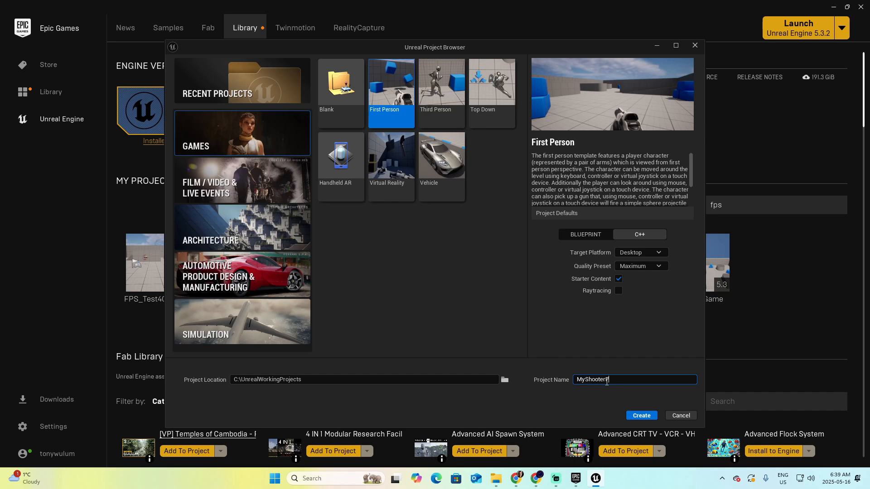
text(FPS)
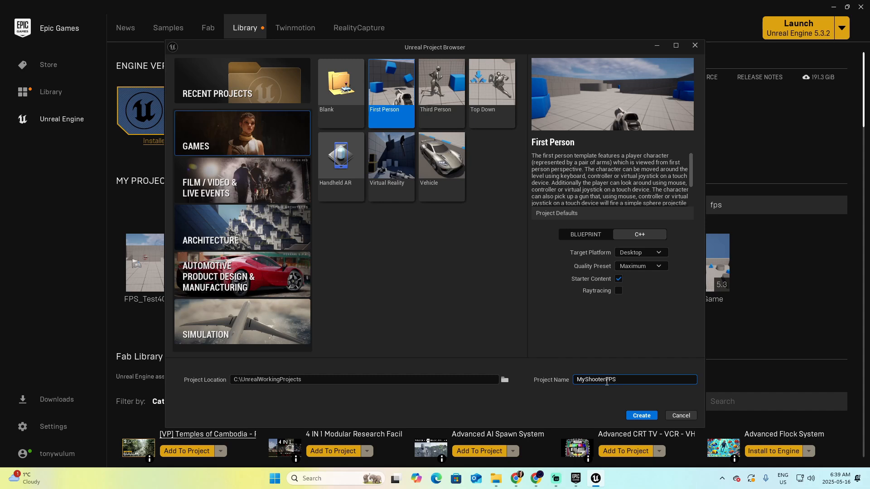
mouse_move(204, 379)
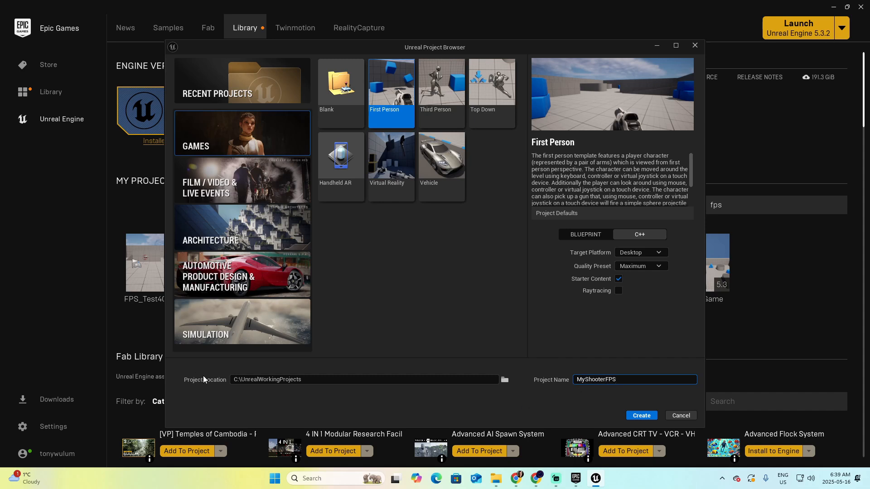
mouse_move(225, 384)
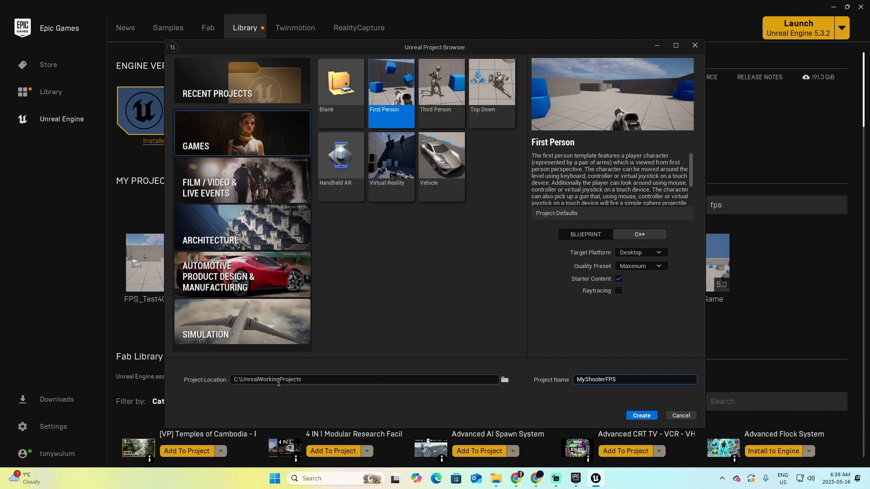
mouse_move(503, 380)
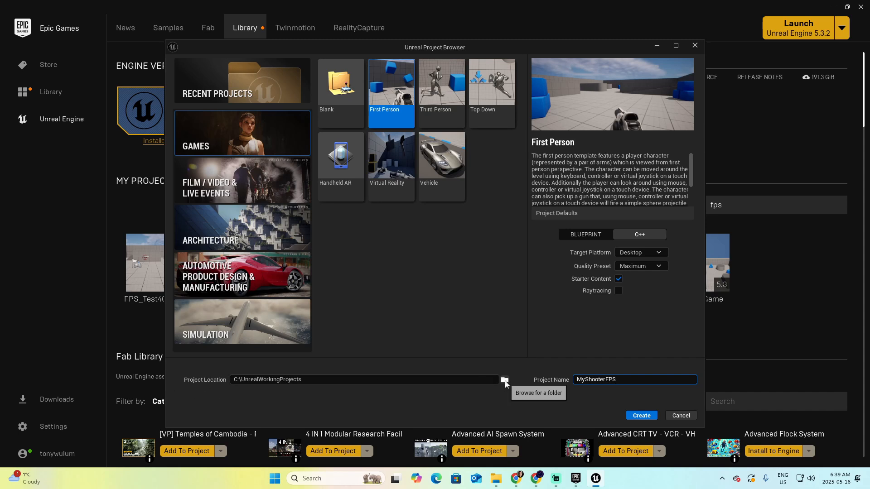
click(503, 379)
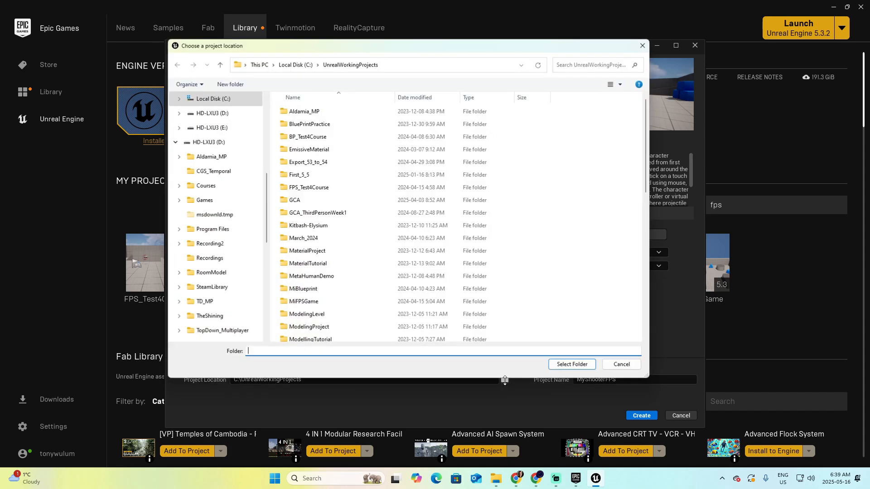
click(620, 364)
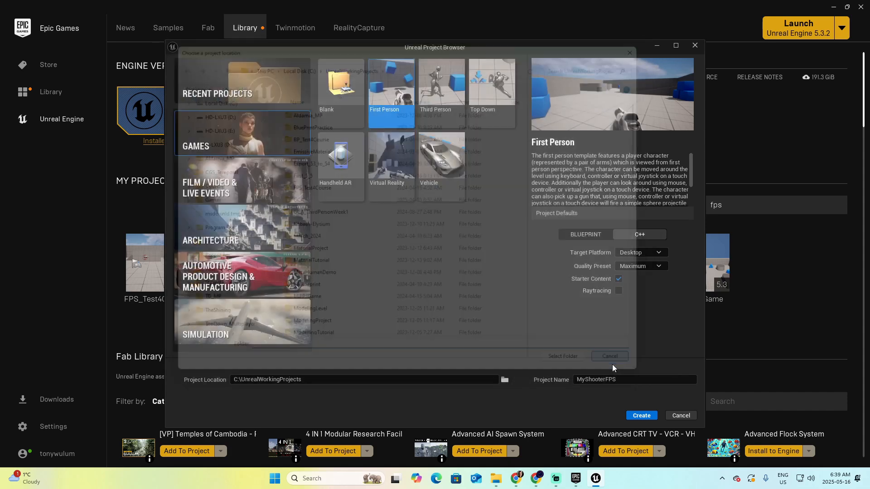
click(609, 356)
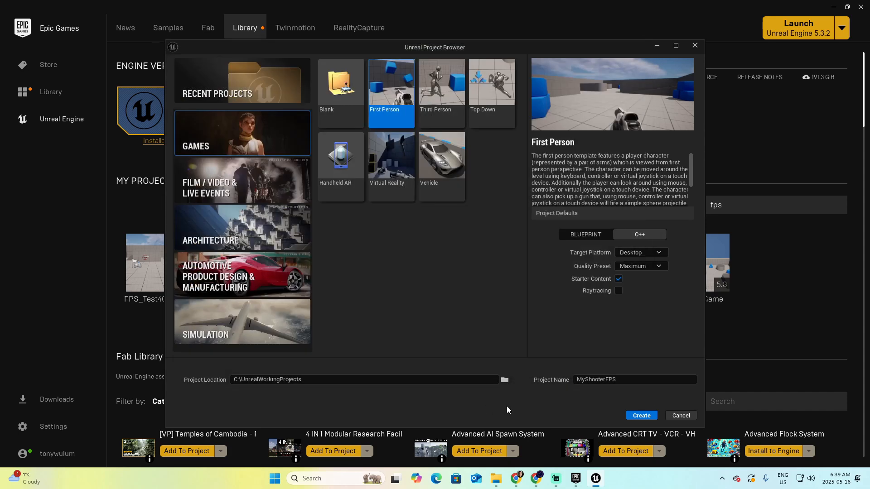
mouse_move(664, 404)
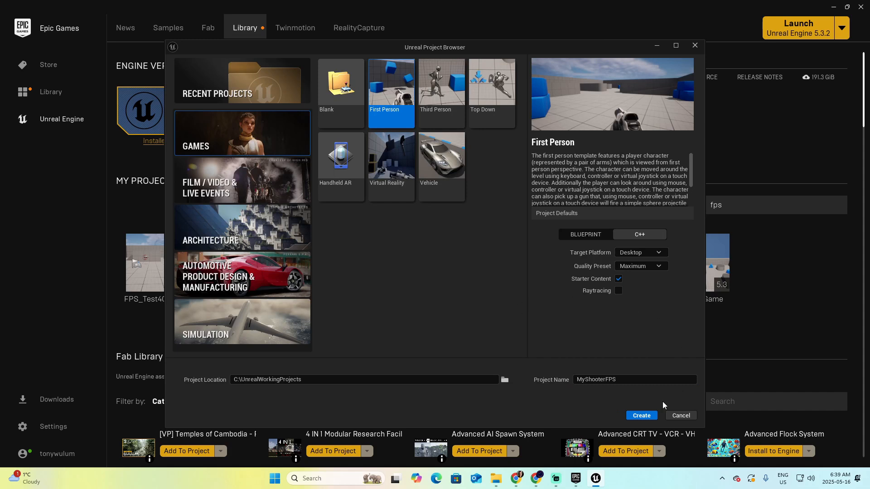
mouse_move(211, 131)
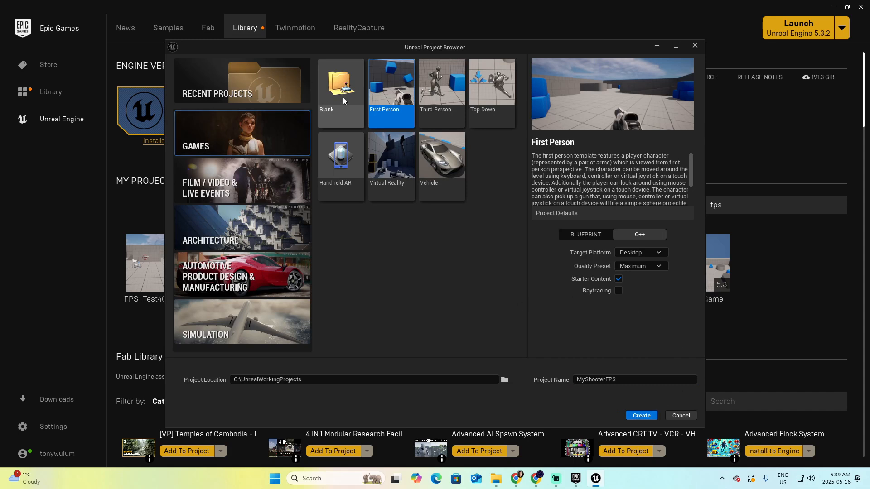
mouse_move(441, 89)
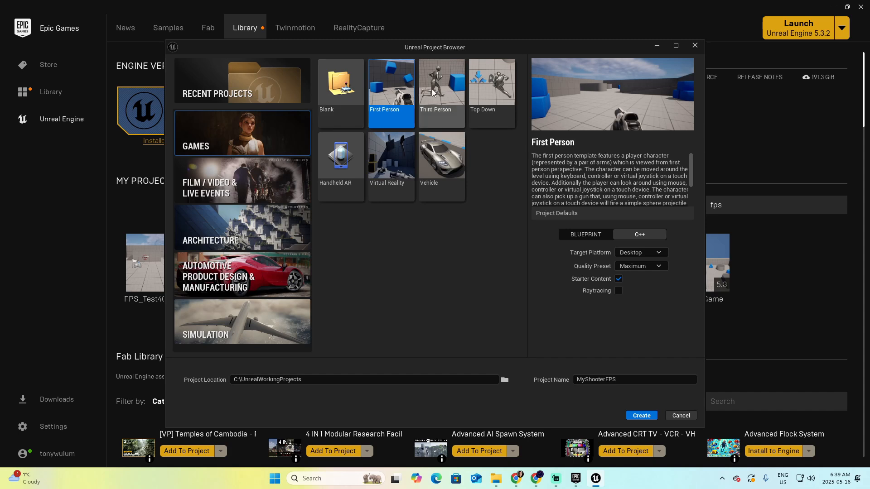
mouse_move(441, 159)
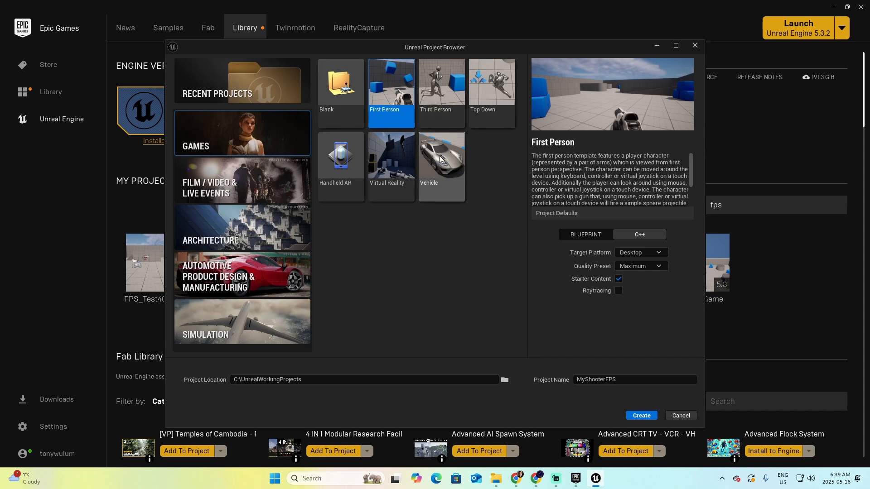
mouse_move(345, 156)
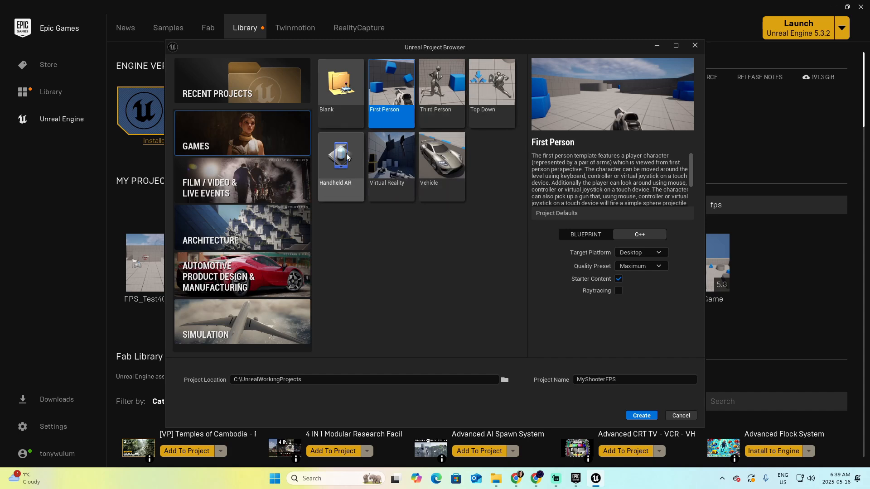
mouse_move(641, 253)
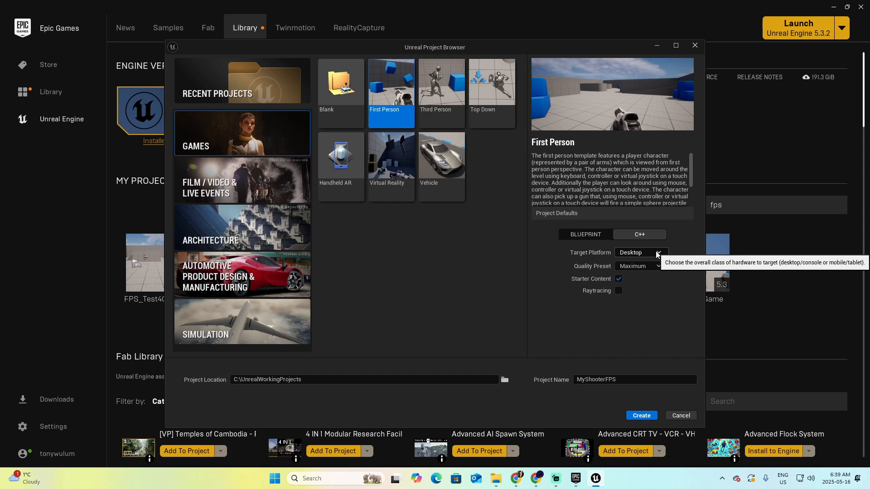
click(657, 253)
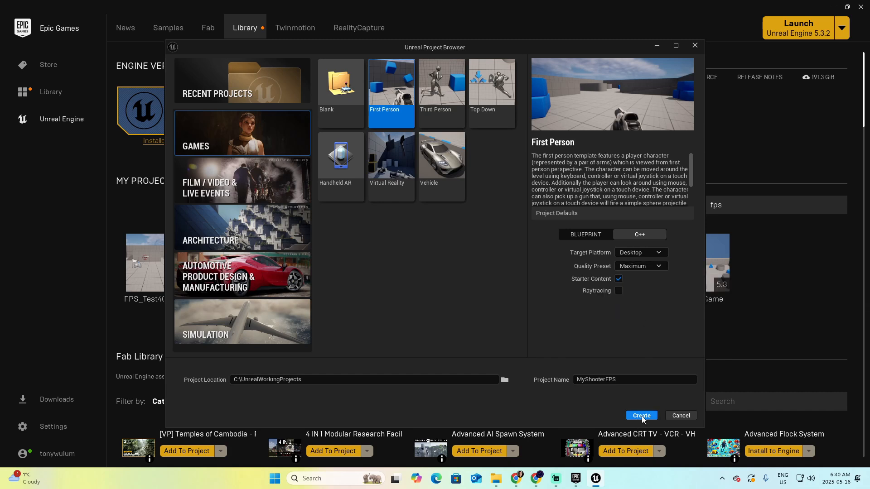
Step: Create the MyShooterFPS project with Create and wait for it to open in the editor
click(641, 416)
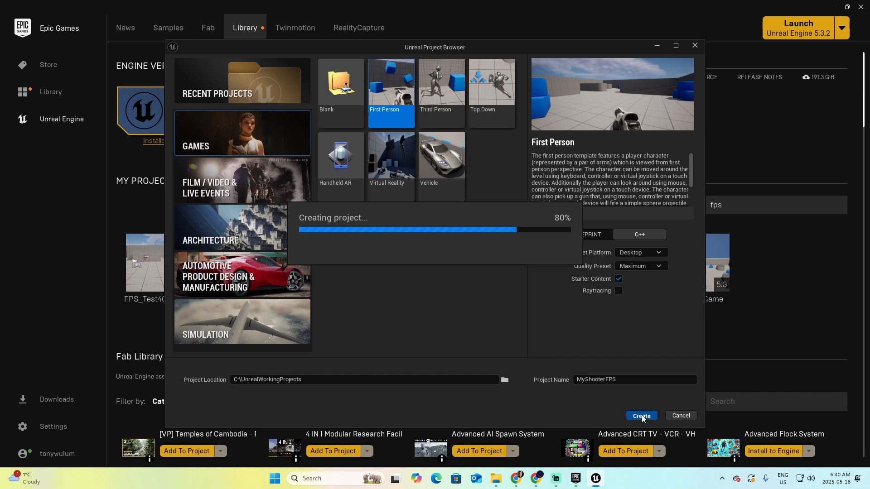
click(640, 416)
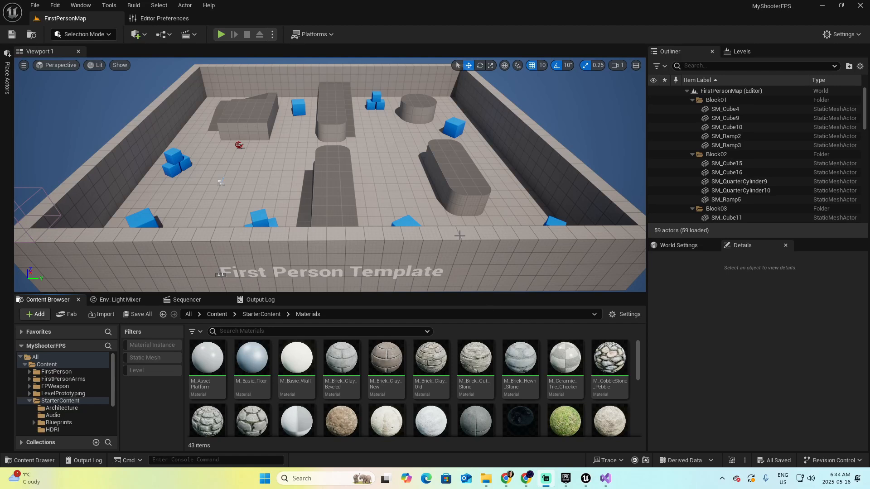
mouse_move(426, 210)
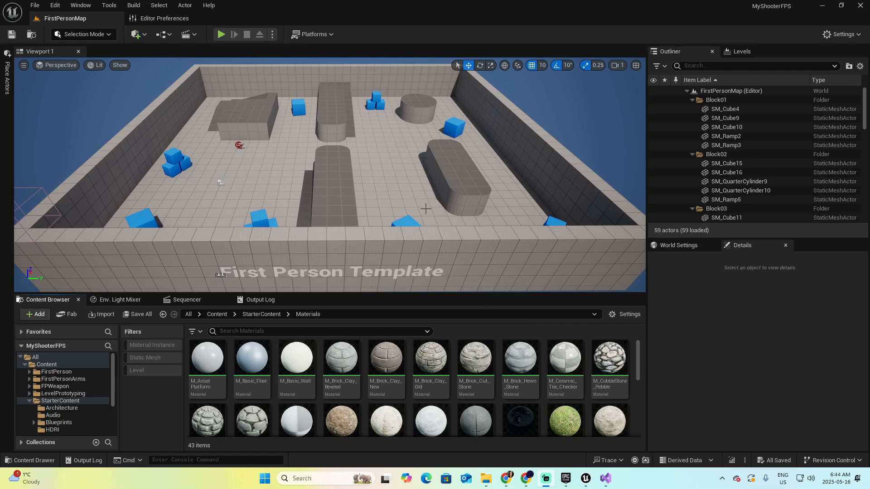
mouse_move(327, 299)
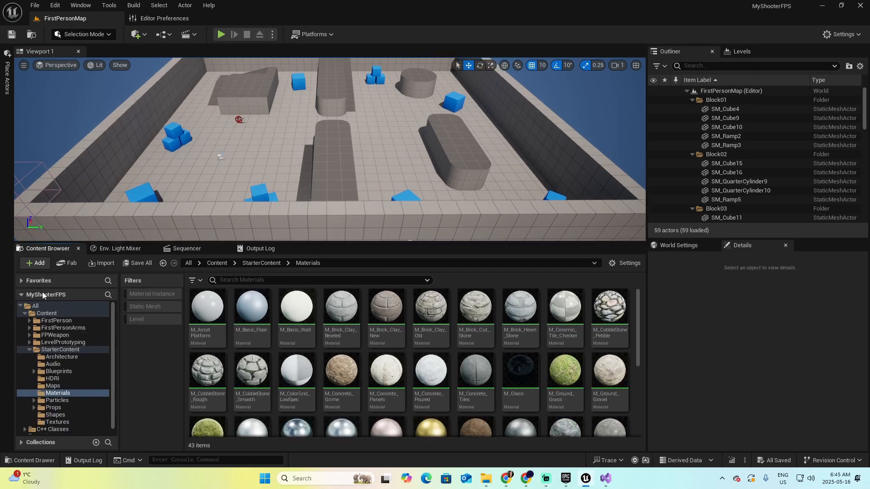
mouse_move(48, 248)
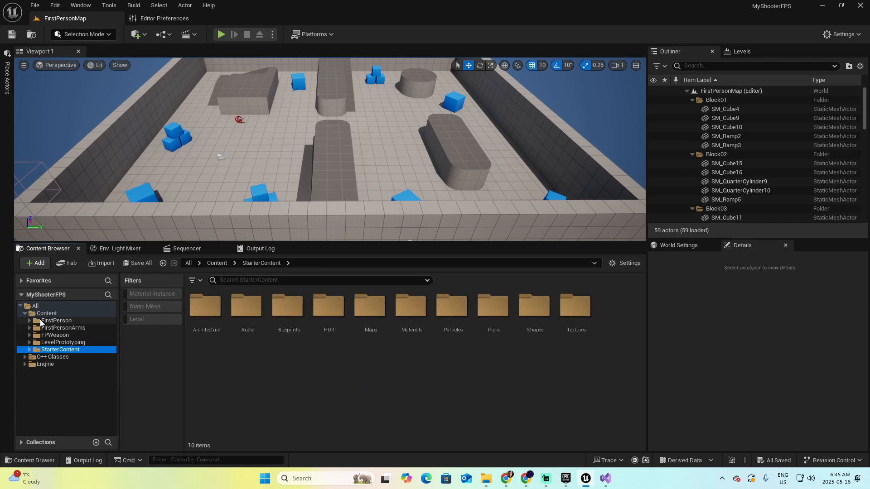
mouse_move(53, 327)
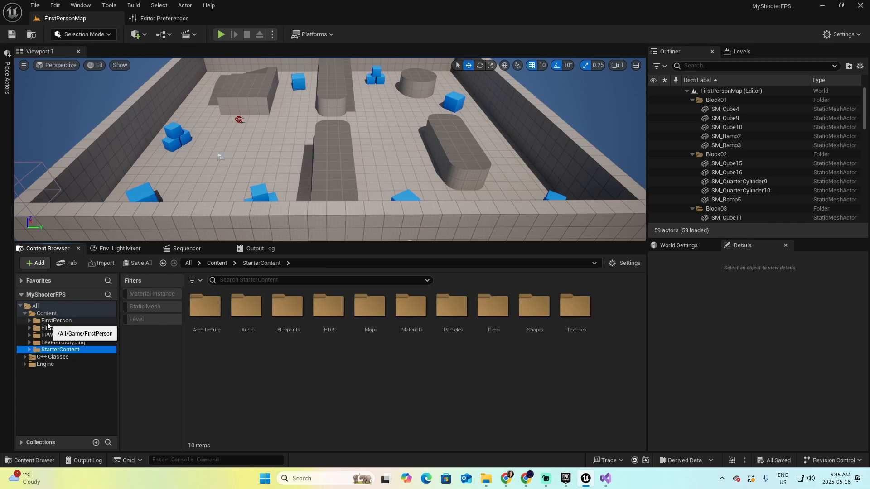
mouse_move(46, 313)
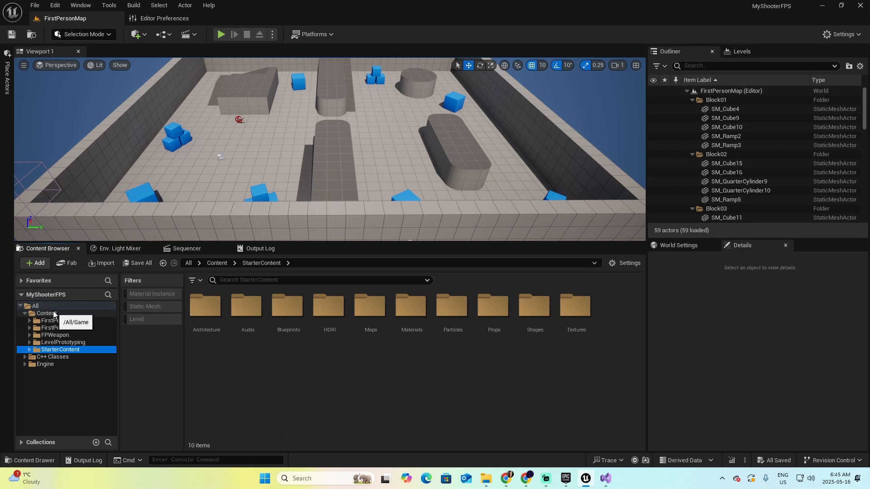
Step: Expand C++ Classes and select the MyShooterFPS folder listing its six classes
click(53, 357)
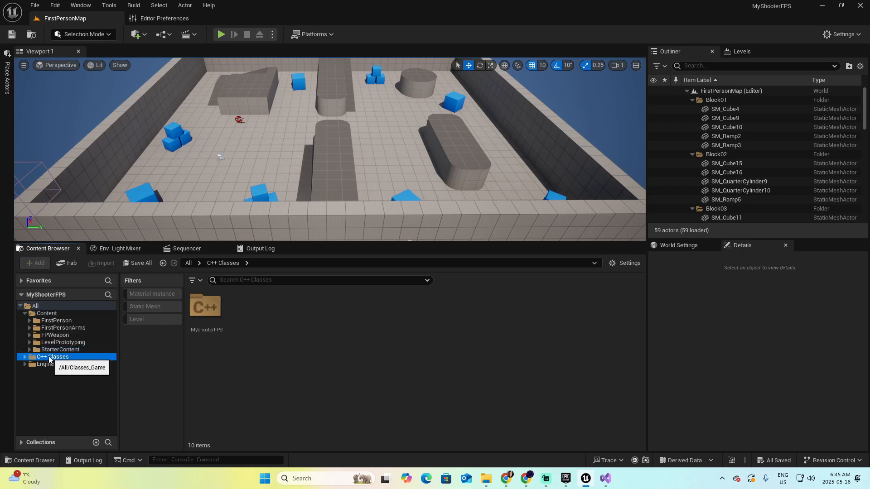
click(24, 357)
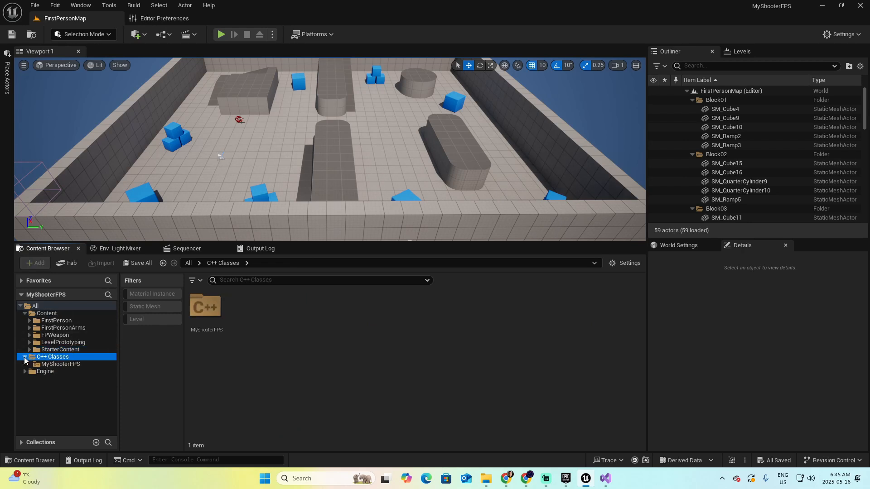
click(61, 364)
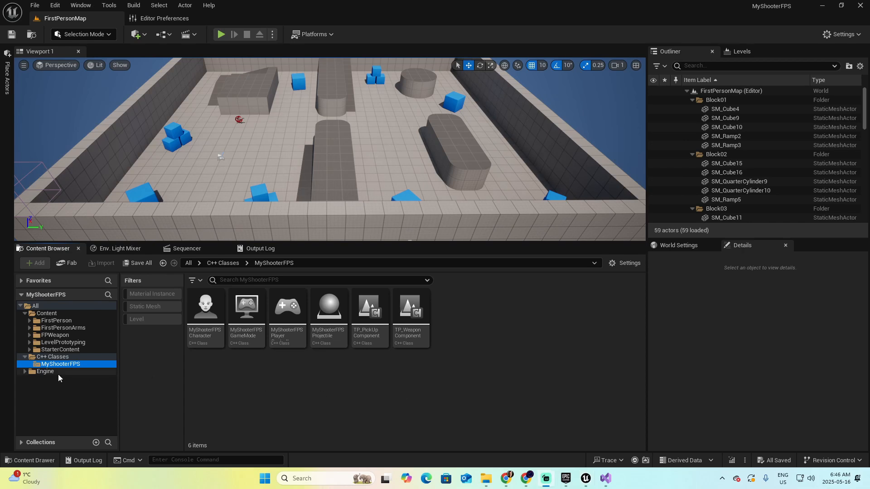
mouse_move(72, 364)
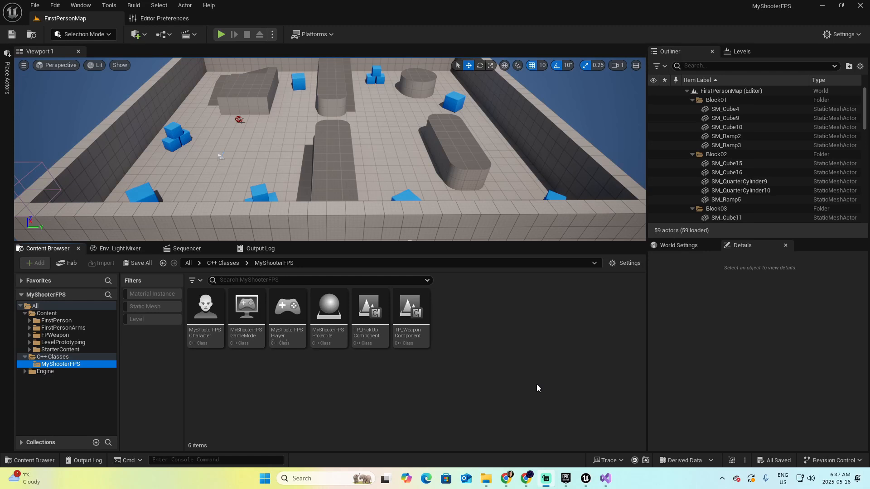
click(53, 5)
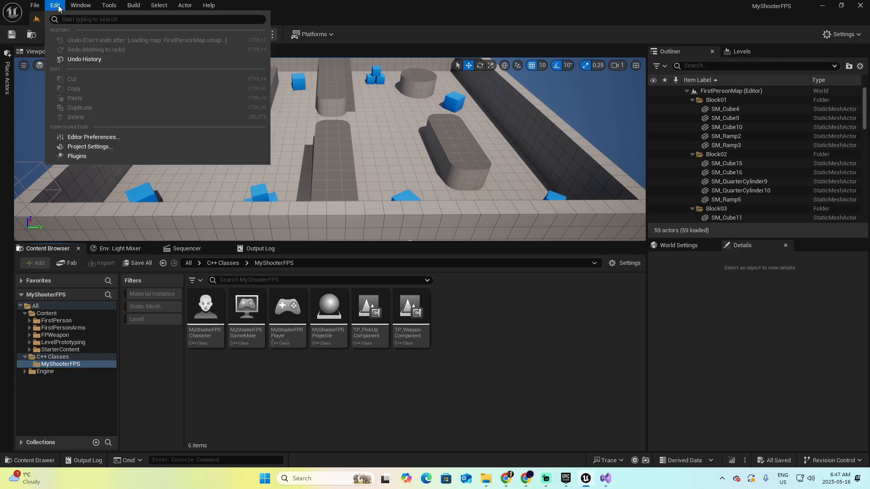
Step: In Editor Preferences > Source Code, set Source Code Editor to Visual Studio 2022
click(94, 137)
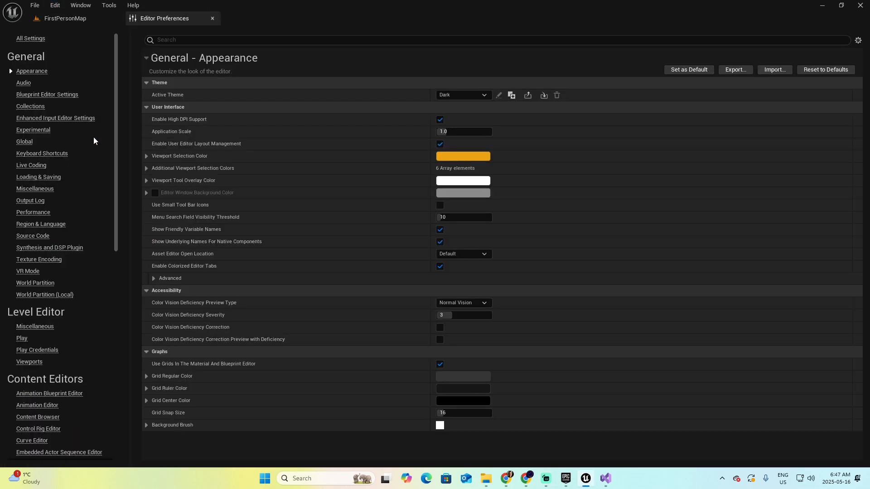
scroll(down, 3)
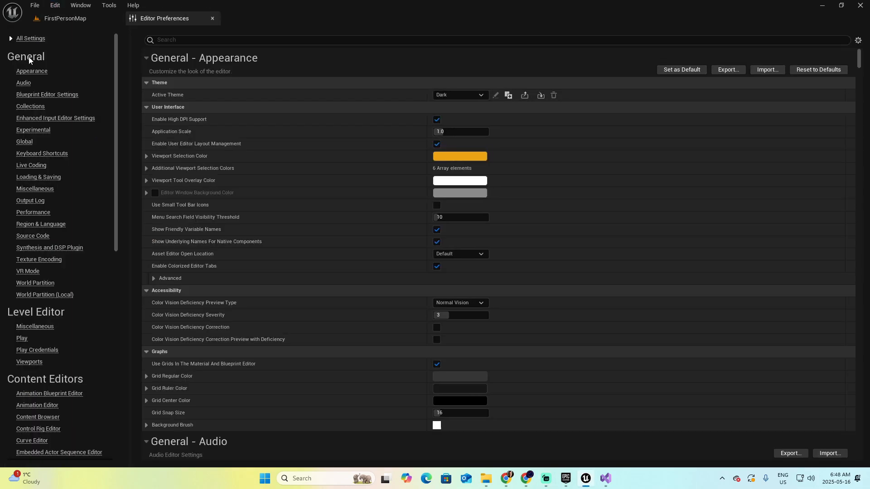
click(33, 235)
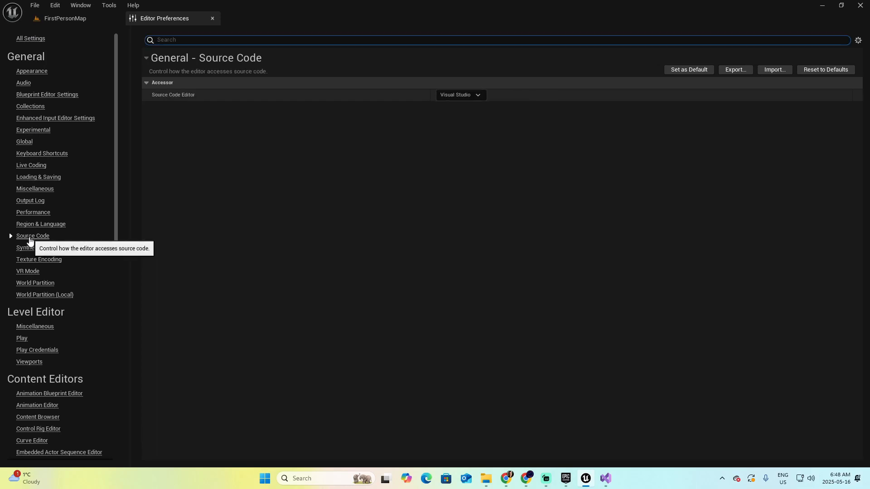
mouse_move(481, 110)
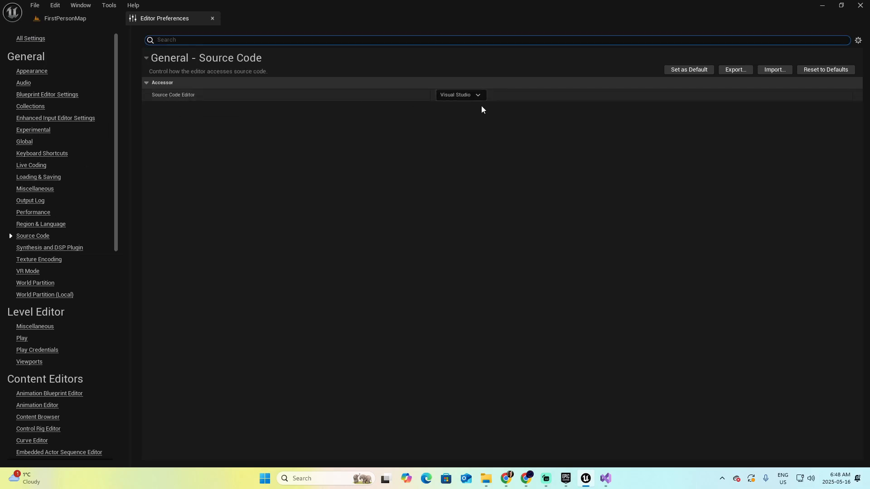
click(460, 94)
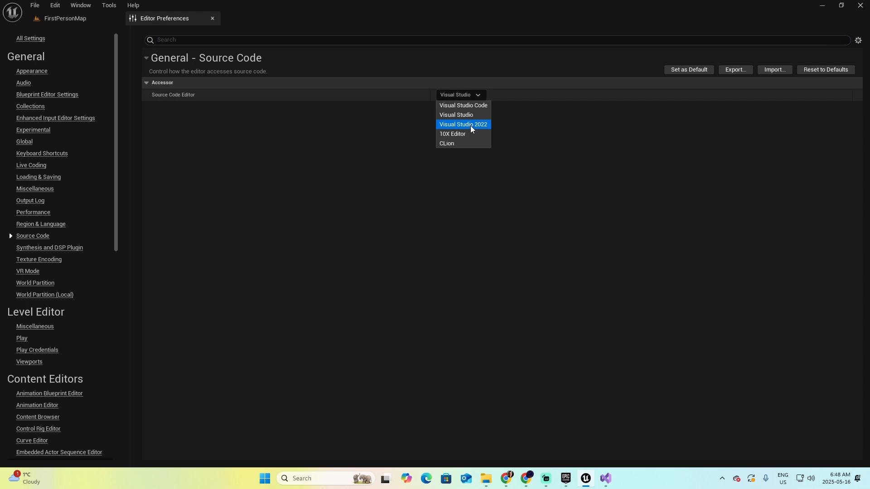
click(463, 124)
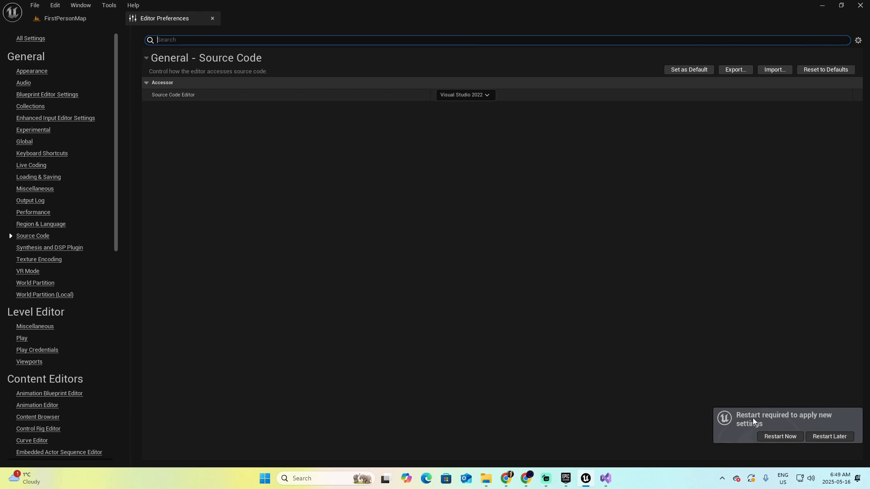
mouse_move(488, 107)
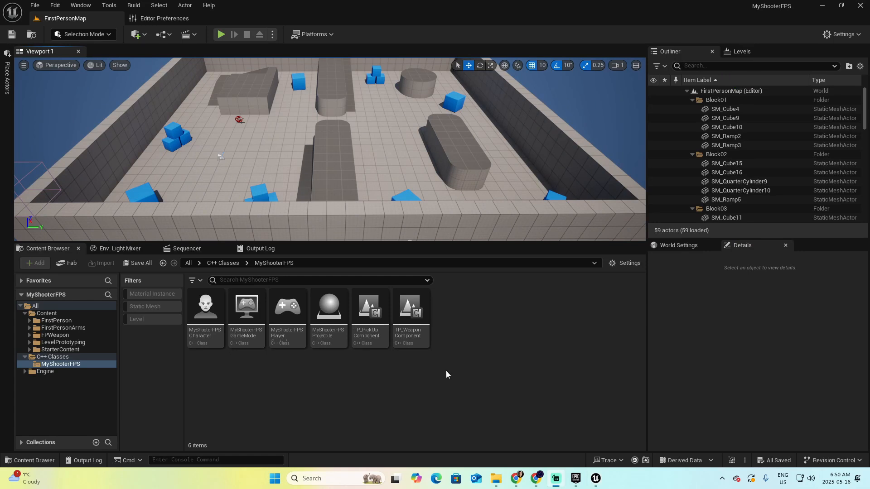
mouse_move(461, 331)
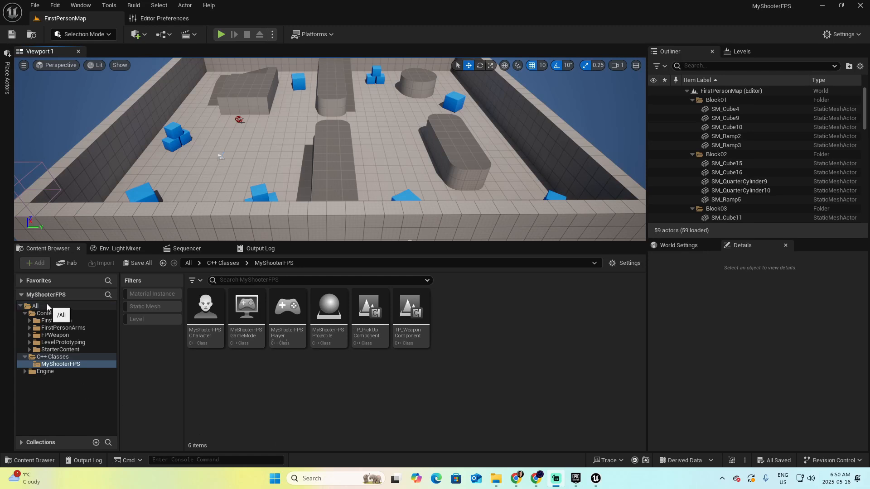
mouse_move(62, 254)
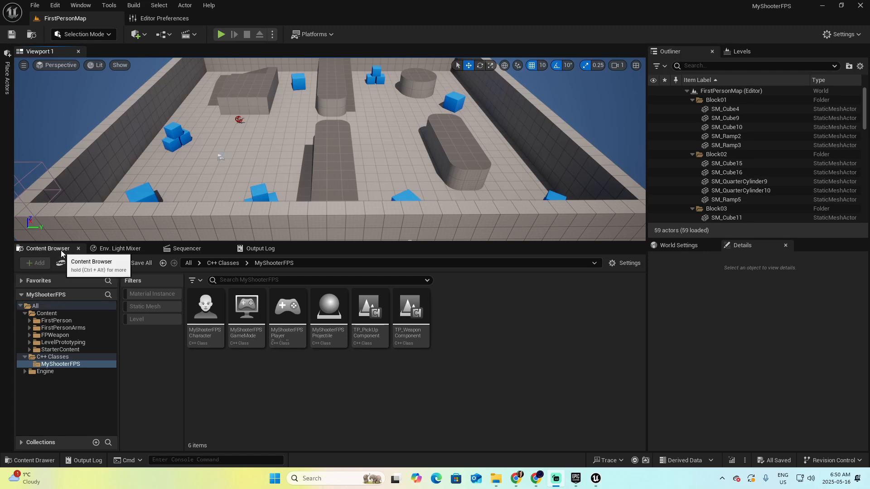
mouse_move(50, 364)
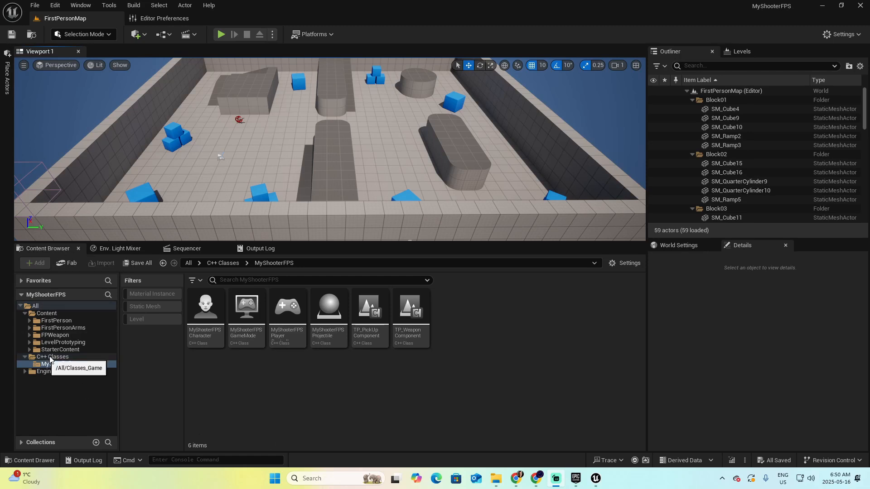
click(60, 364)
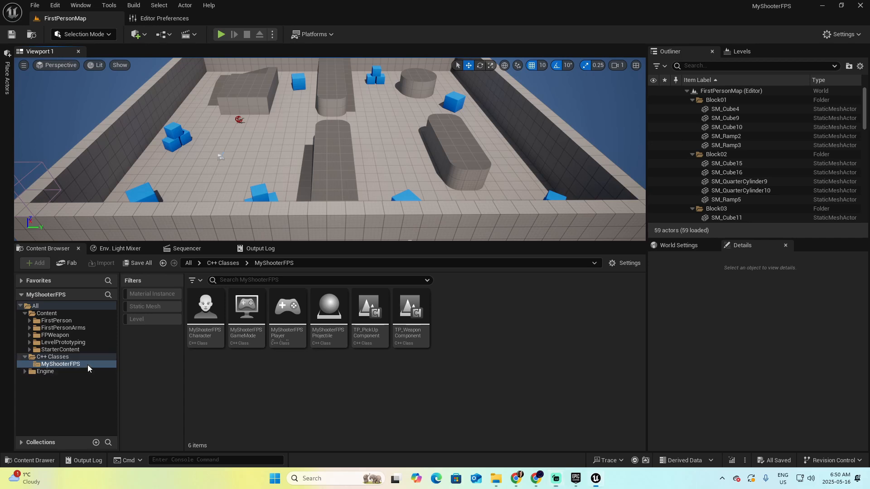
mouse_move(206, 307)
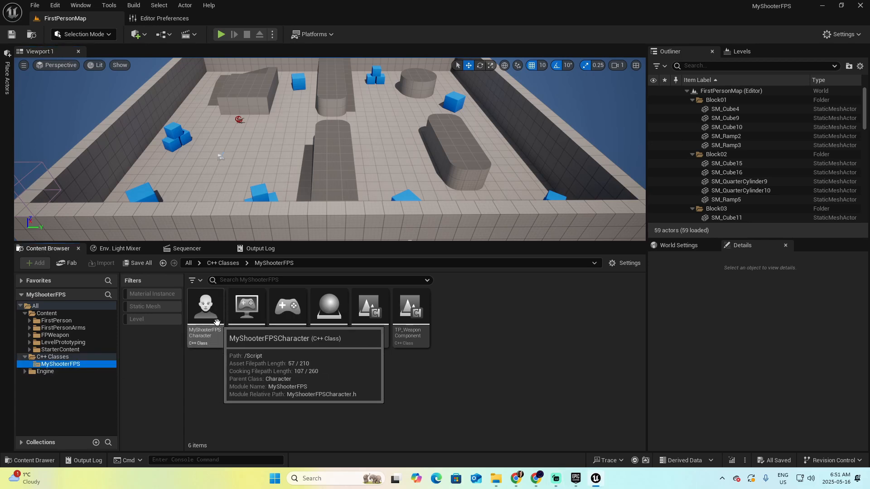
mouse_move(405, 320)
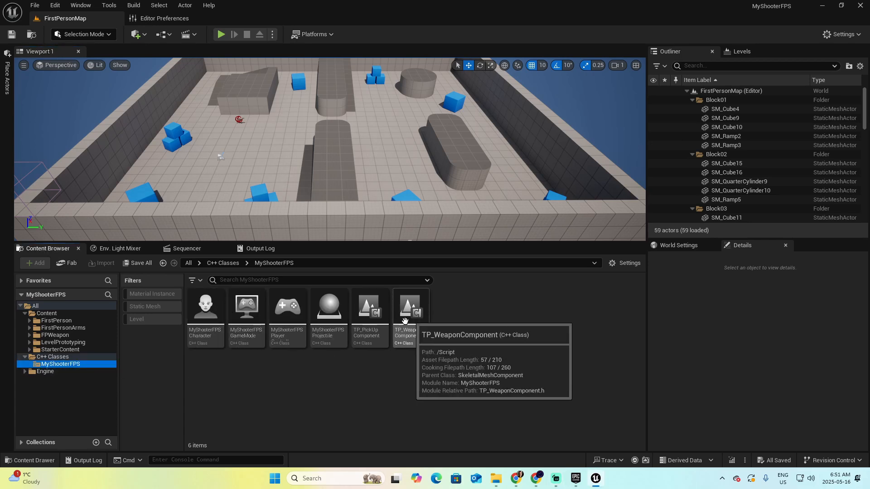
mouse_move(204, 305)
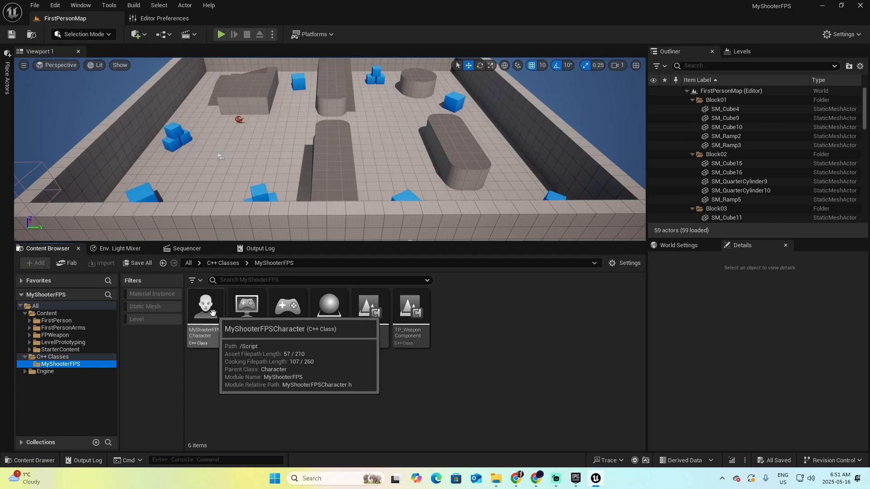
click(206, 306)
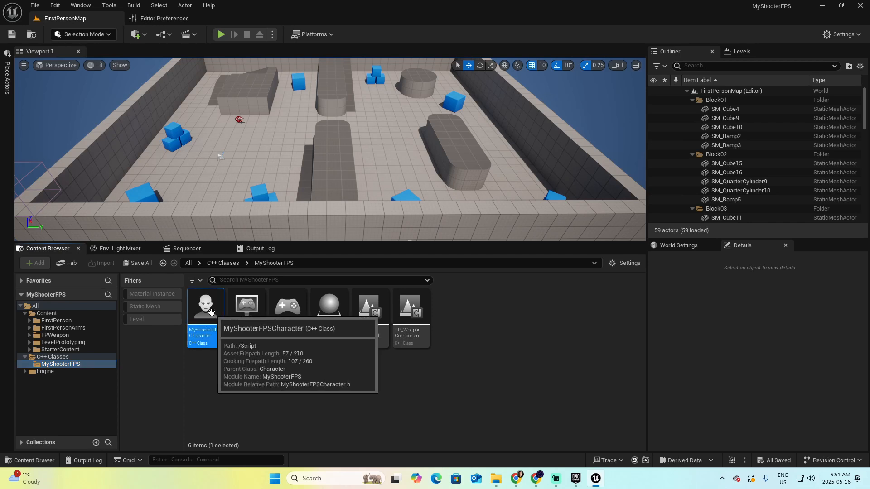
Step: View MyShooterFPSCharacter .cpp and .h in Visual Studio and show Solution Explorer
double_click(204, 304)
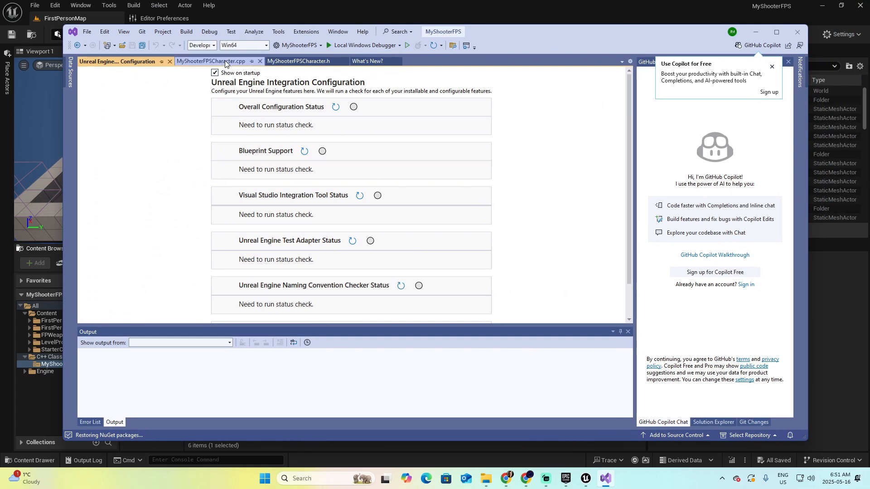
click(211, 61)
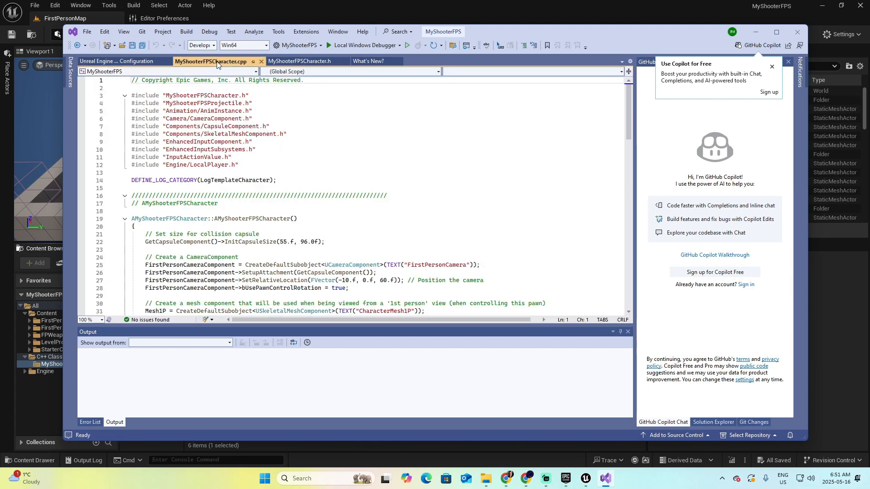
mouse_move(302, 61)
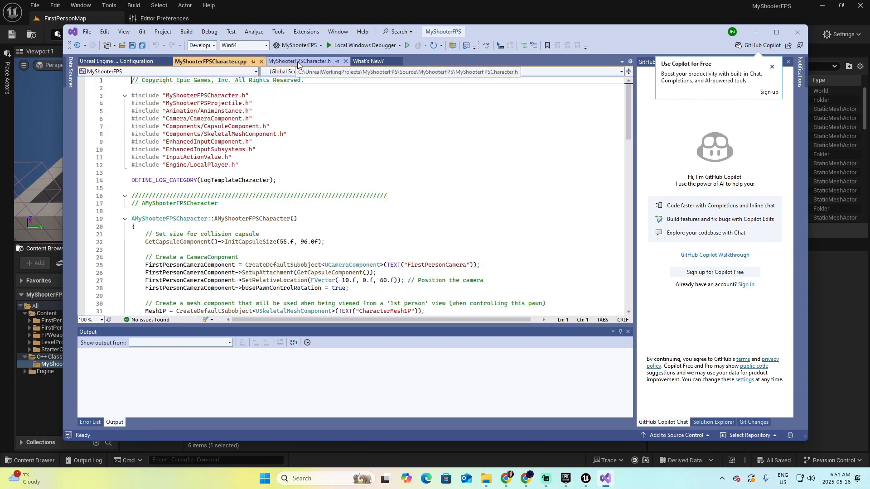
click(301, 61)
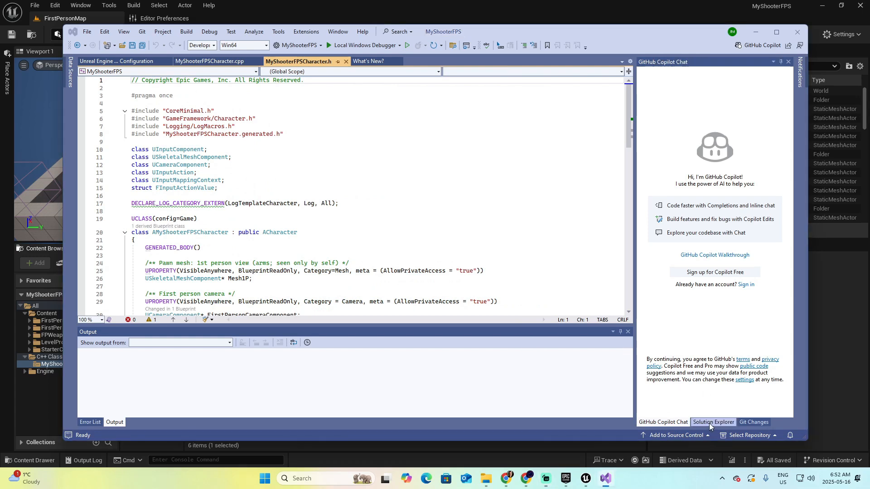
click(712, 422)
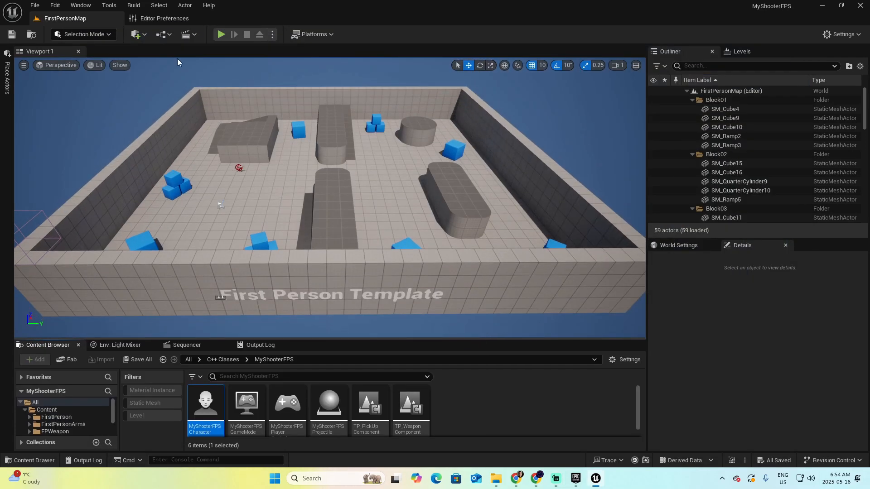
Step: Play the First Person map, fire a projectile from the rifle, and stop the play test
click(220, 34)
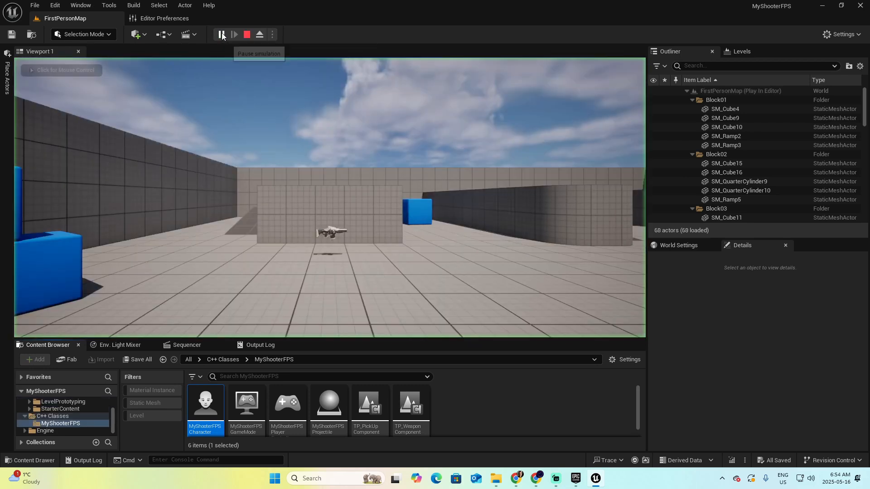
click(221, 33)
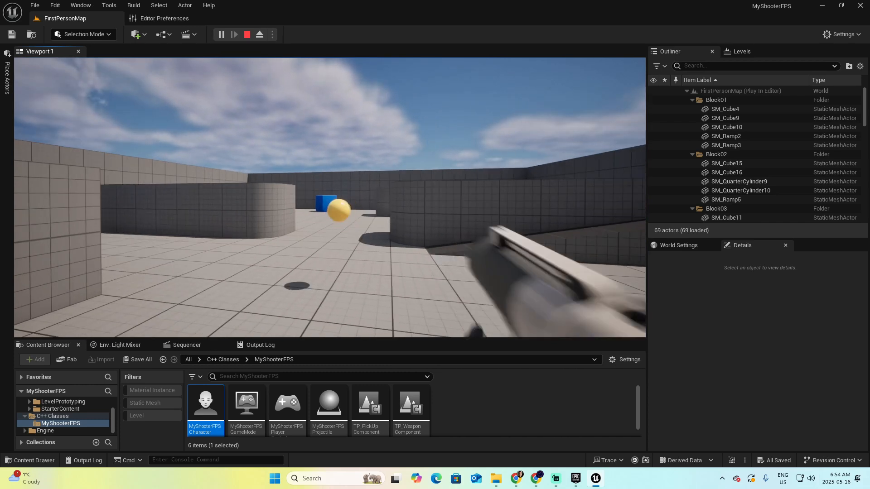
click(333, 211)
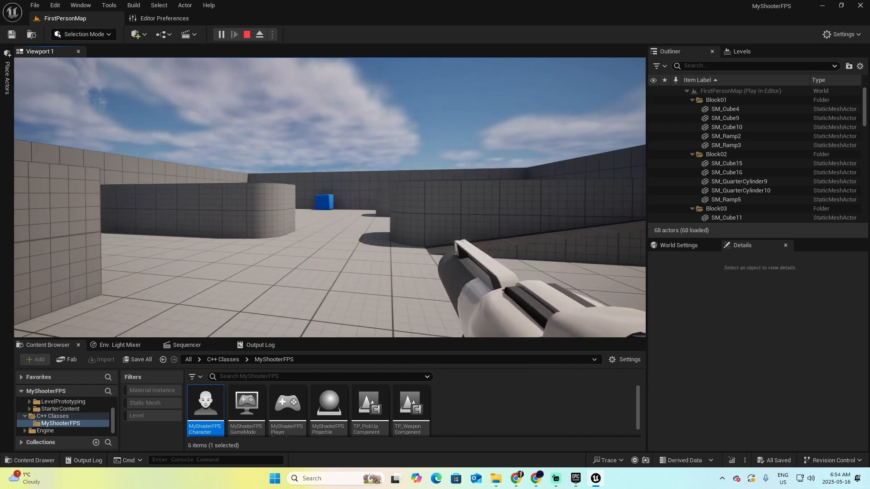
click(246, 34)
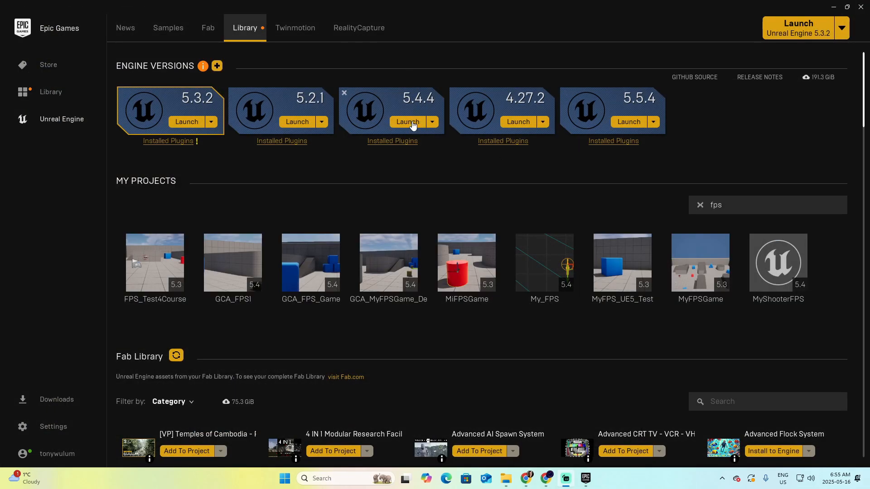
Step: Launch Unreal Engine 5.4.4 from the Library to reach the Unreal Project Browser
click(407, 122)
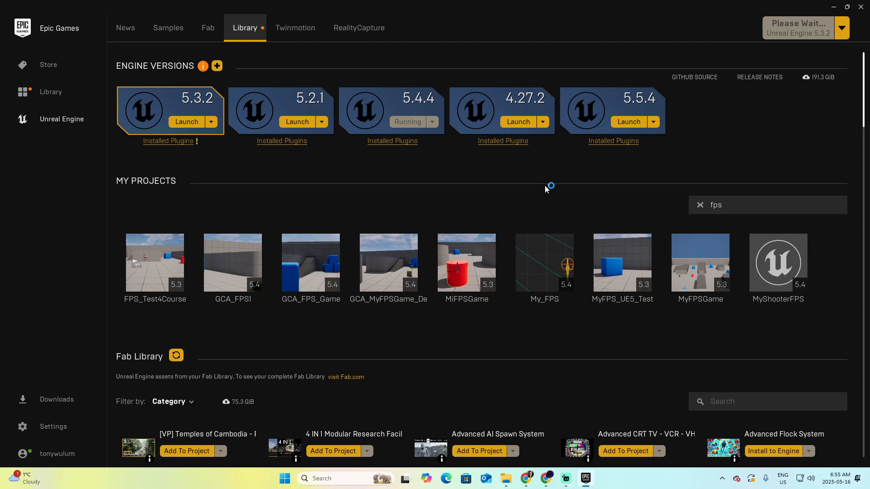
click(407, 122)
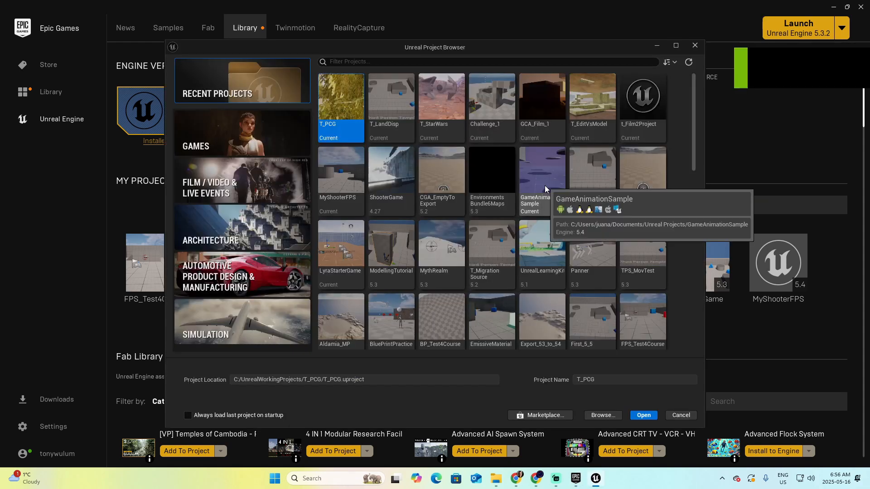
mouse_move(413, 372)
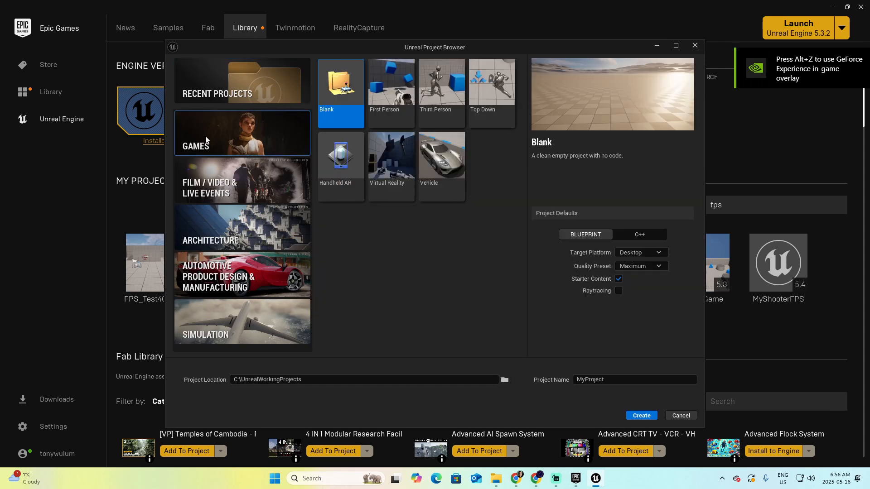
Step: Create a Blueprint First Person game project named MyShooterFPSBP
click(390, 80)
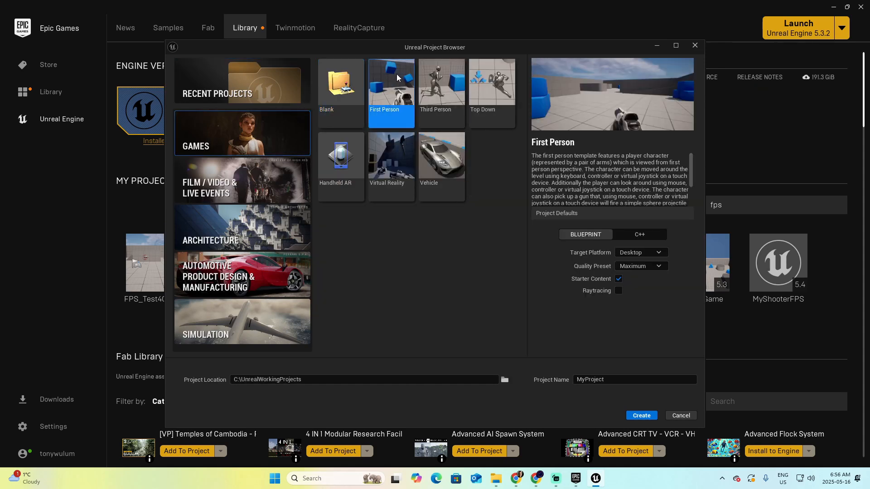
mouse_move(585, 233)
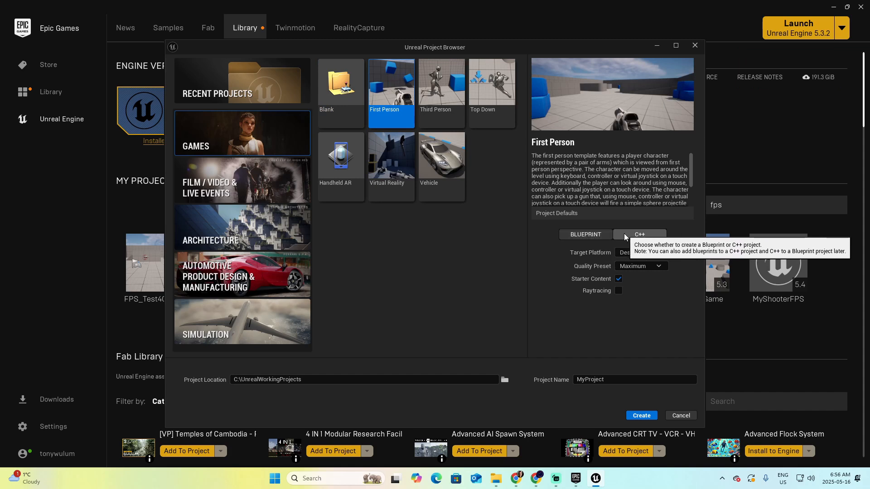
mouse_move(585, 274)
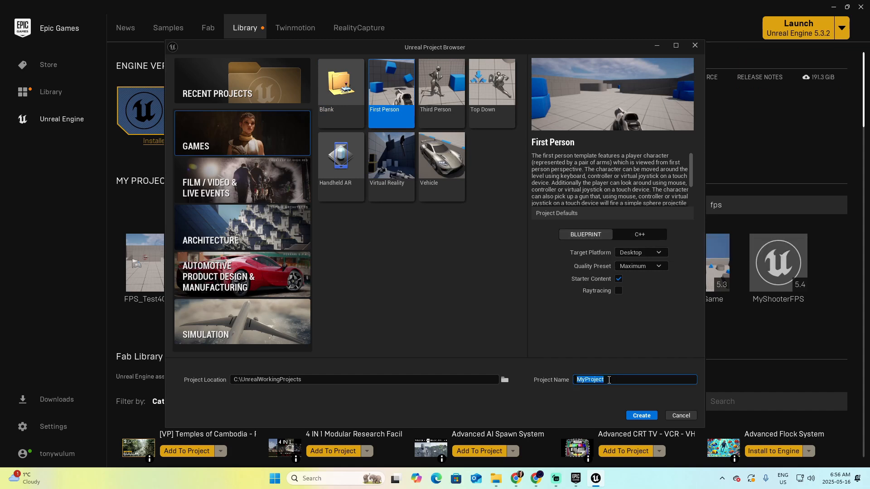
text(MyShooterFPSBP)
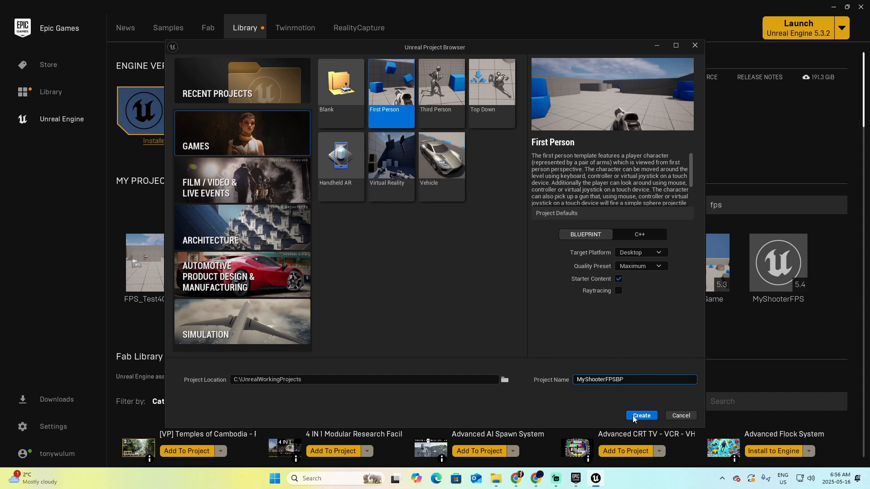
click(640, 416)
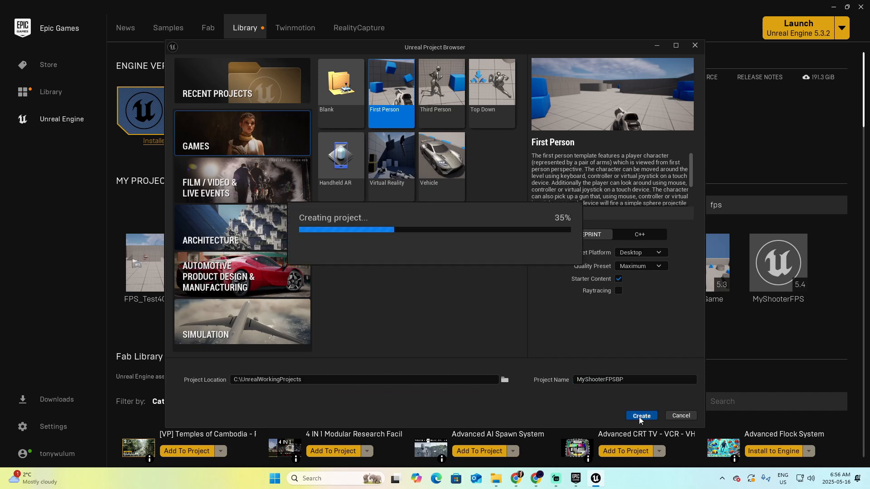
click(641, 416)
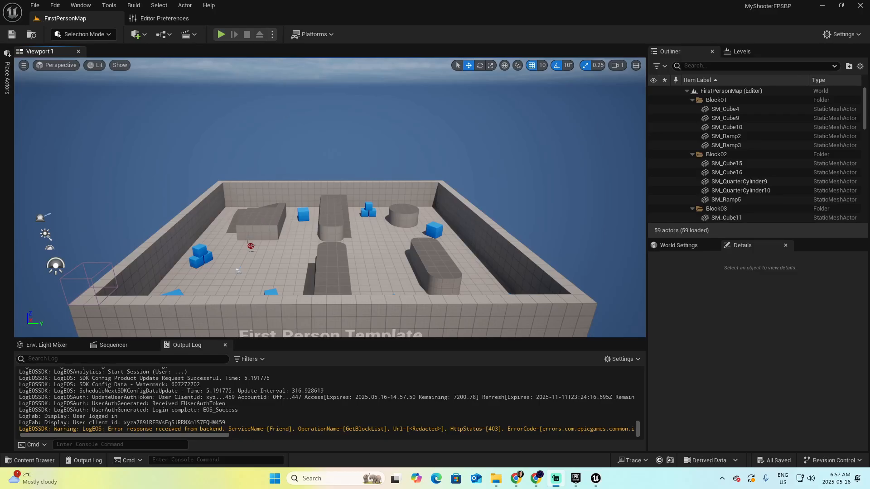
mouse_move(80, 5)
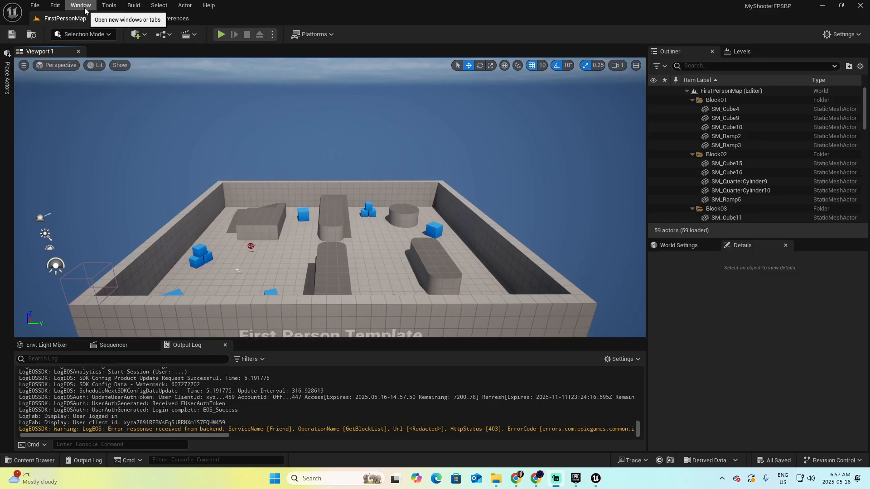
Step: Show Content Browser 1 from the Window menu's Content Browser list
click(81, 5)
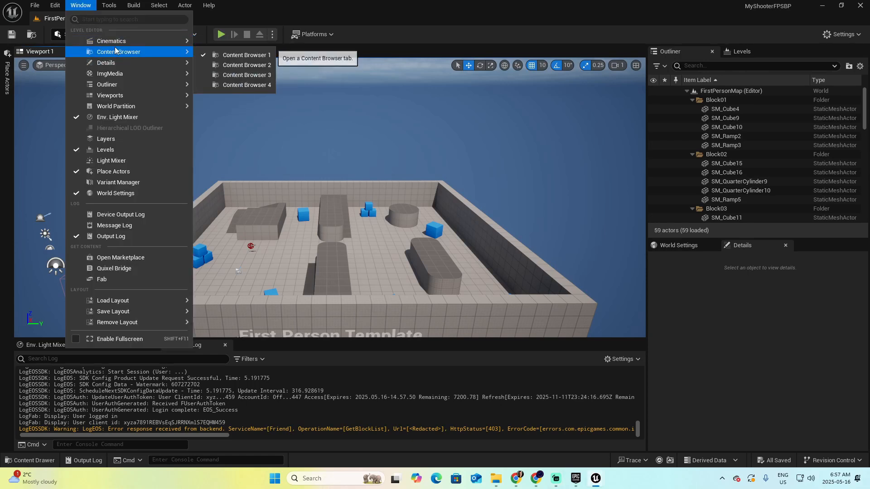
click(246, 55)
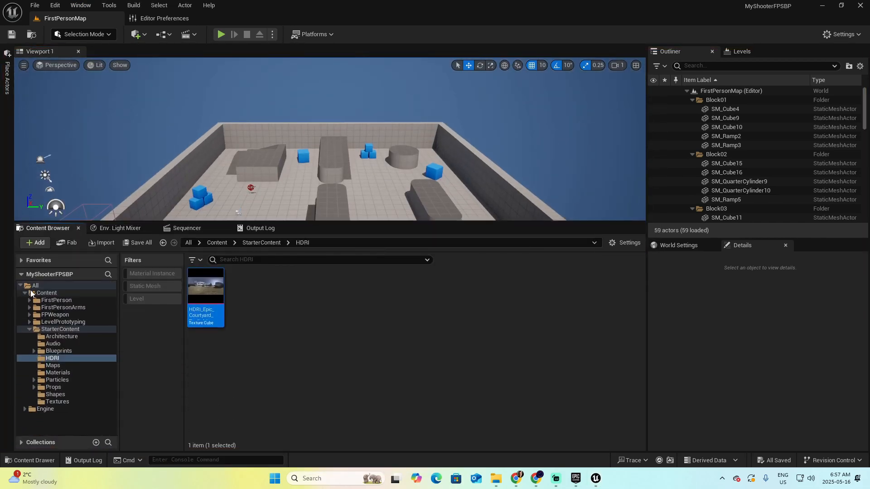
Step: Select the Content root folder to list its five top-level subfolders
click(48, 292)
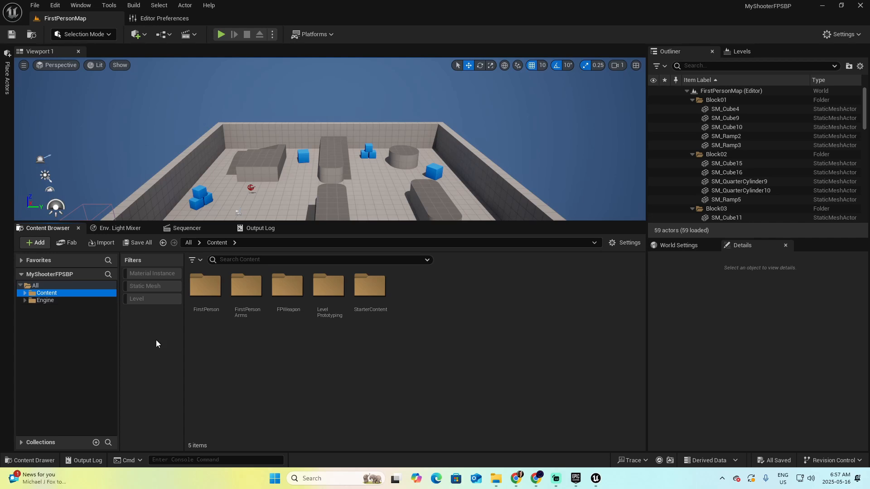
mouse_move(233, 355)
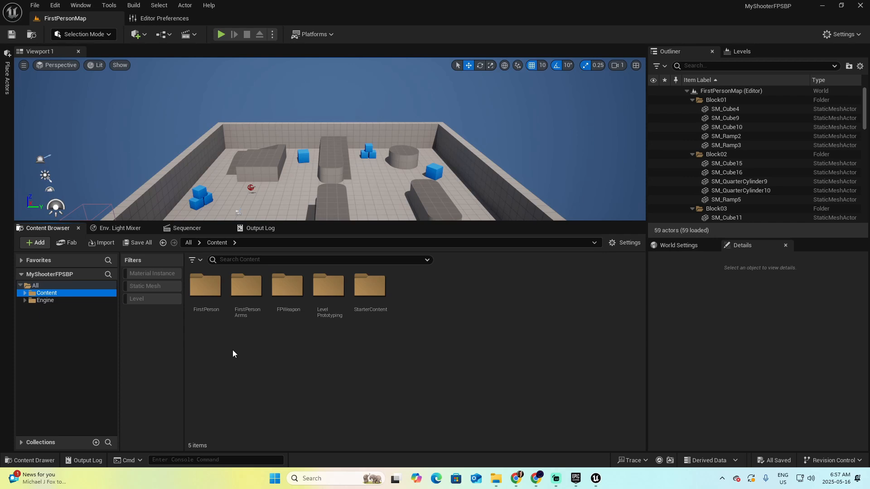
mouse_move(334, 382)
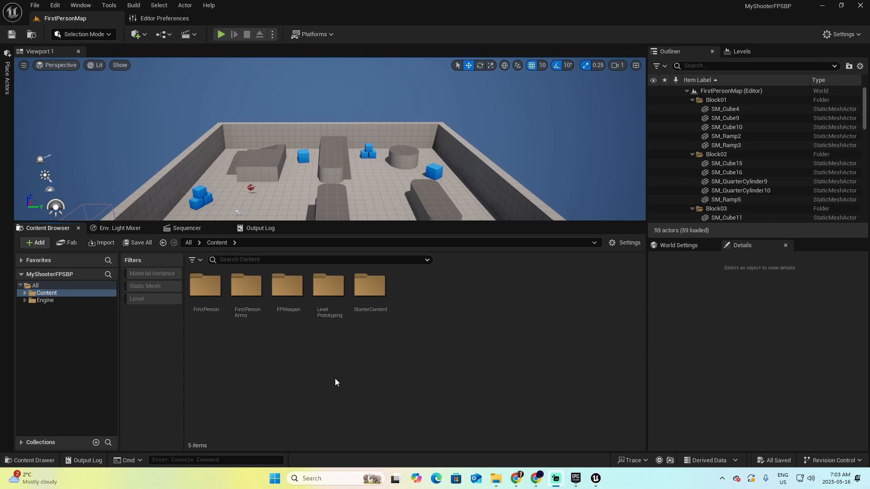
mouse_move(103, 14)
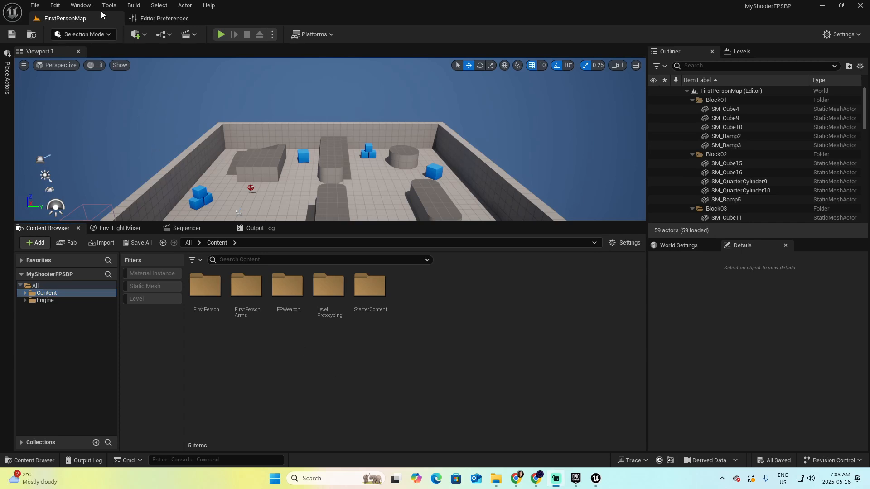
Step: Start a new C++ class from Tools with Character as parent and continue to naming
click(109, 6)
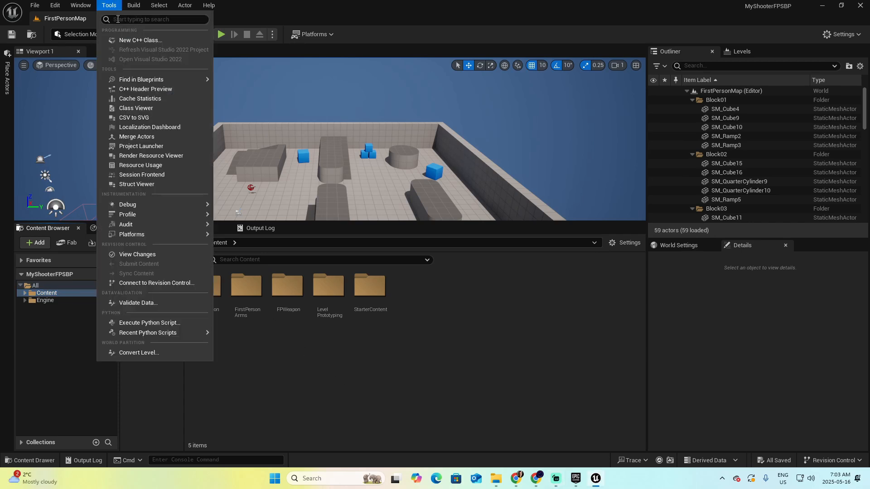
mouse_move(139, 39)
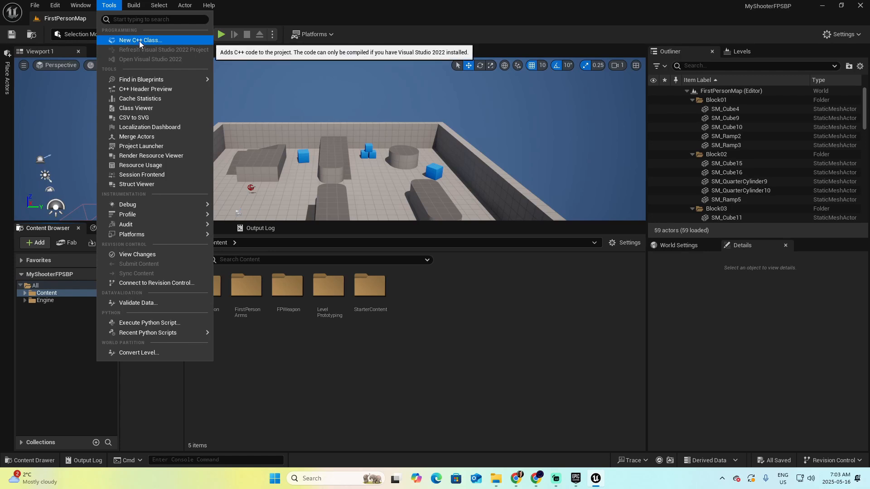
click(140, 39)
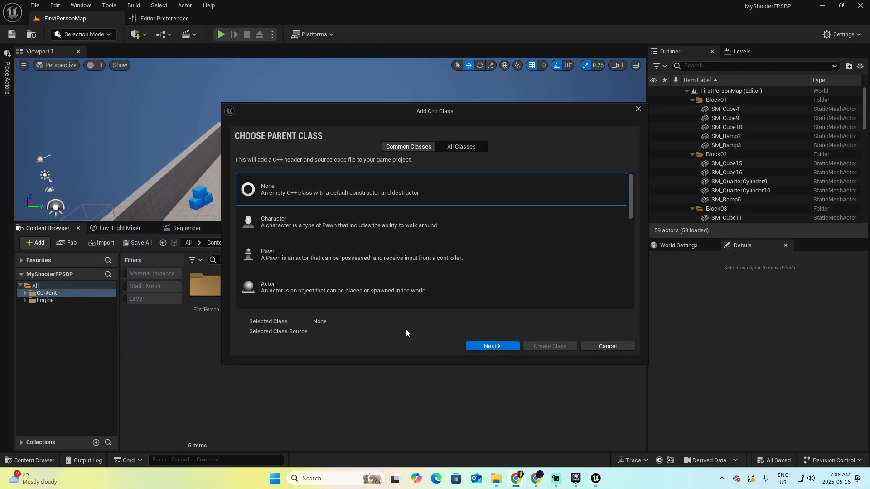
mouse_move(302, 214)
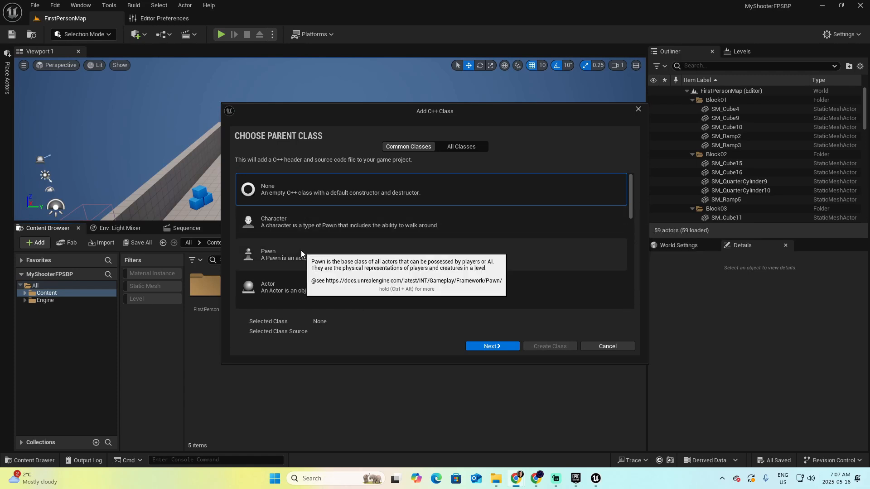
mouse_move(281, 234)
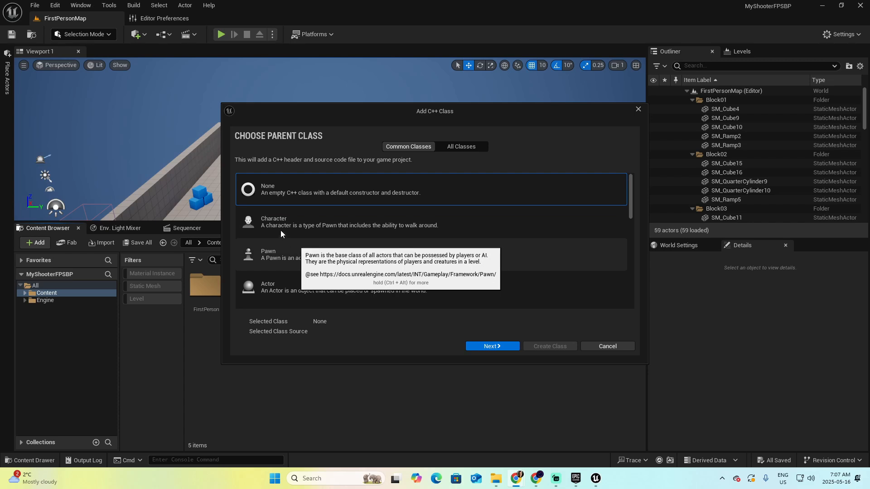
click(333, 221)
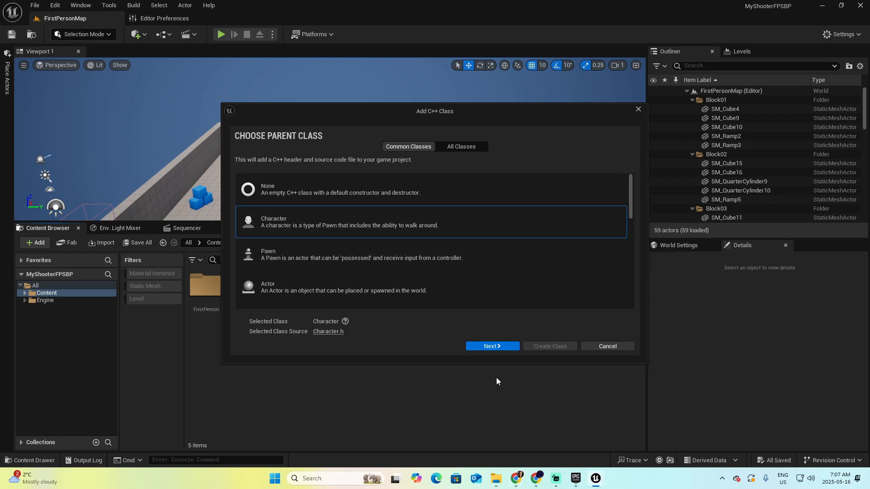
click(490, 345)
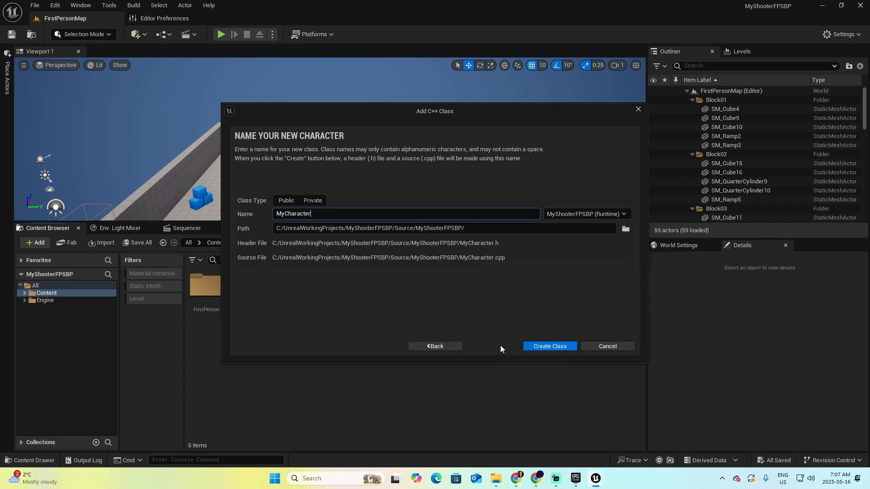
mouse_move(475, 226)
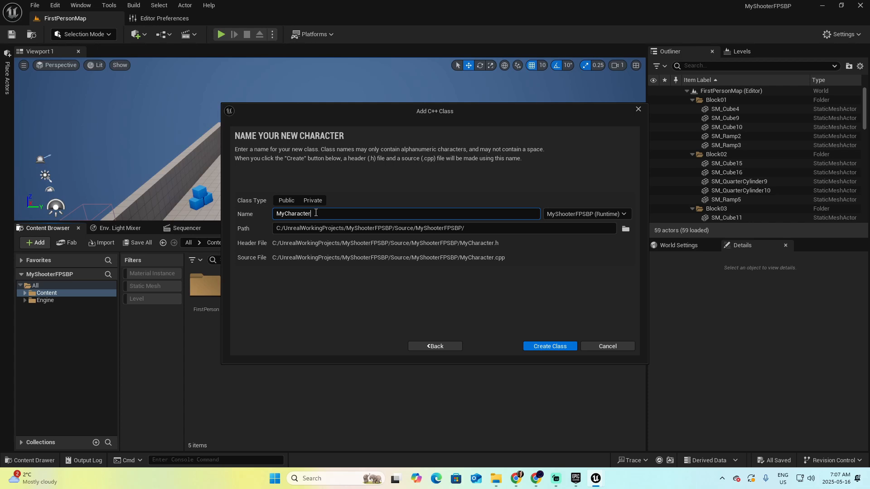
mouse_move(325, 213)
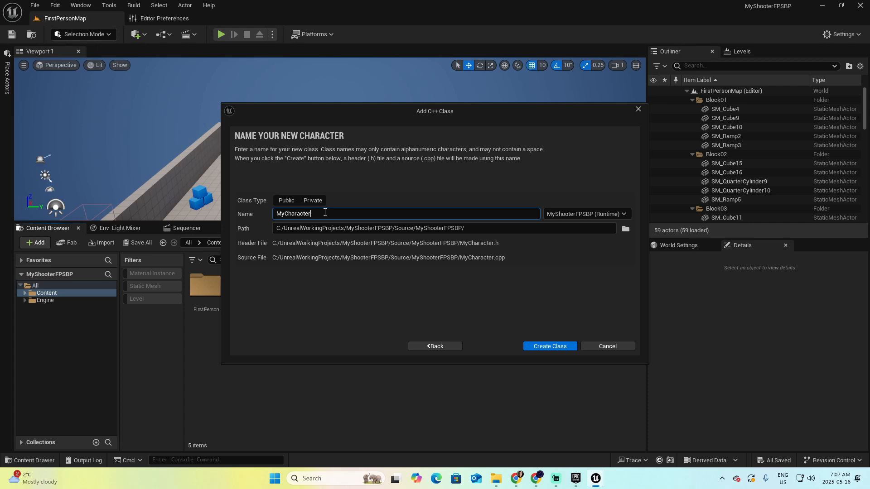
mouse_move(549, 346)
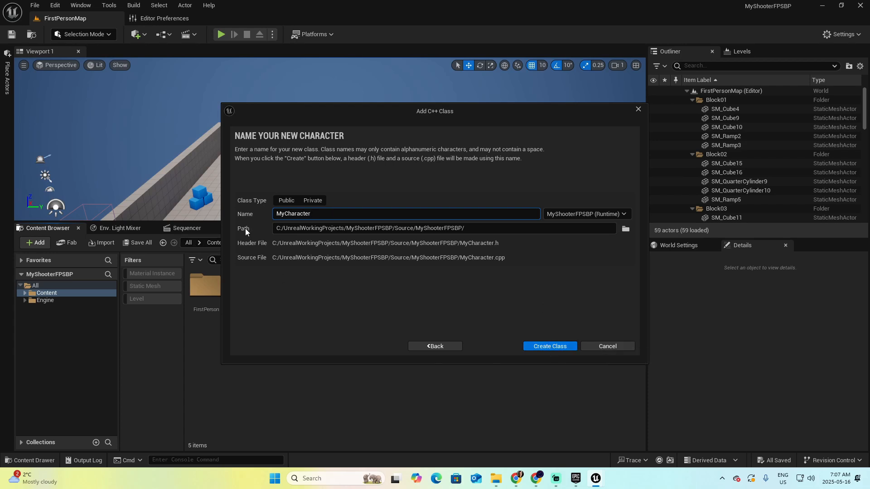
mouse_move(103, 349)
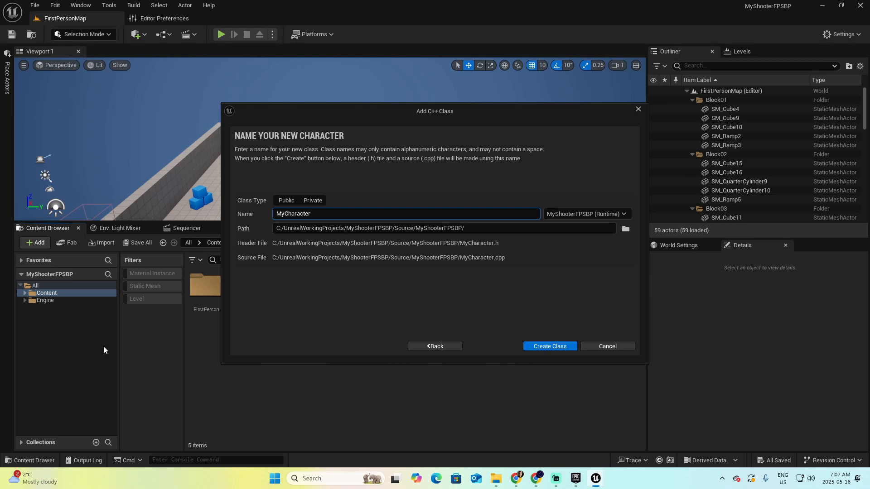
mouse_move(47, 292)
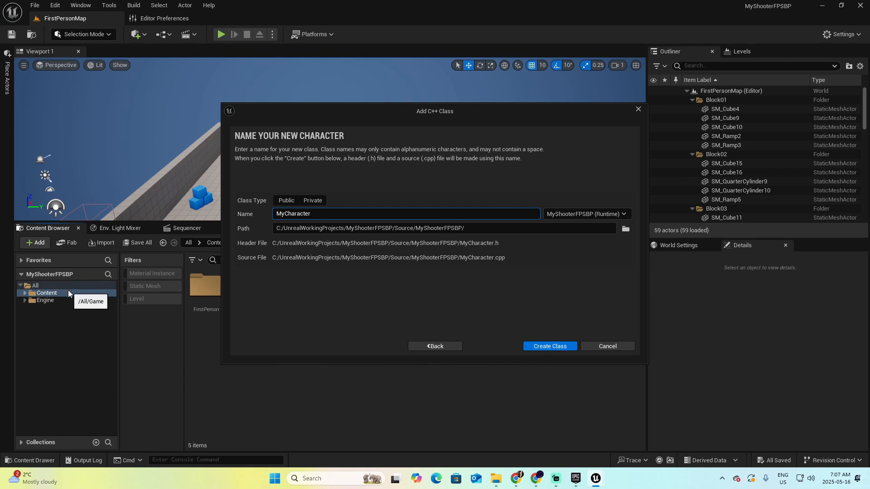
mouse_move(114, 340)
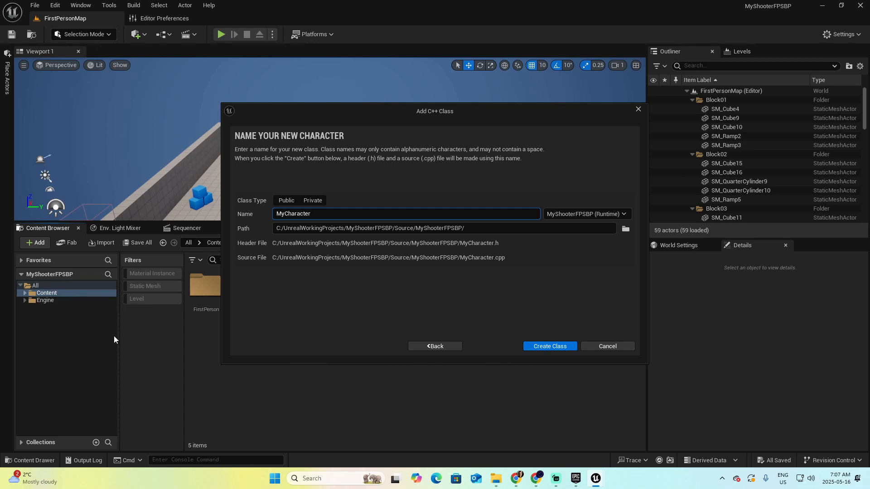
mouse_move(84, 280)
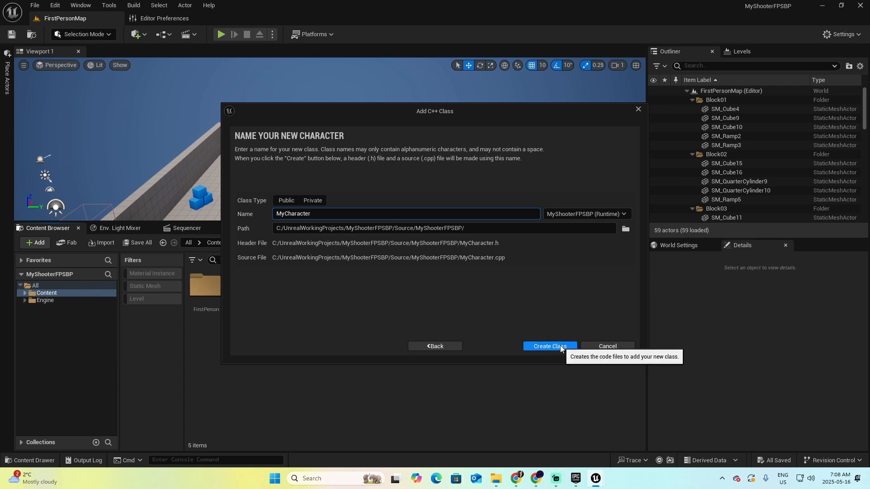
Step: Generate the MyCharacter class files and acknowledge the project-now-includes-sources notice
click(549, 345)
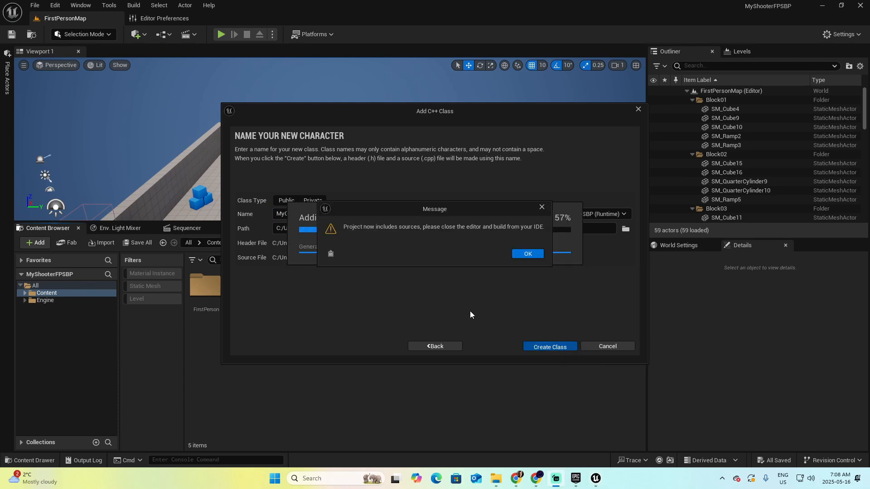
mouse_move(444, 222)
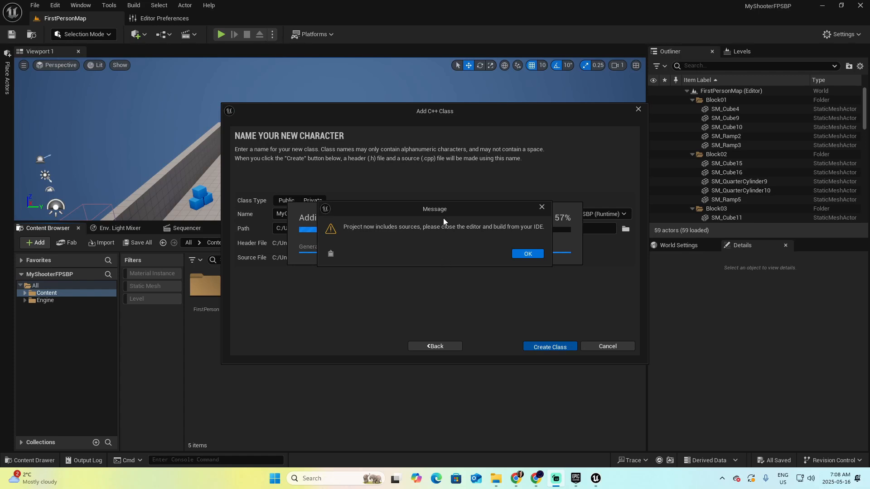
mouse_move(444, 239)
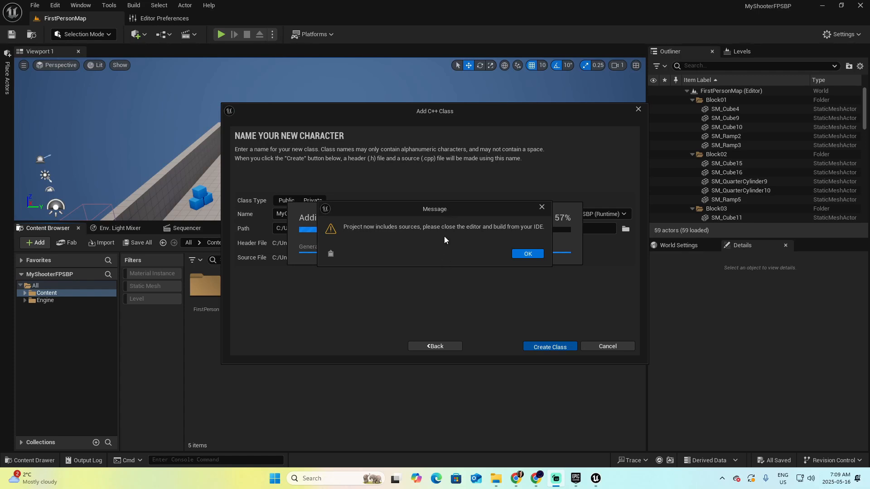
mouse_move(408, 233)
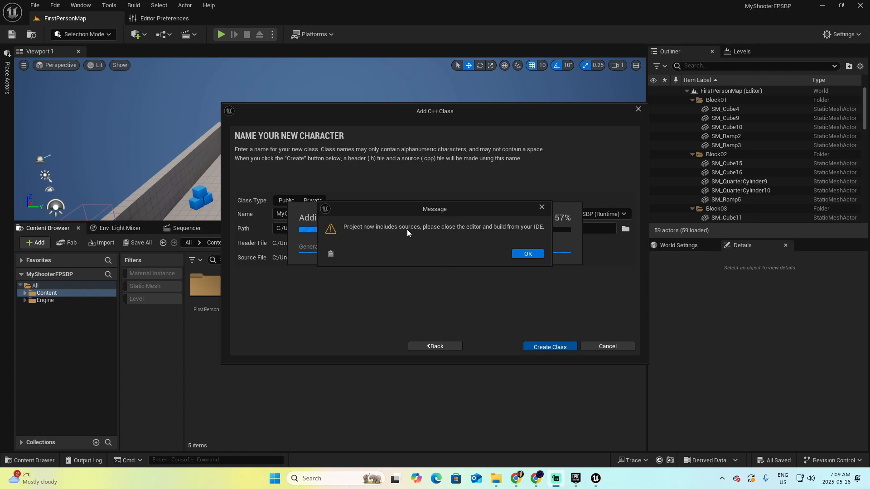
mouse_move(490, 234)
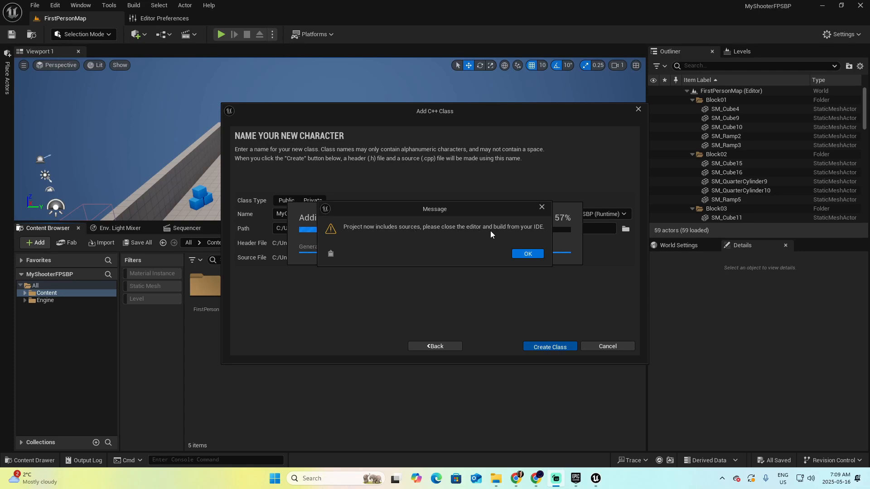
mouse_move(527, 235)
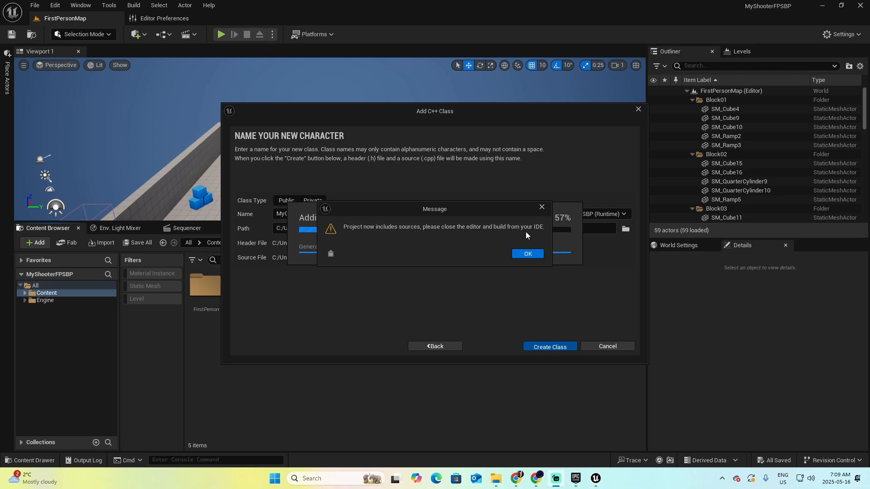
click(526, 253)
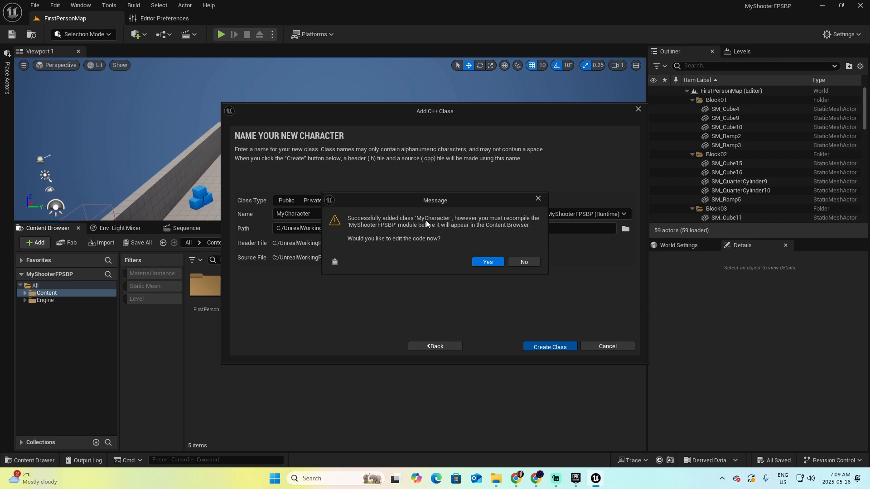
mouse_move(439, 225)
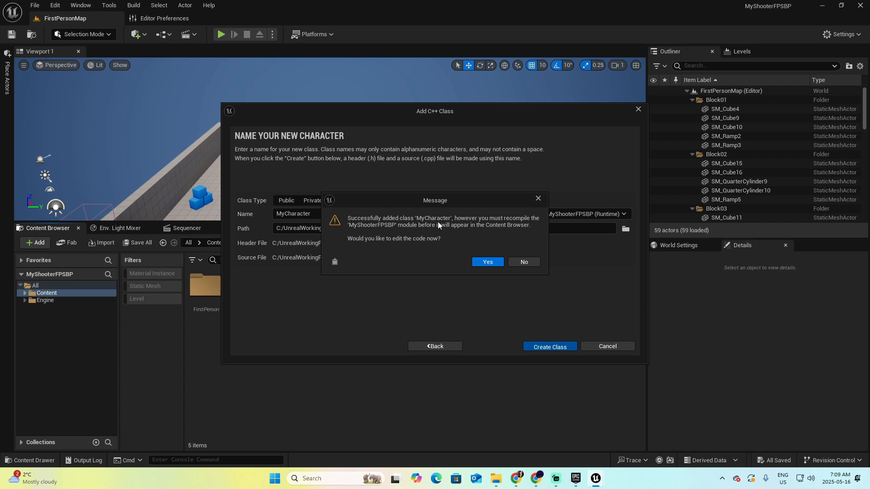
mouse_move(444, 226)
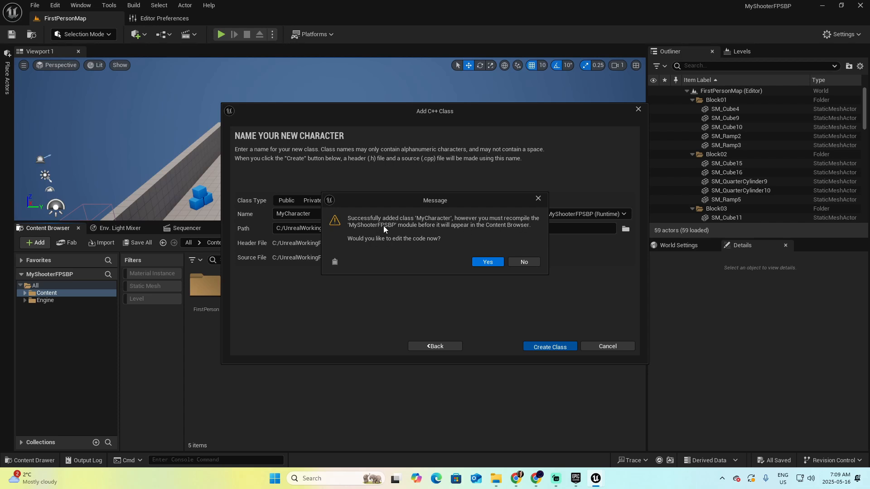
mouse_move(396, 230)
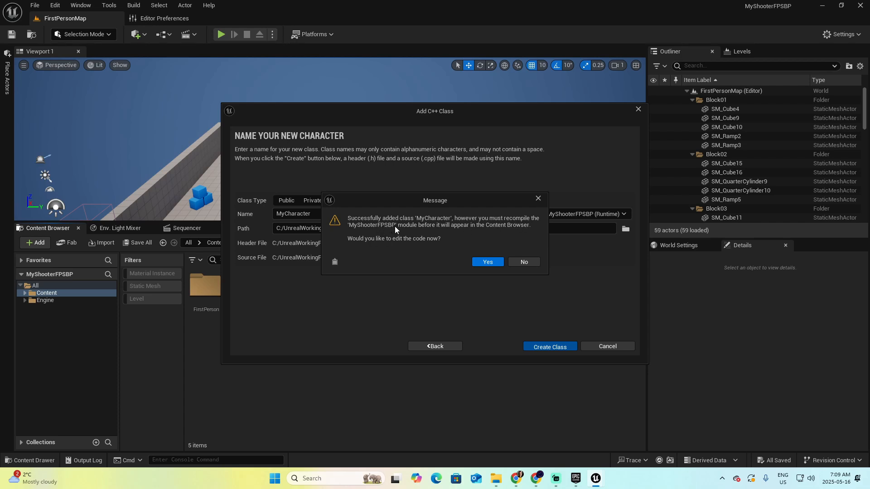
mouse_move(460, 235)
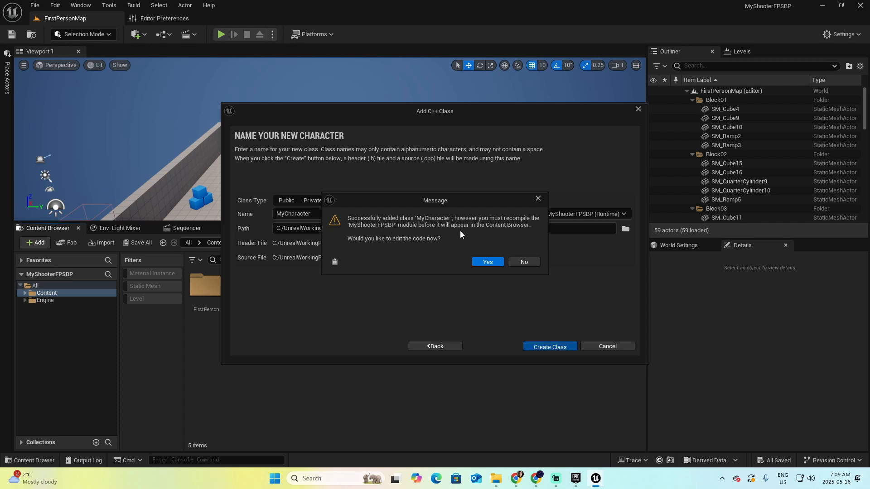
mouse_move(401, 255)
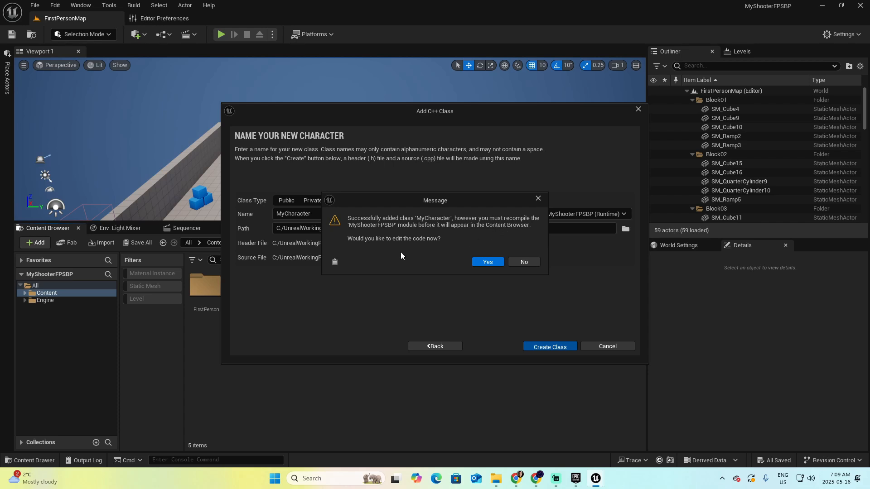
mouse_move(432, 248)
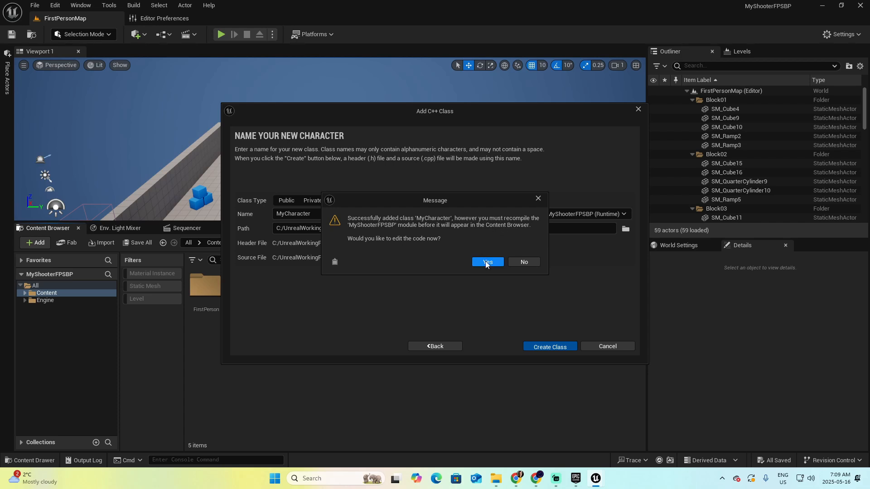
Step: Answer Yes to edit the newly added MyCharacter class code now
click(486, 262)
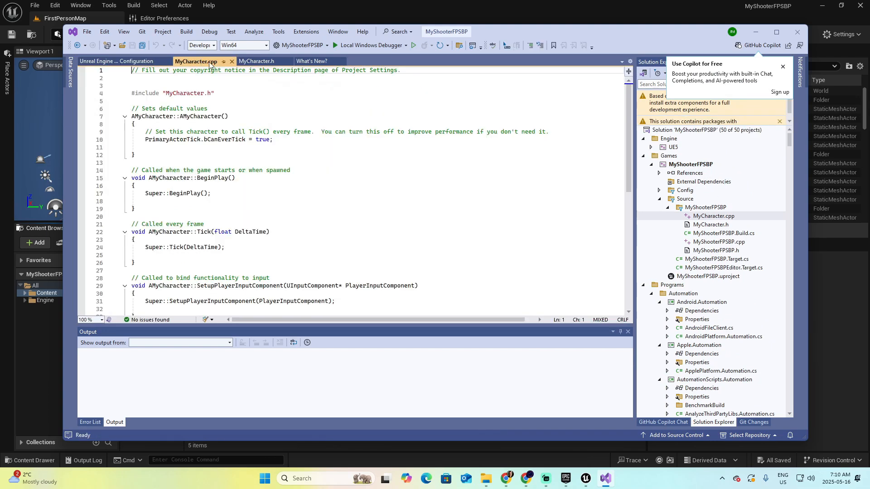
Step: View MyCharacter.h's class declaration, then close Visual Studio
click(256, 61)
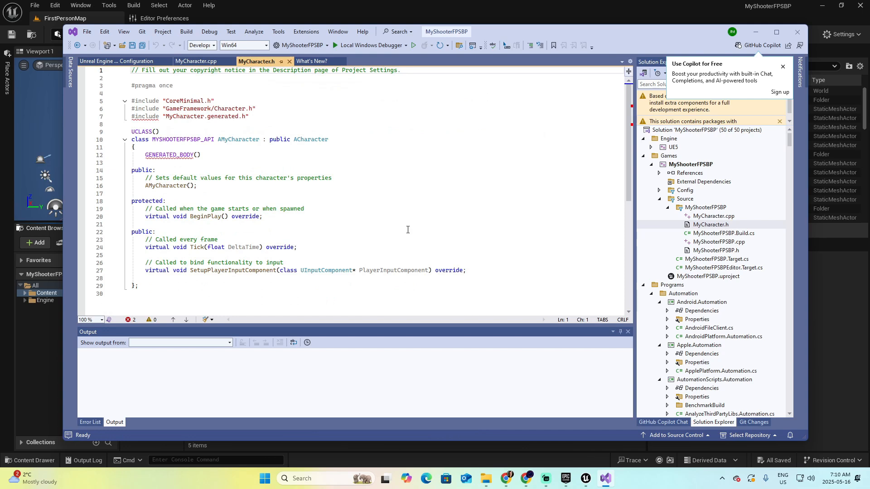
click(783, 66)
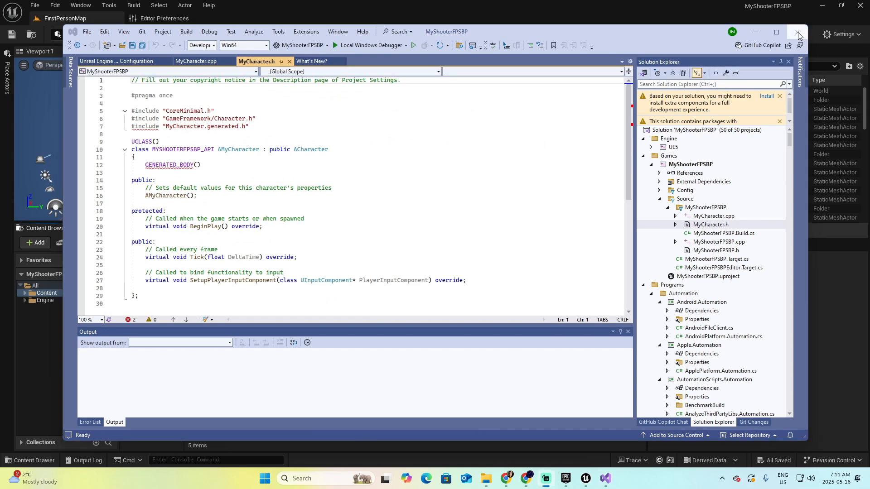
click(797, 33)
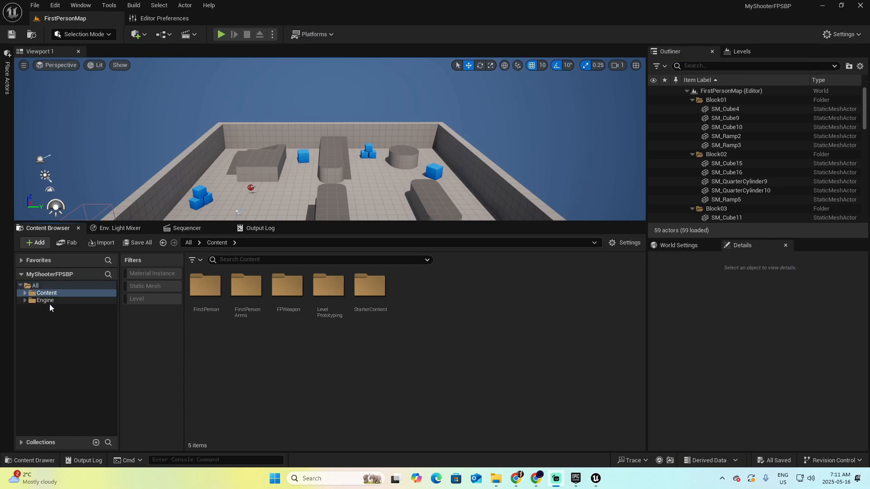
mouse_move(54, 303)
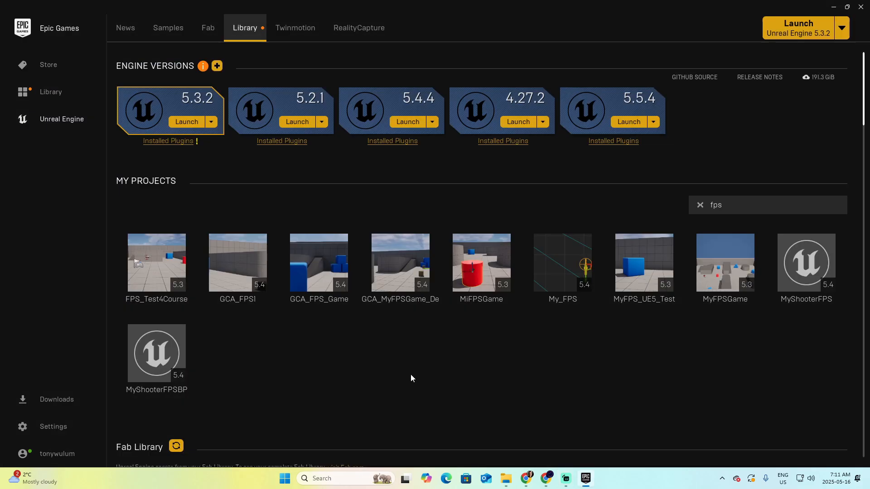
mouse_move(243, 28)
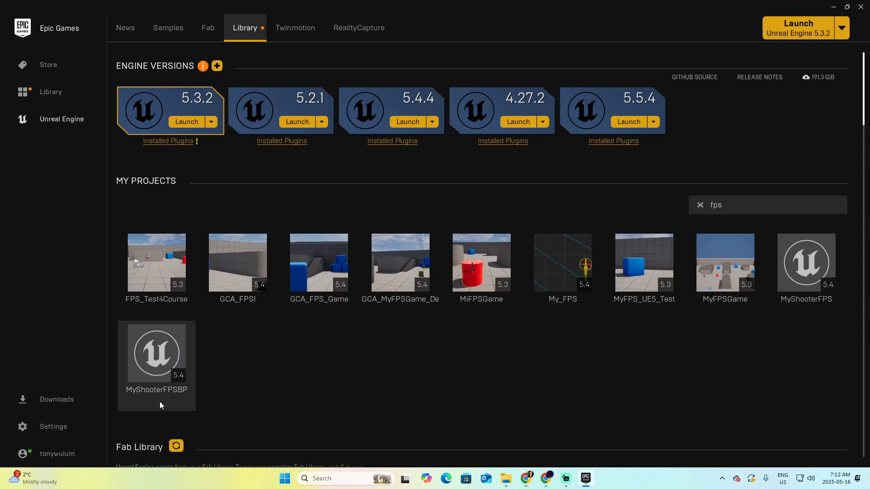
mouse_move(167, 353)
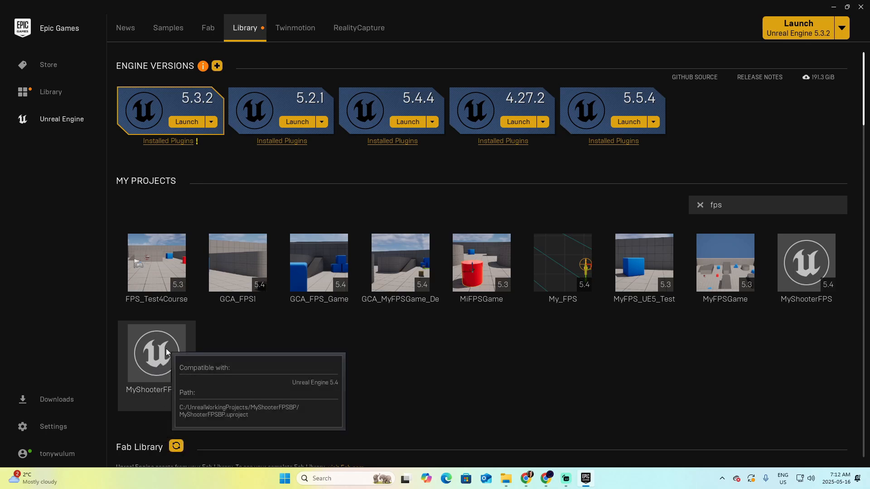
Step: Reopen MyShooterFPSBP from My Projects and answer Yes to rebuild its missing modules
double_click(157, 355)
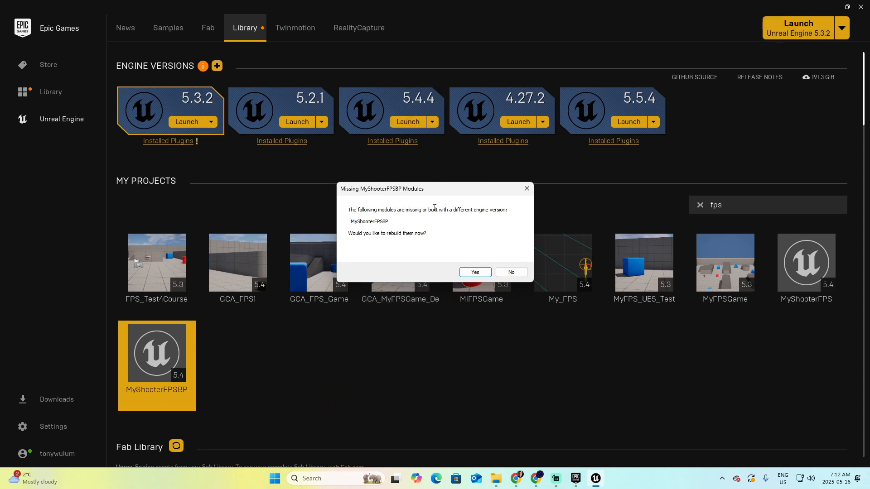
mouse_move(445, 224)
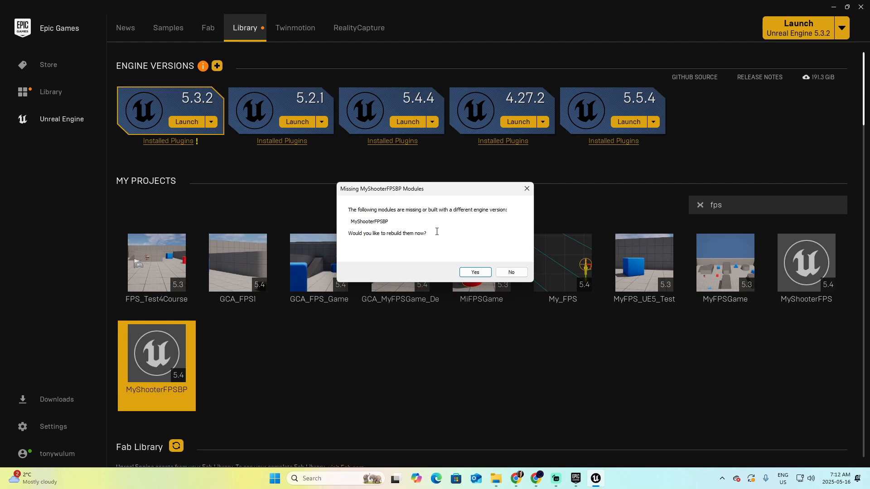
mouse_move(480, 263)
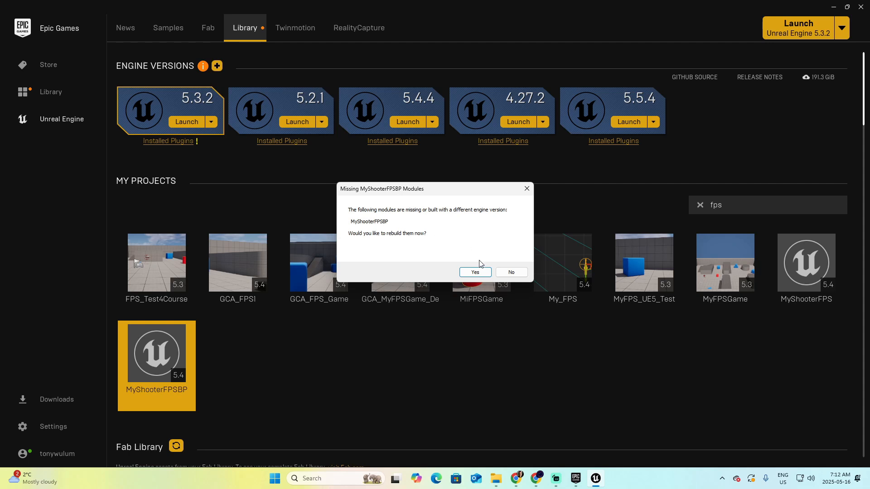
click(474, 272)
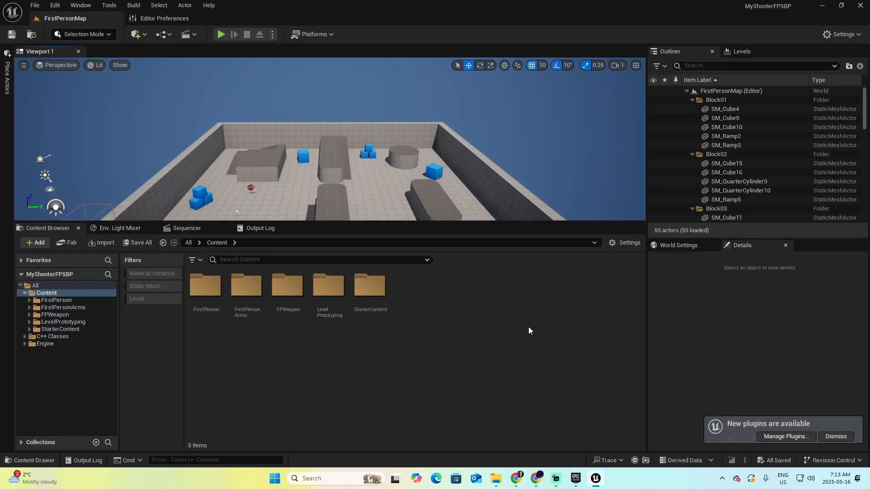
mouse_move(53, 336)
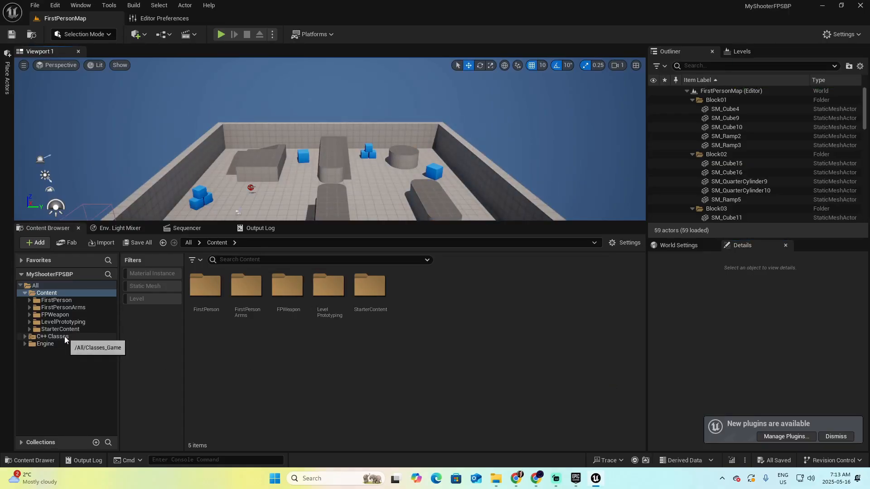
Step: Expand C++ Classes and select MyShooterFPSBP to reveal the MyCharacter class
click(53, 336)
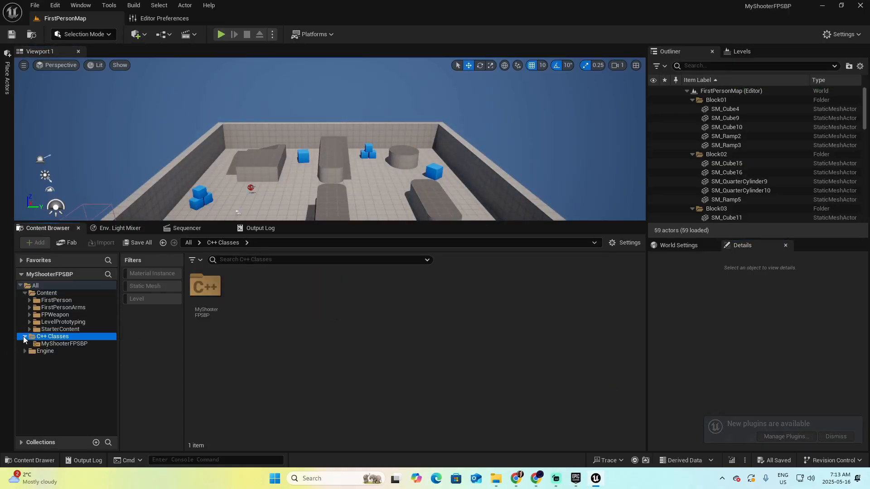
click(64, 343)
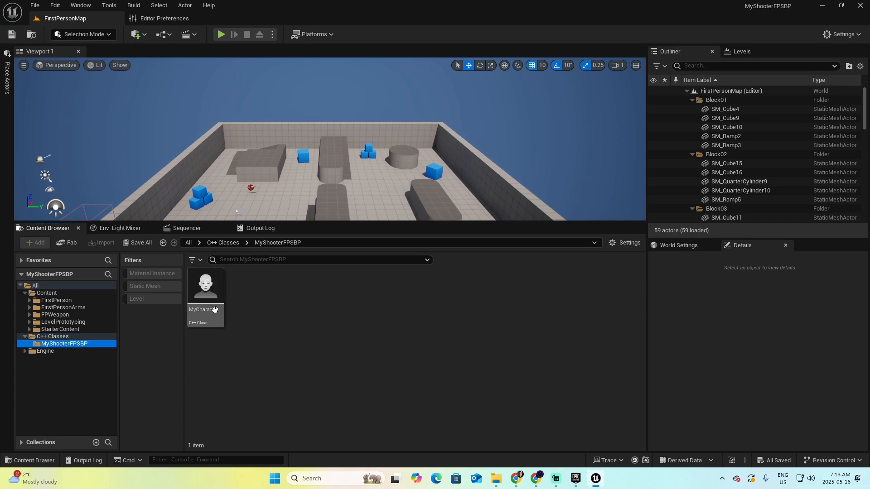
mouse_move(213, 290)
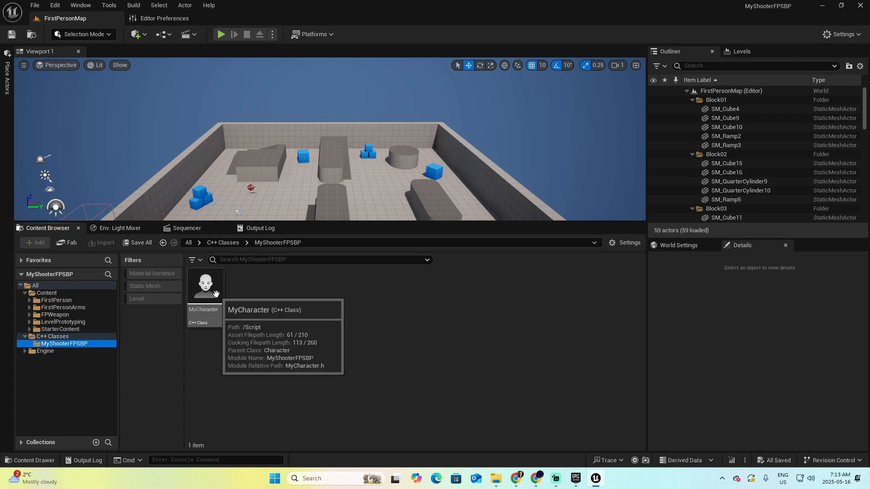